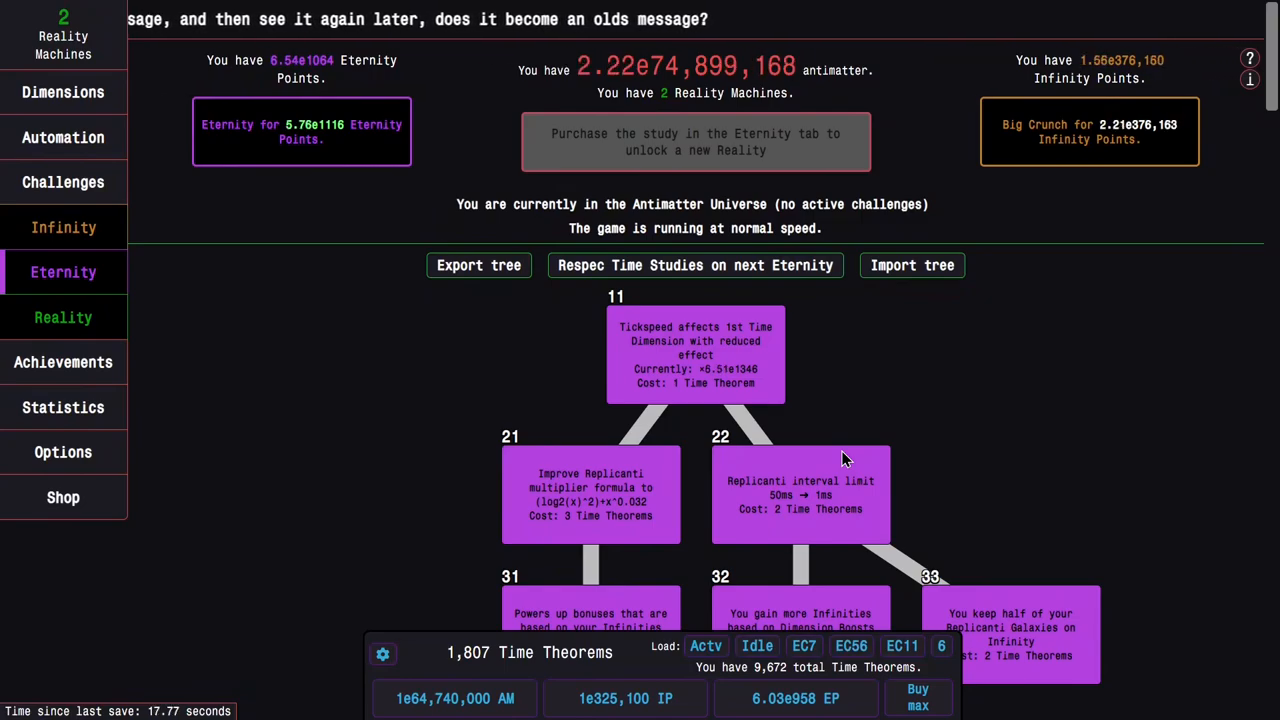
mouse_move(278, 424)
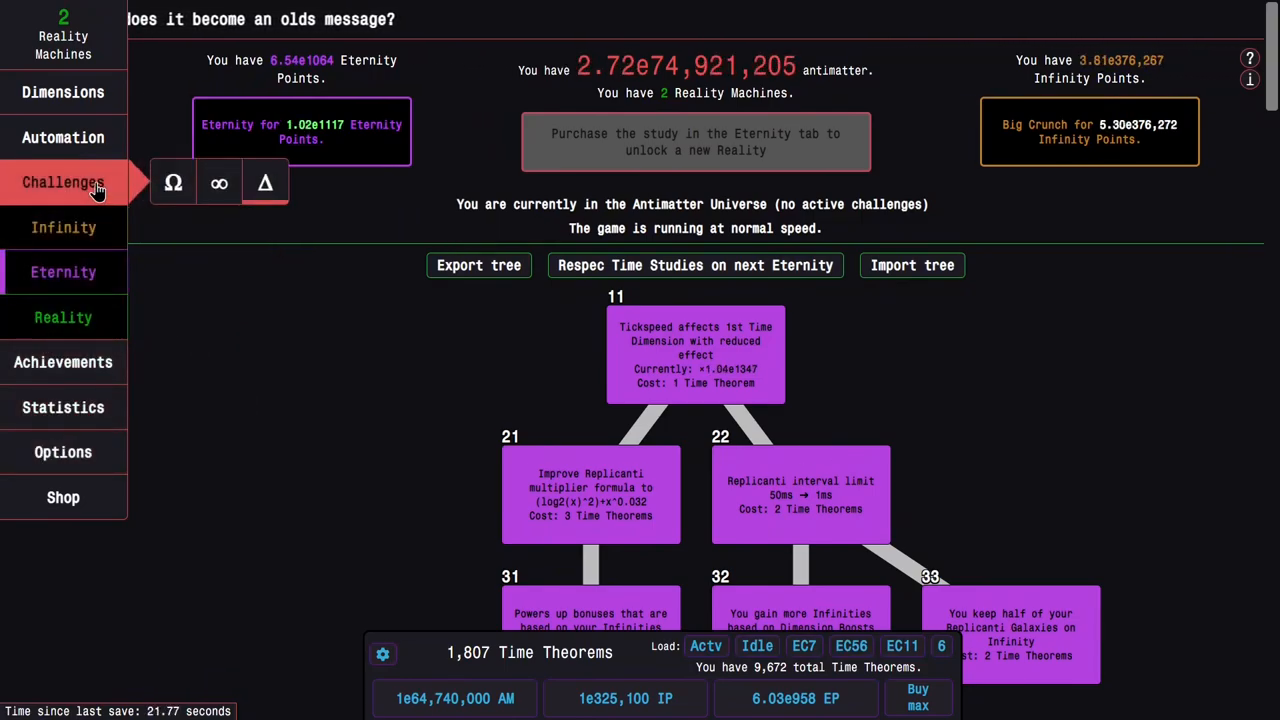
Step: Review the Eternity Challenges list, all eleven at five completions except EC10 at four
click(64, 182)
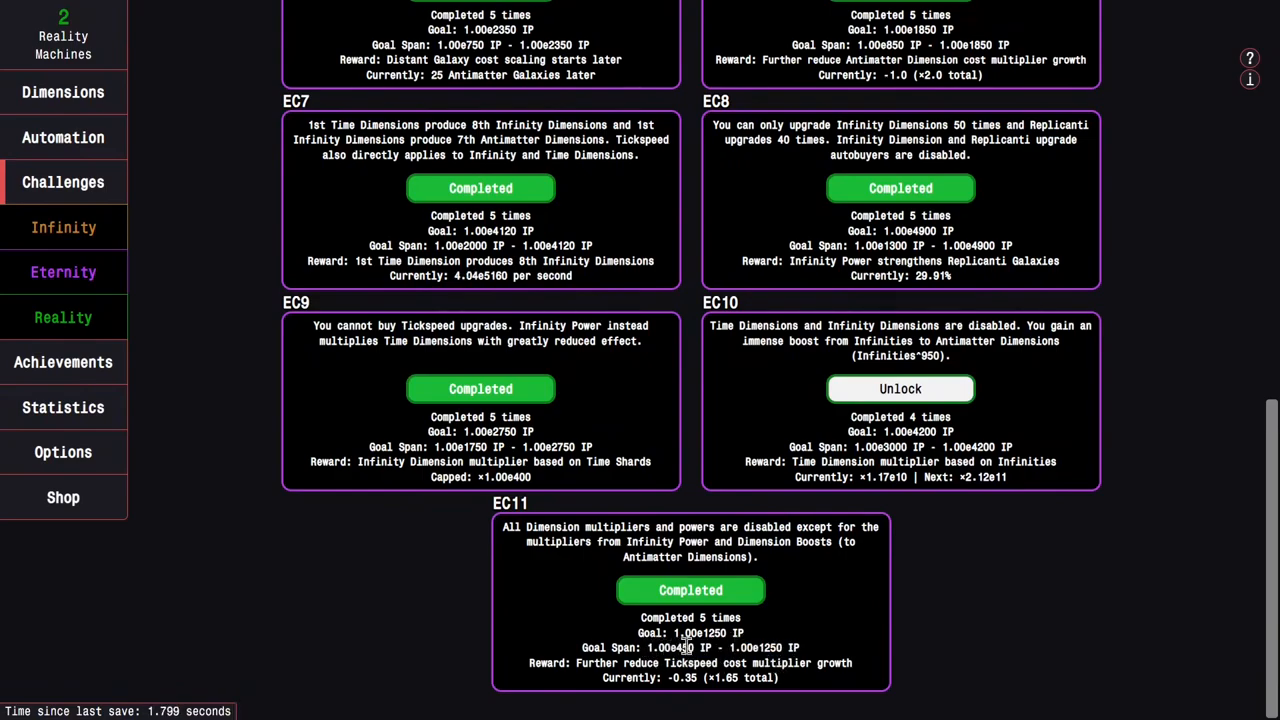
mouse_move(824, 644)
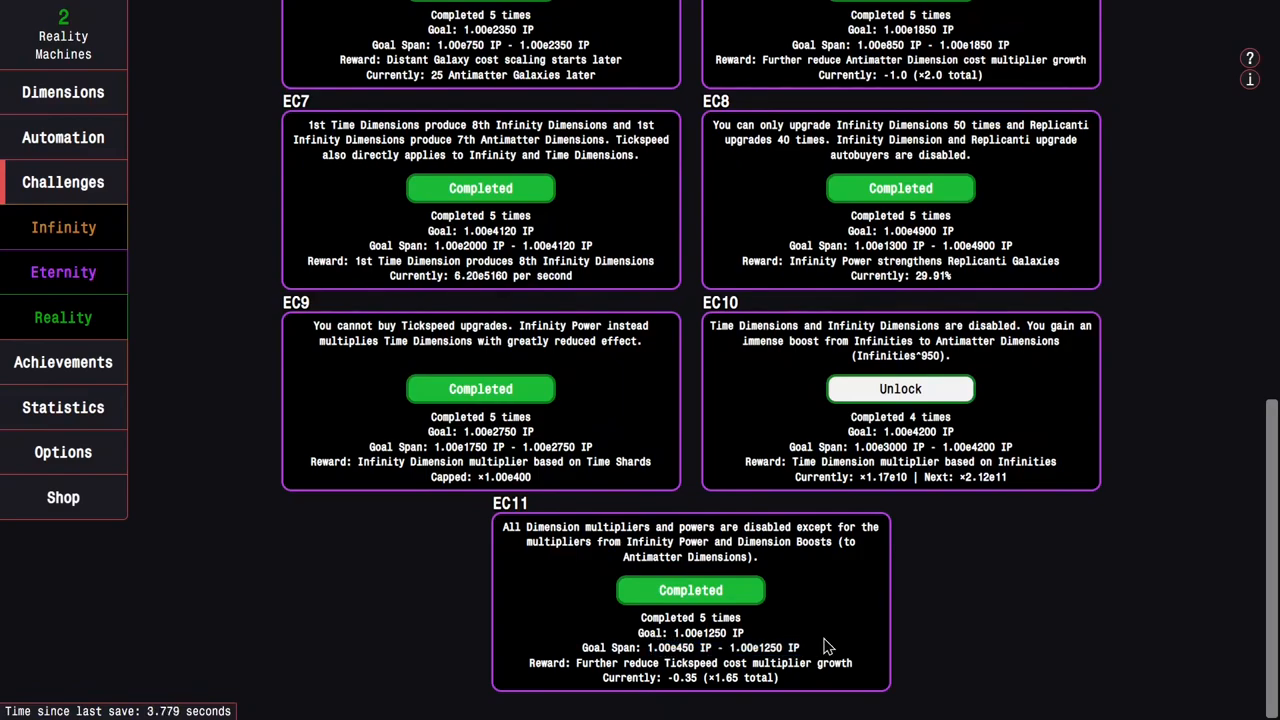
mouse_move(708, 612)
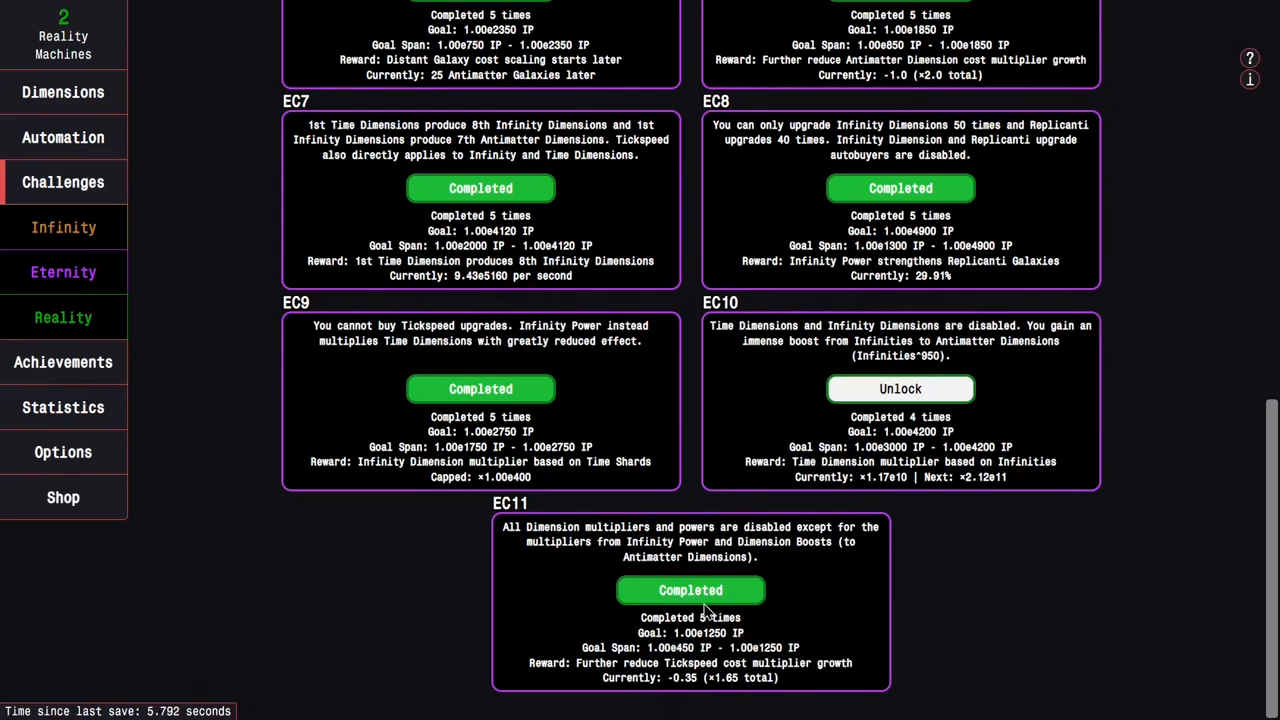
scroll(up, 3)
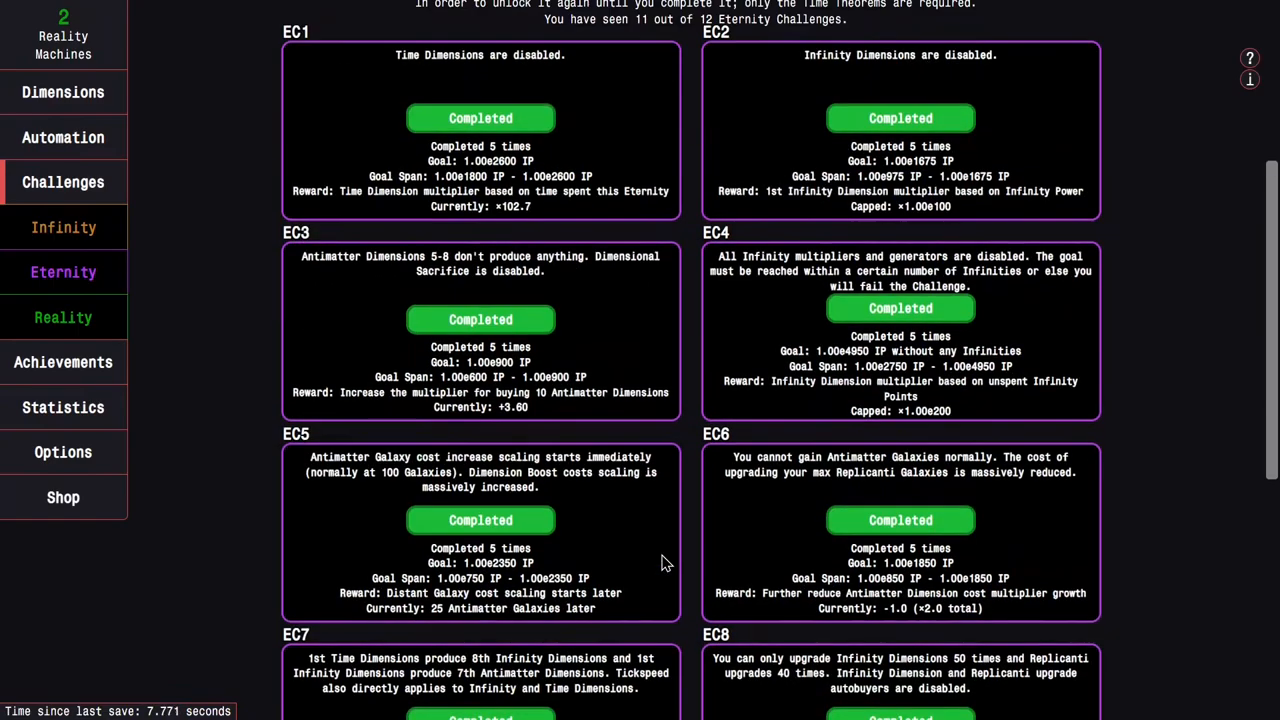
scroll(up, 3)
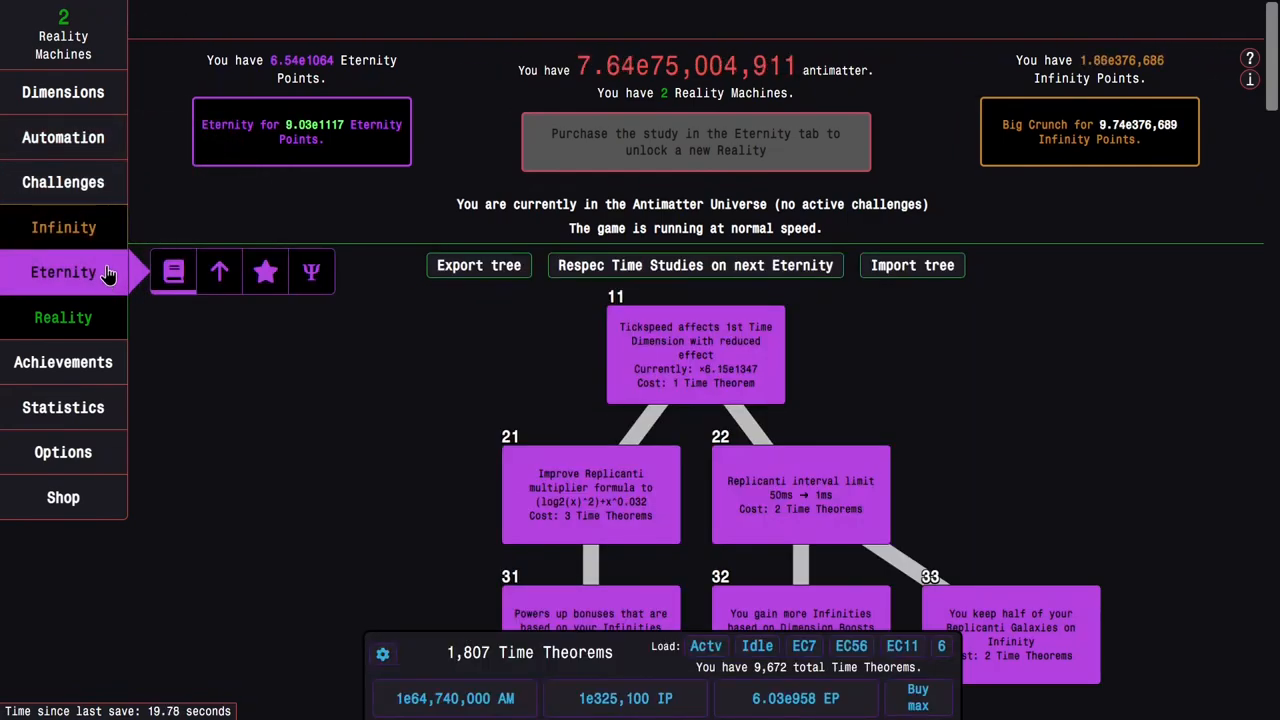
Step: View the Statistics records of recent Realities and Eternities
click(64, 408)
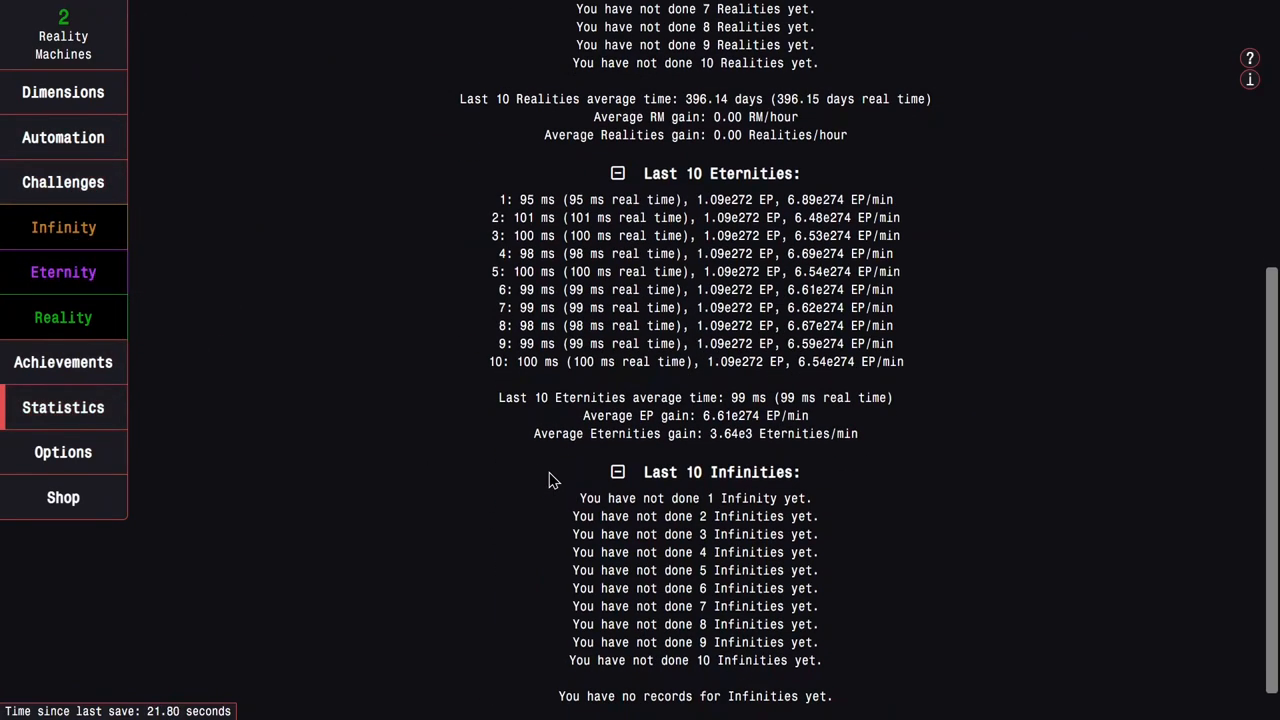
mouse_move(872, 512)
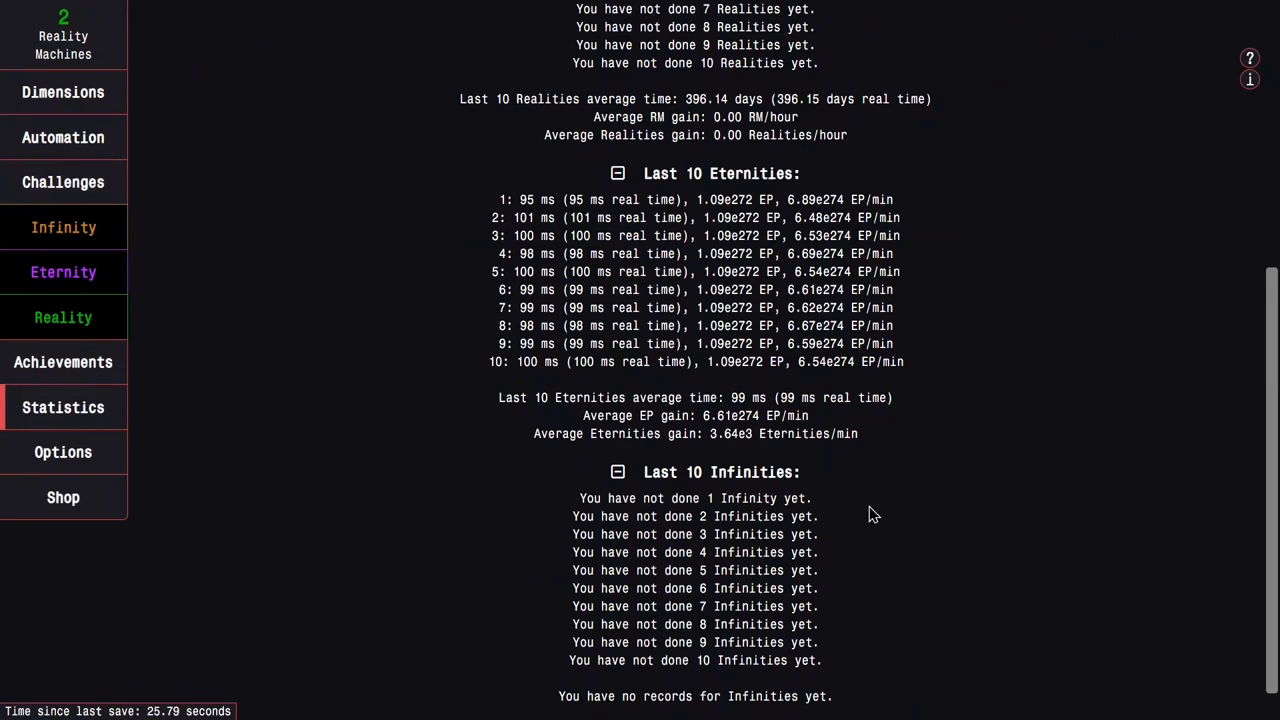
scroll(up, 3)
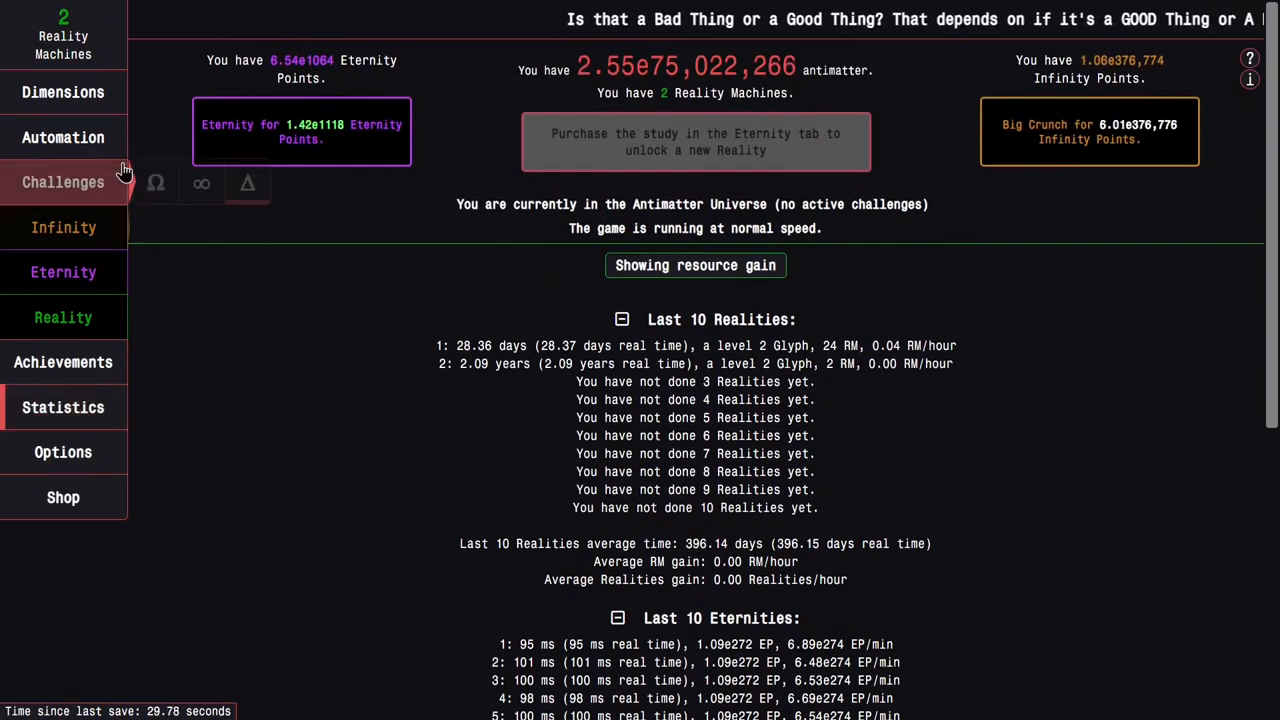
Step: Review the Eternity upgrades and buy every affordable Time Dimension
click(64, 92)
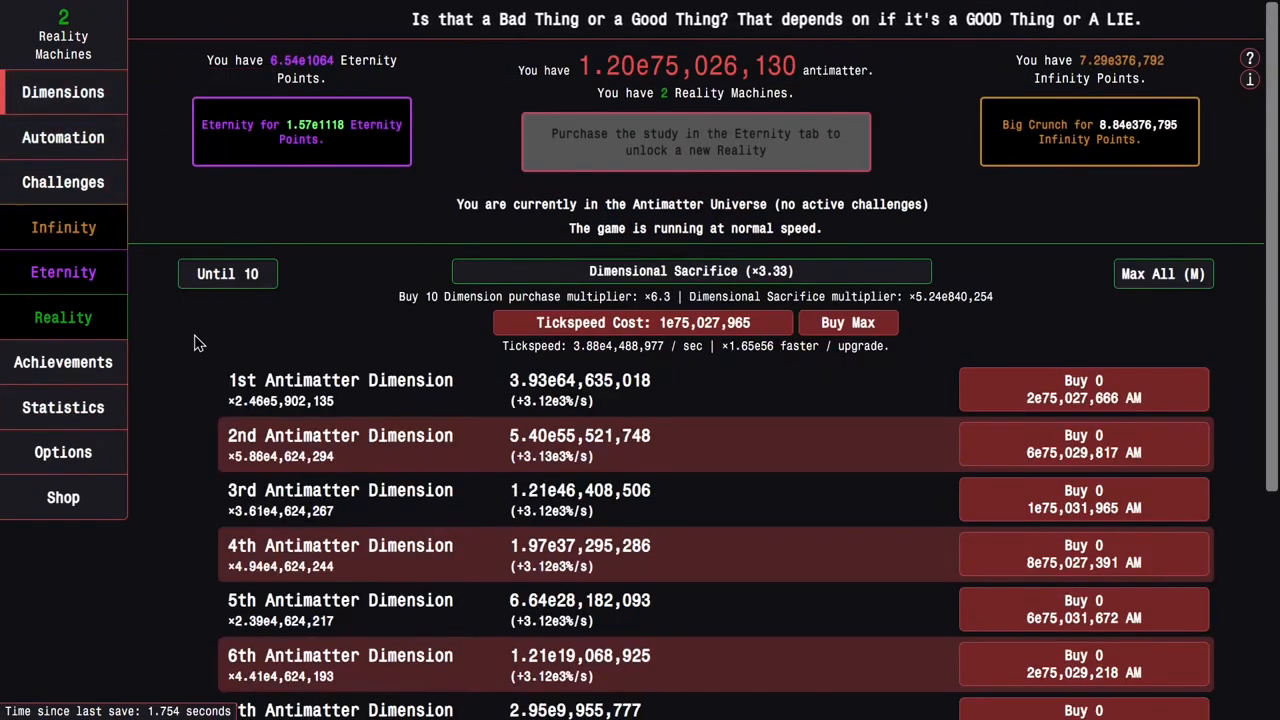
click(64, 272)
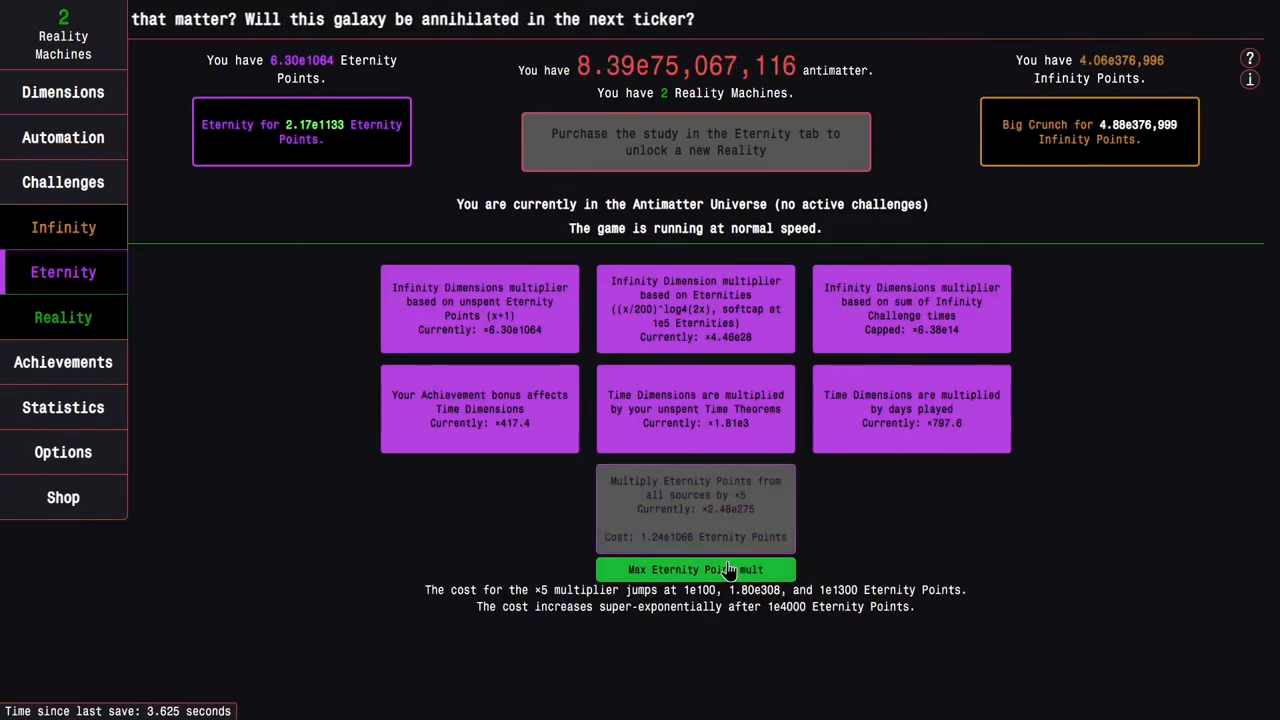
click(64, 92)
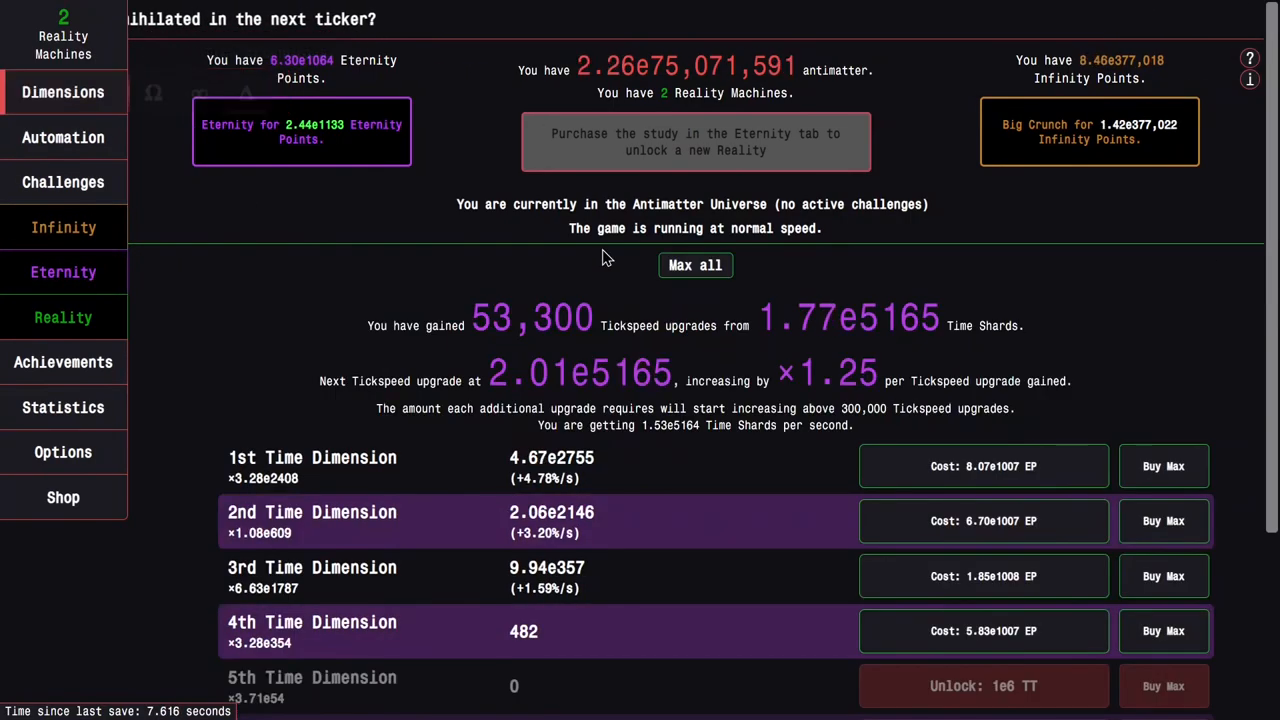
click(64, 272)
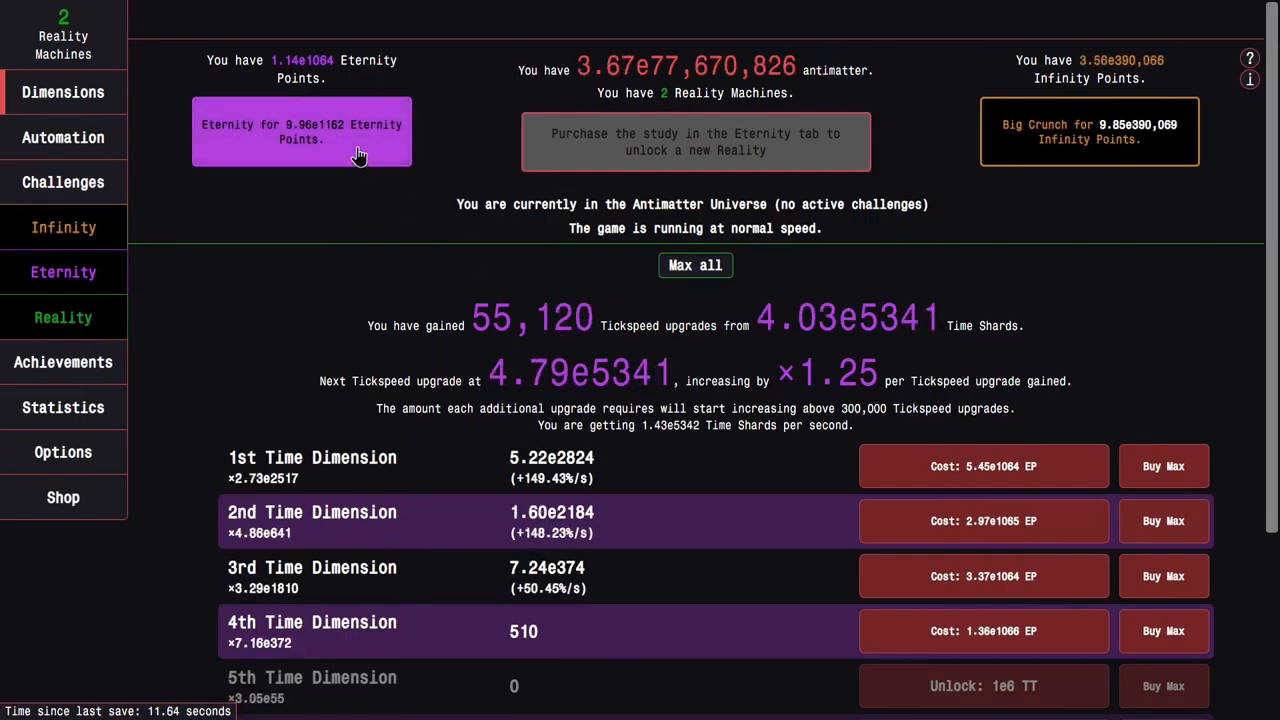
Step: Go Eternal and buy the Eternity Point multiplier, lifting EP toward 1.55e1314
click(64, 272)
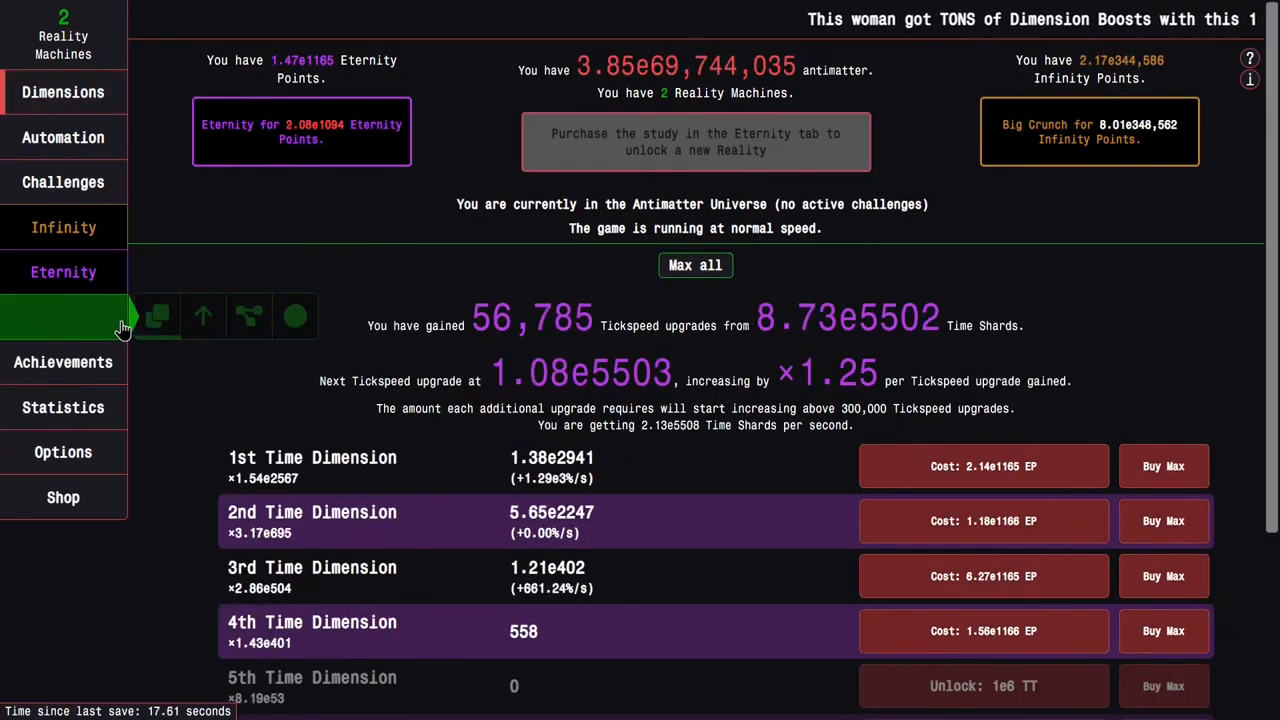
click(64, 272)
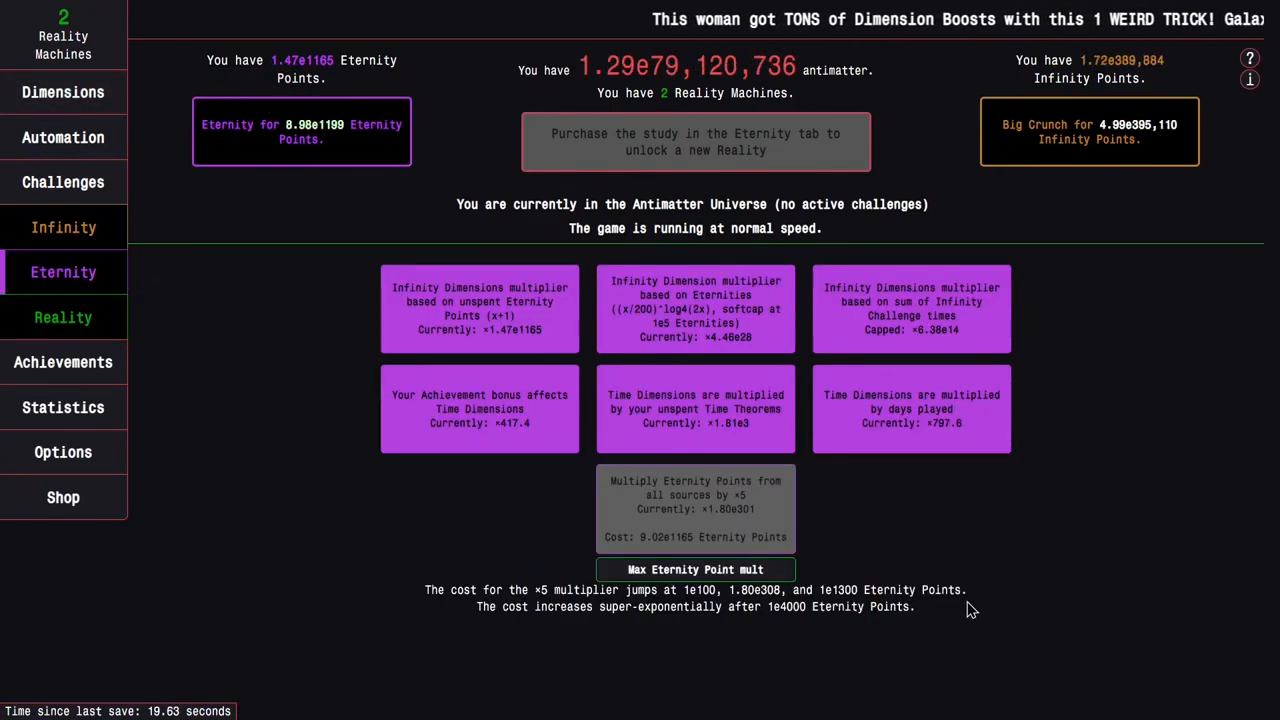
mouse_move(348, 244)
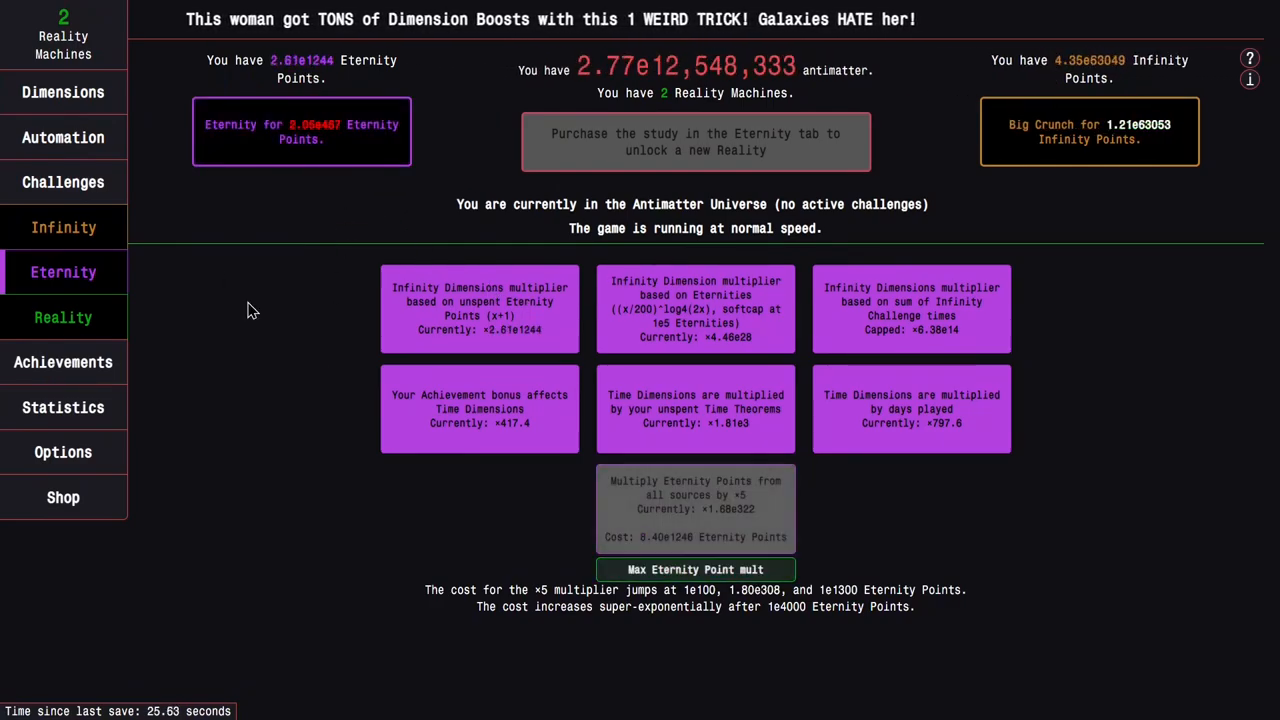
click(64, 272)
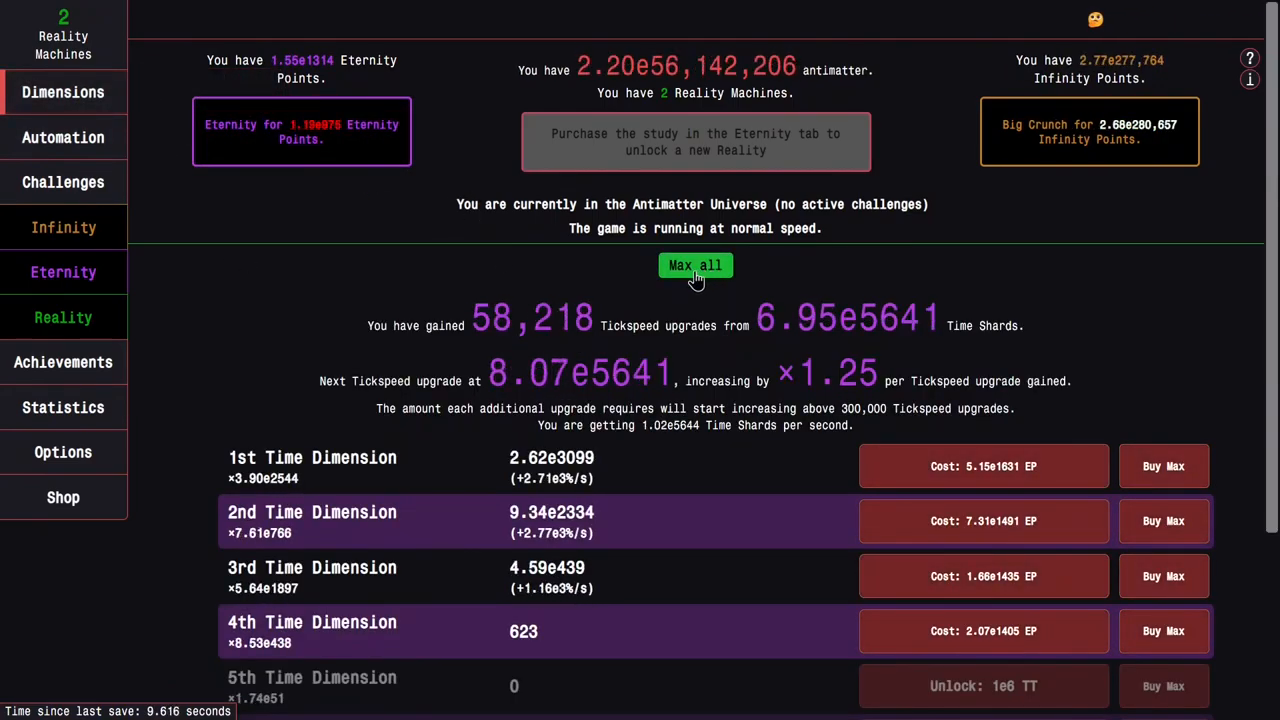
Step: Max all Time Dimensions and go Eternal again, reaching about 1.22e1372 Eternity Points
click(64, 272)
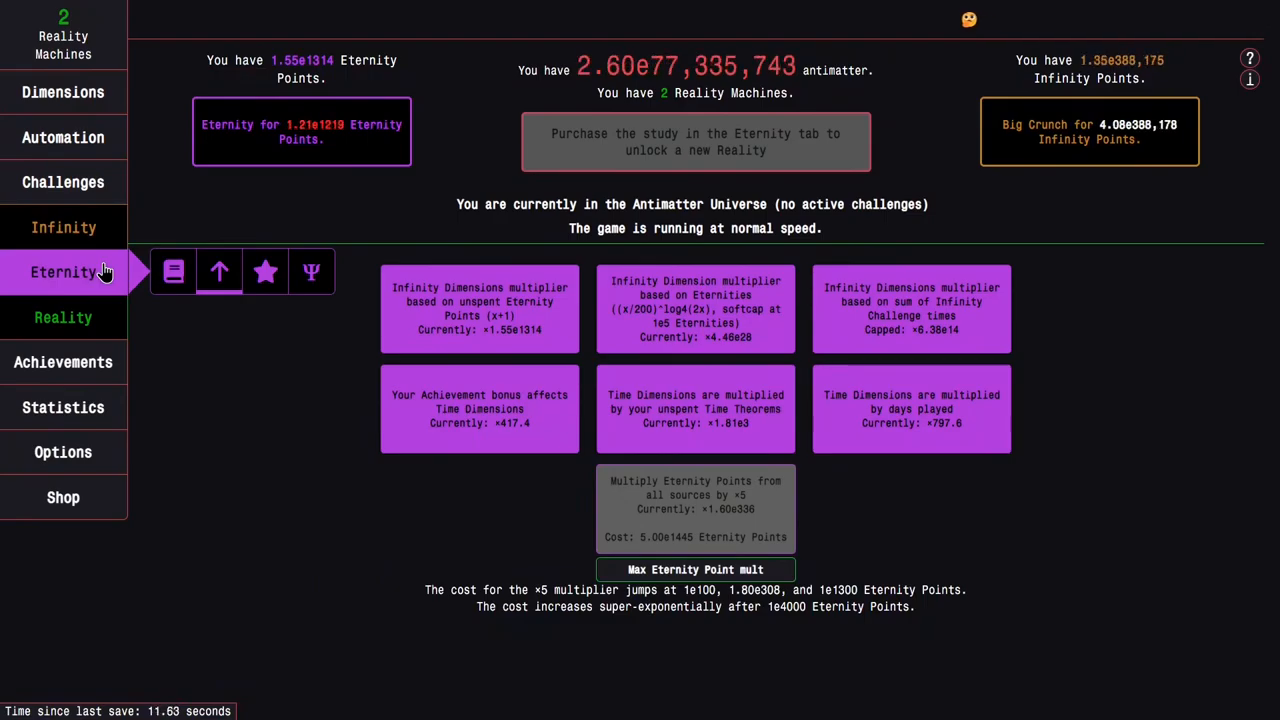
click(64, 182)
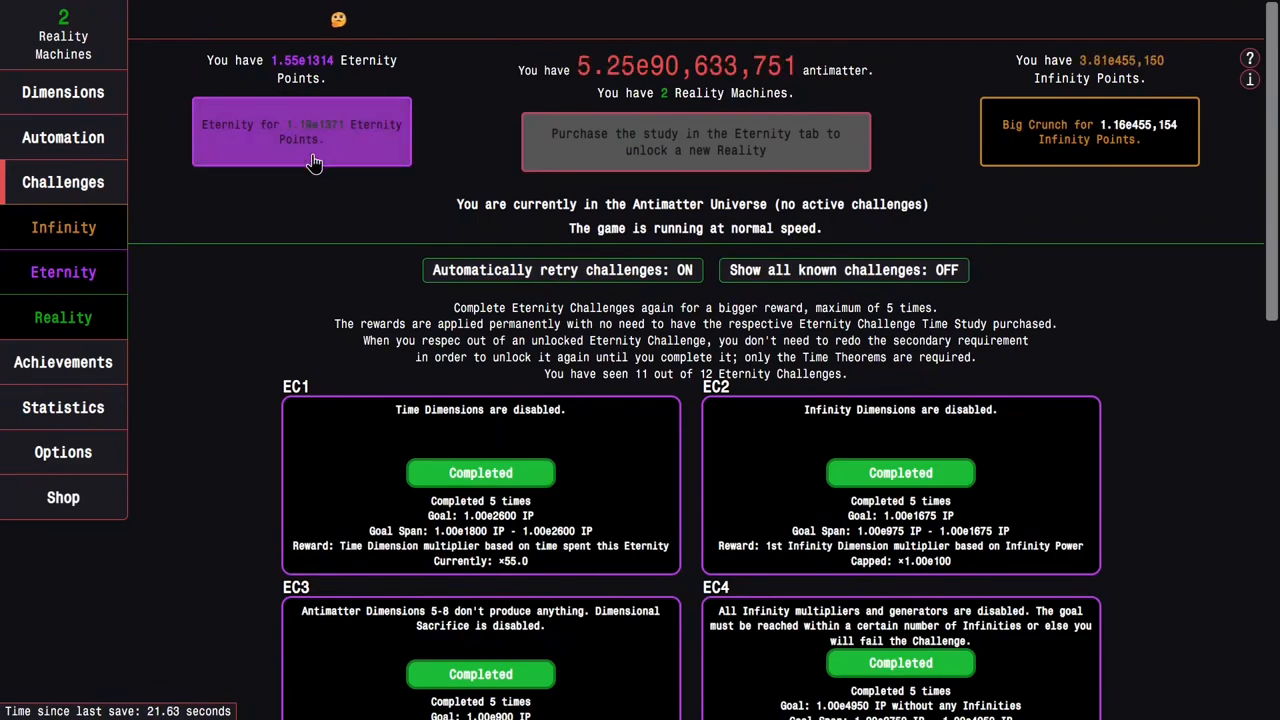
click(64, 92)
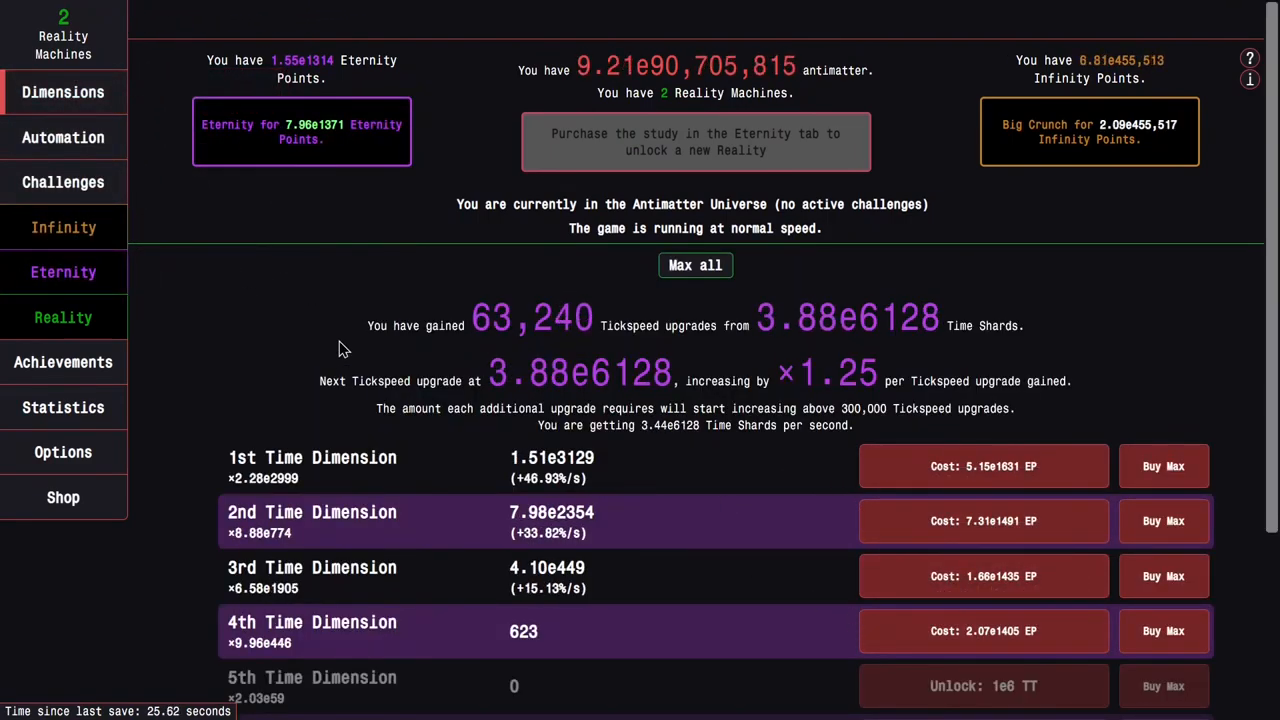
click(64, 272)
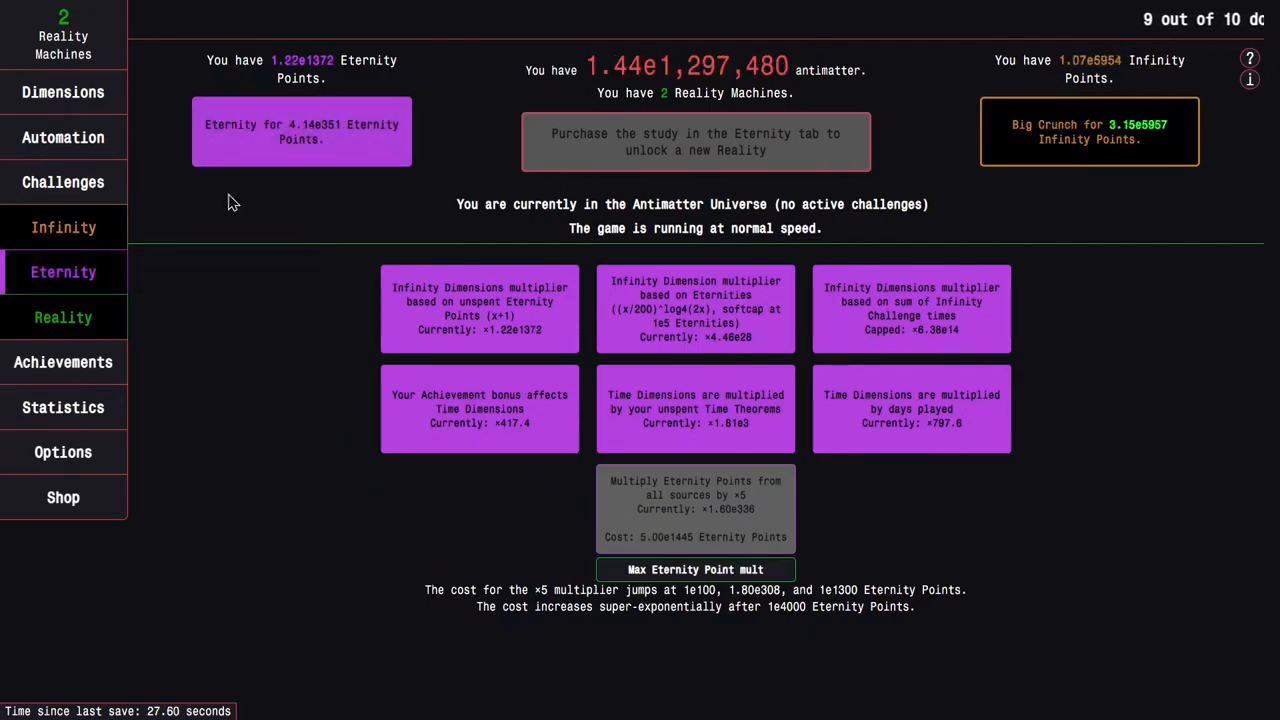
click(64, 180)
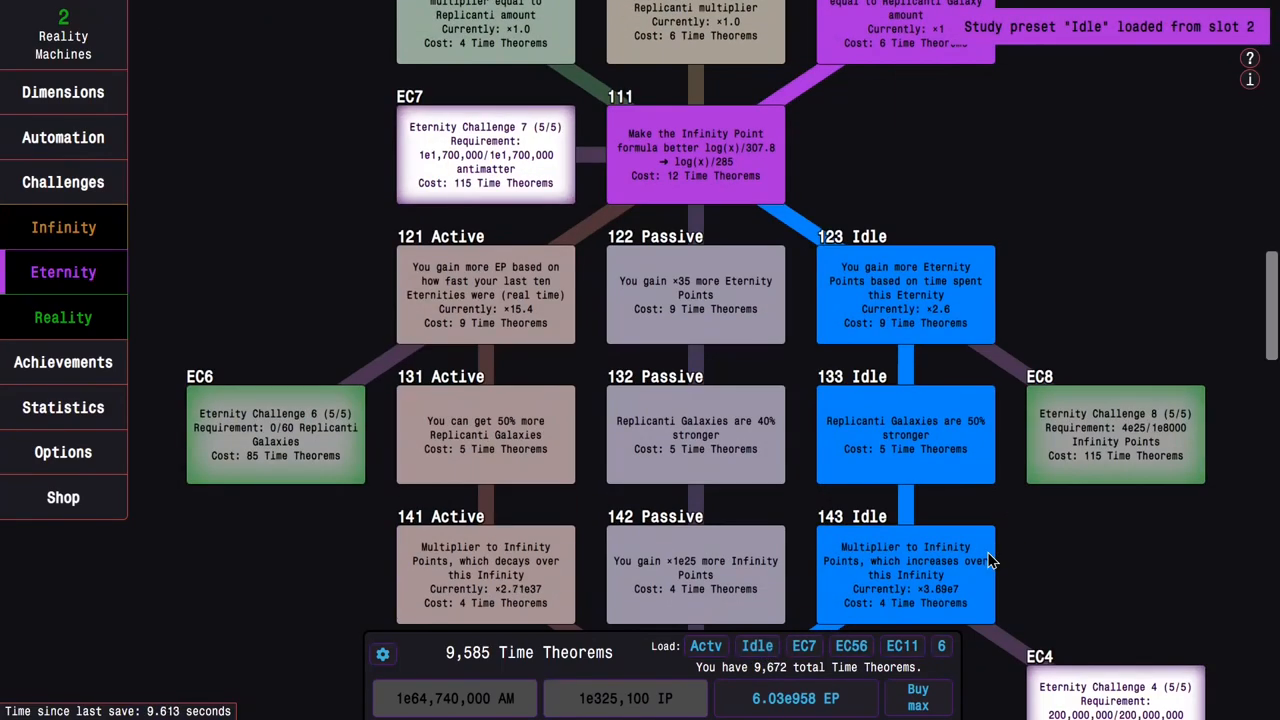
Step: Scroll through the time study tree buying studies toward EC11/EC12 and Time Dilation, leaving 2,730 Theorems
scroll(down, 3)
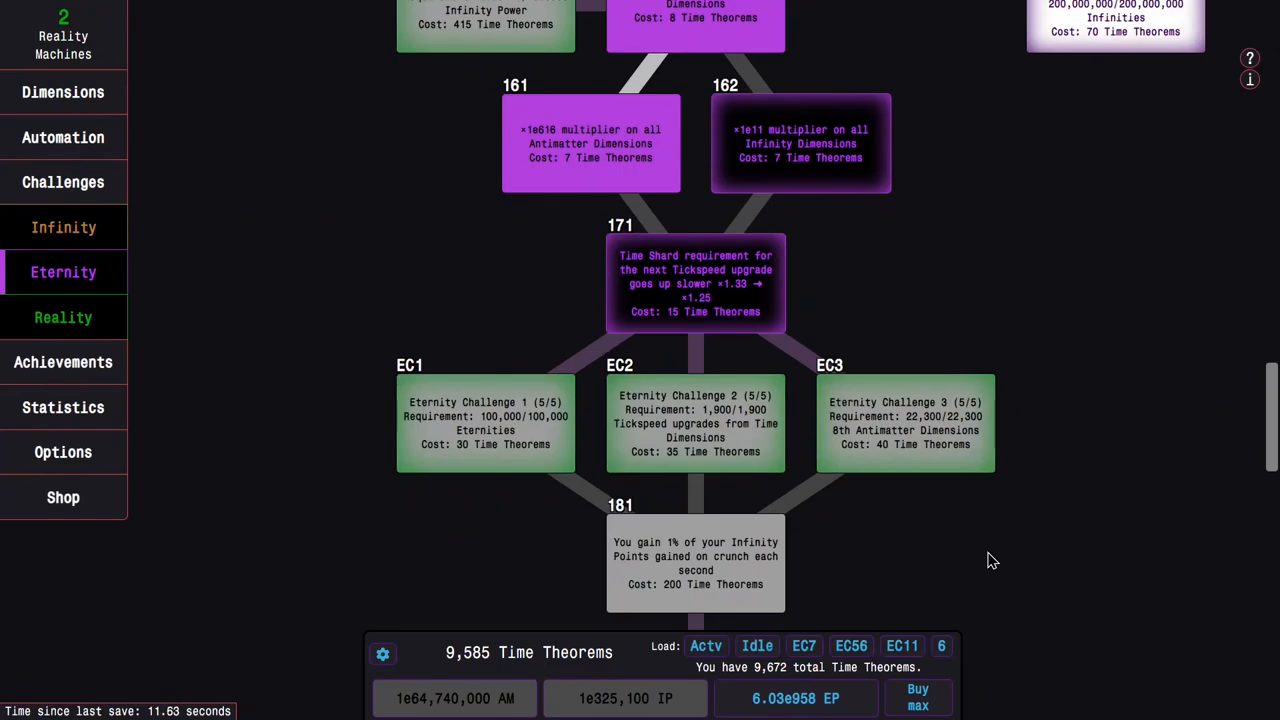
scroll(down, 3)
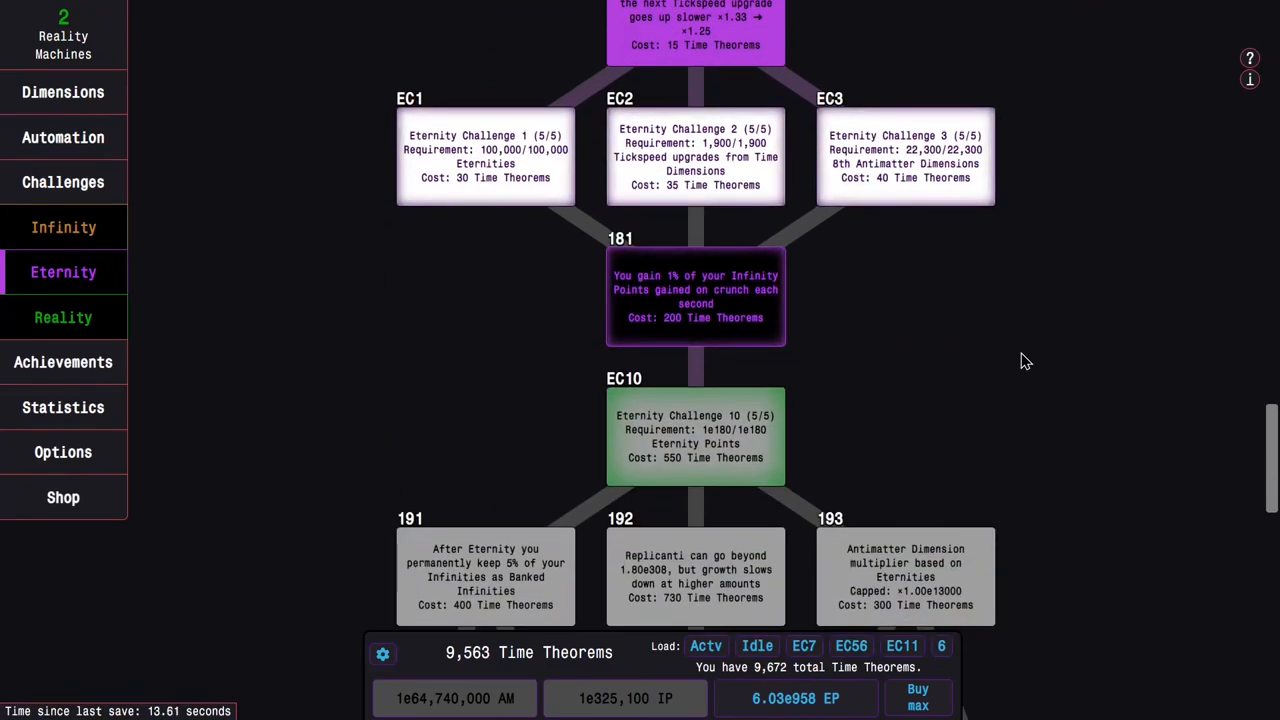
scroll(down, 3)
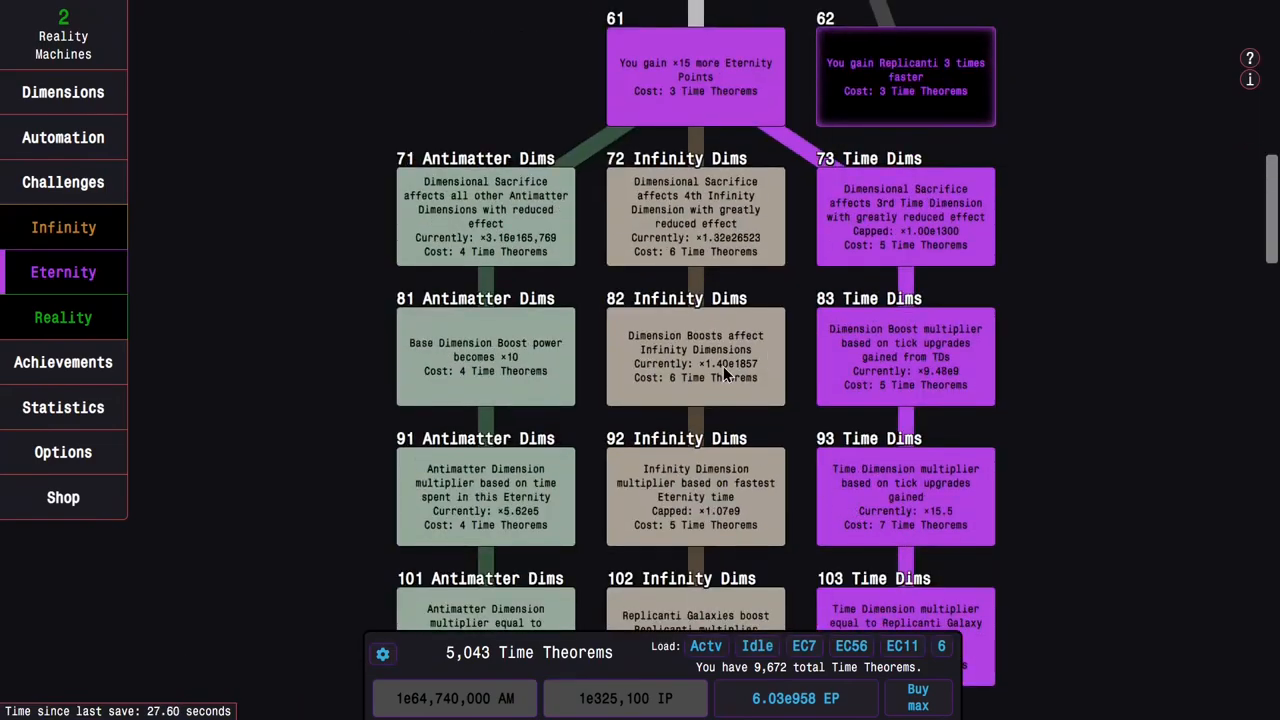
scroll(up, 3)
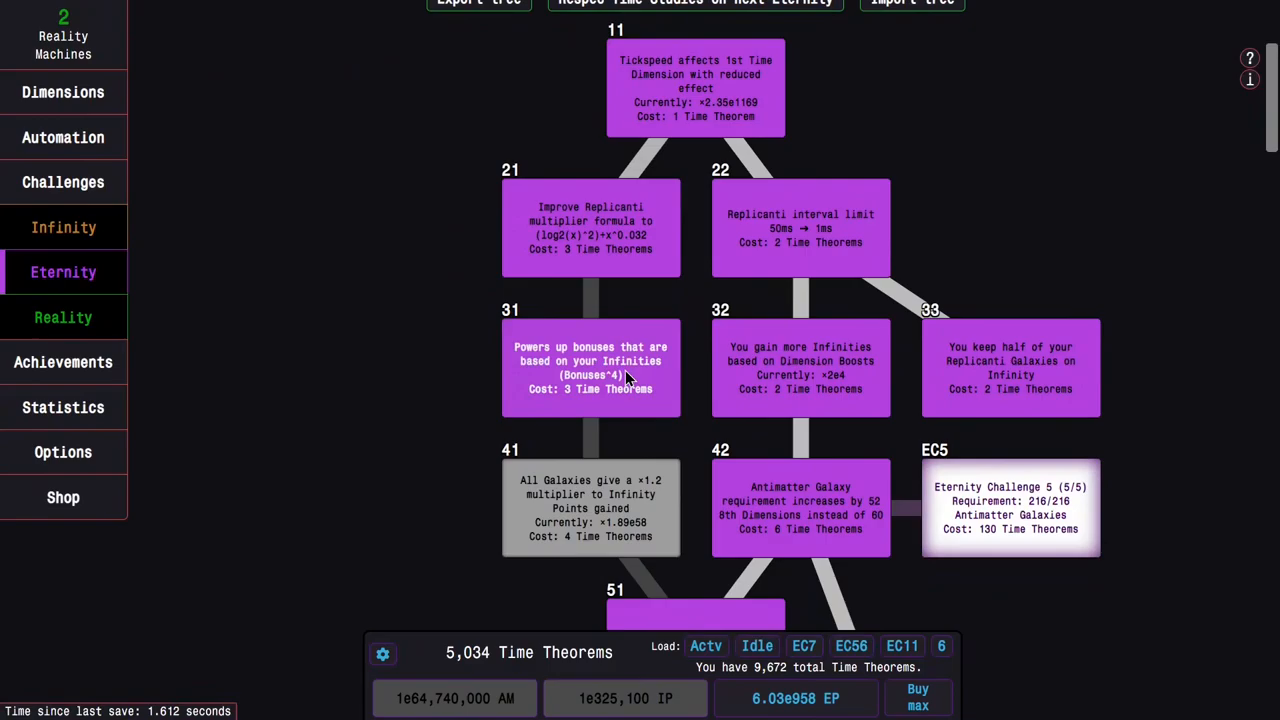
scroll(down, 3)
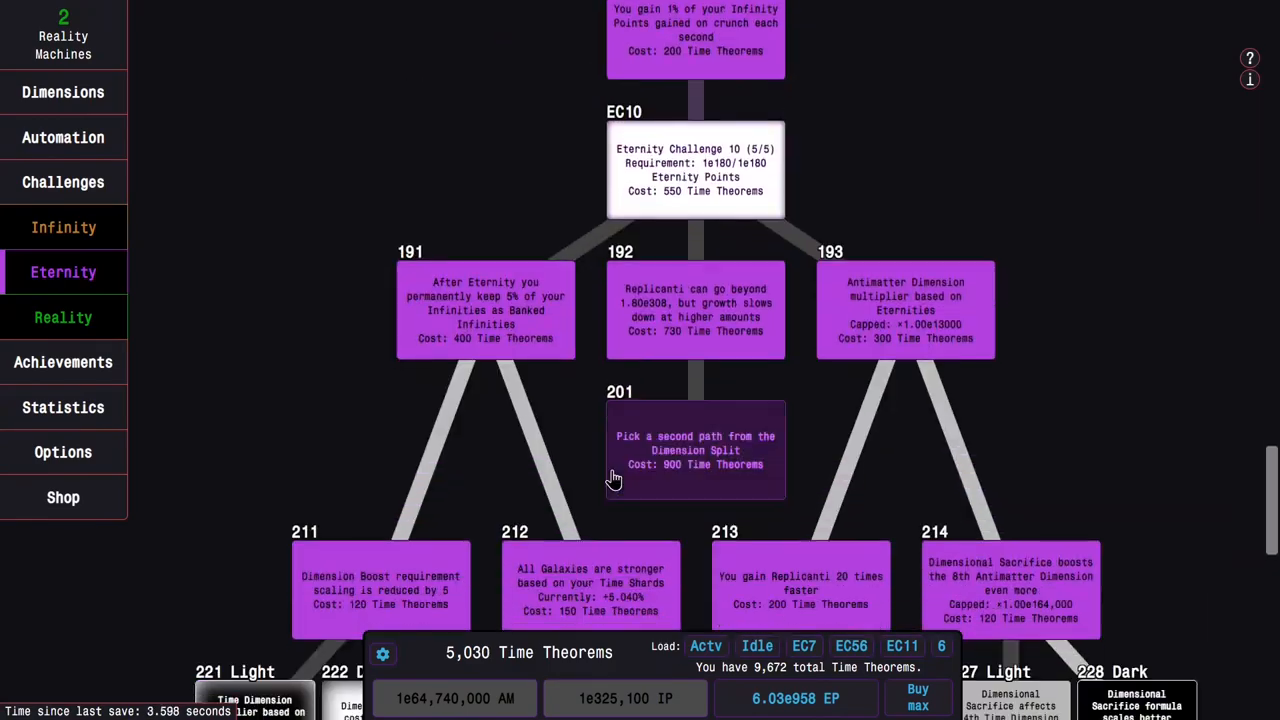
scroll(down, 3)
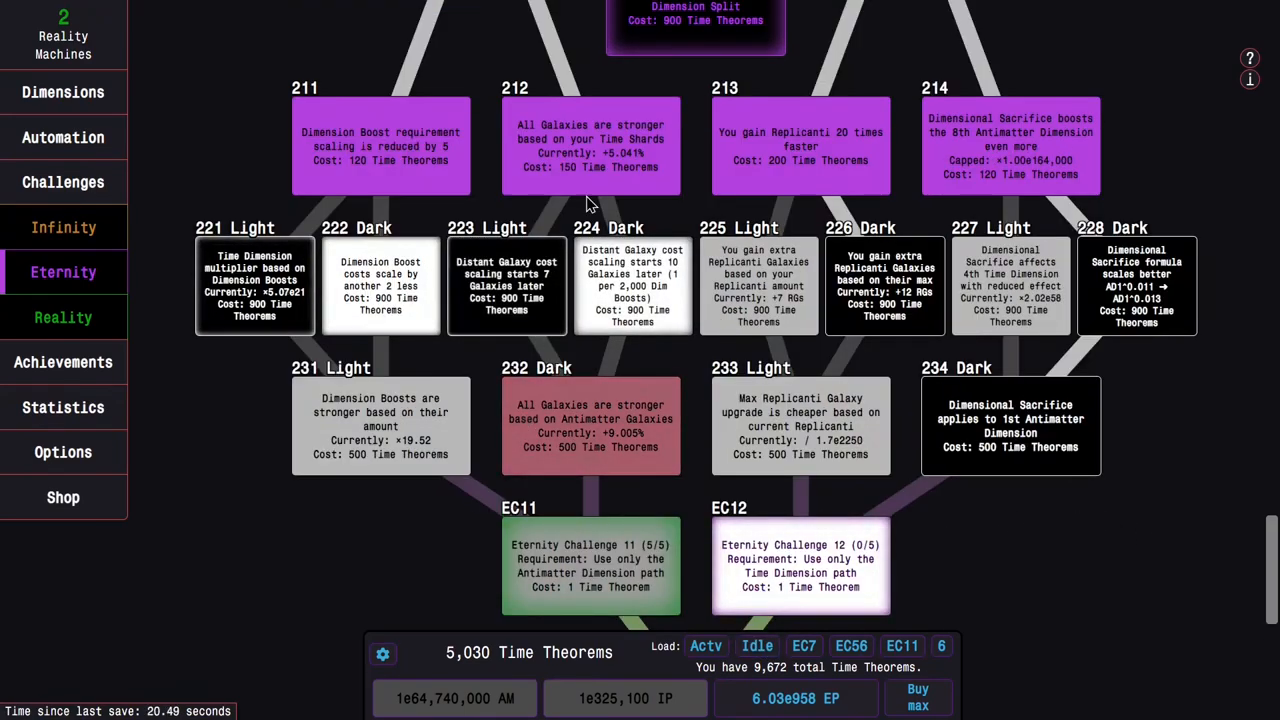
scroll(down, 3)
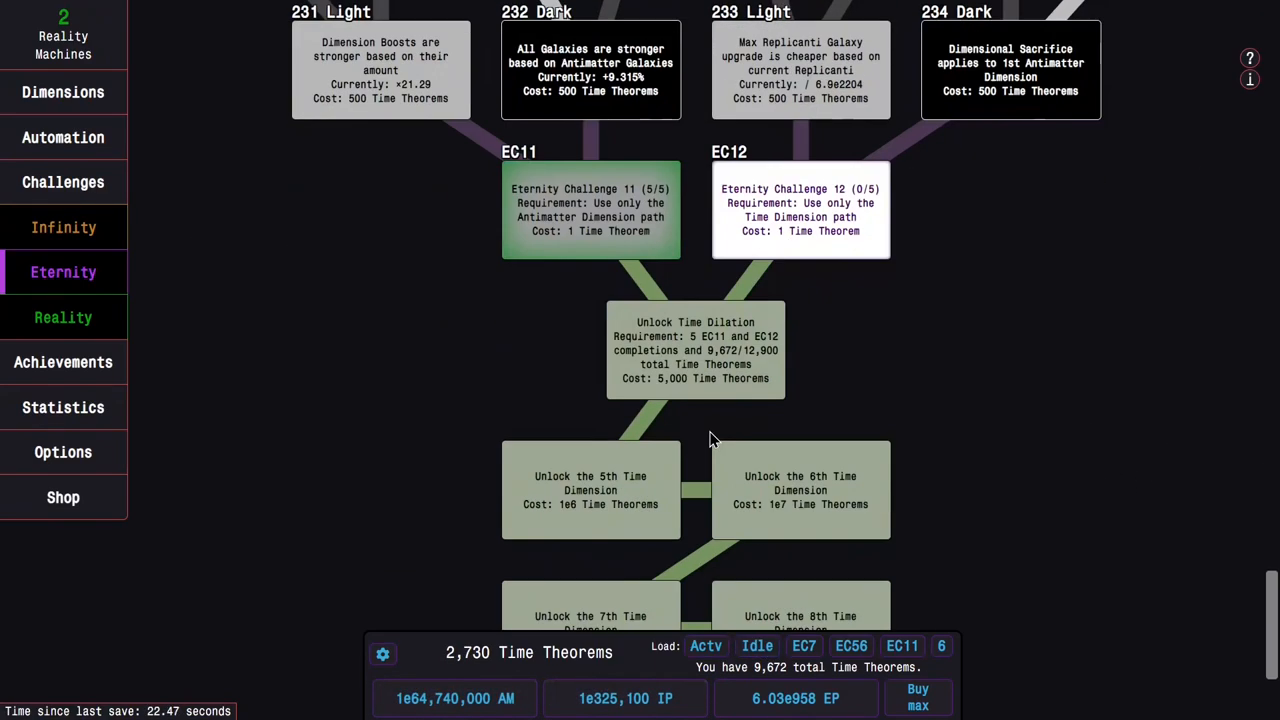
scroll(up, 3)
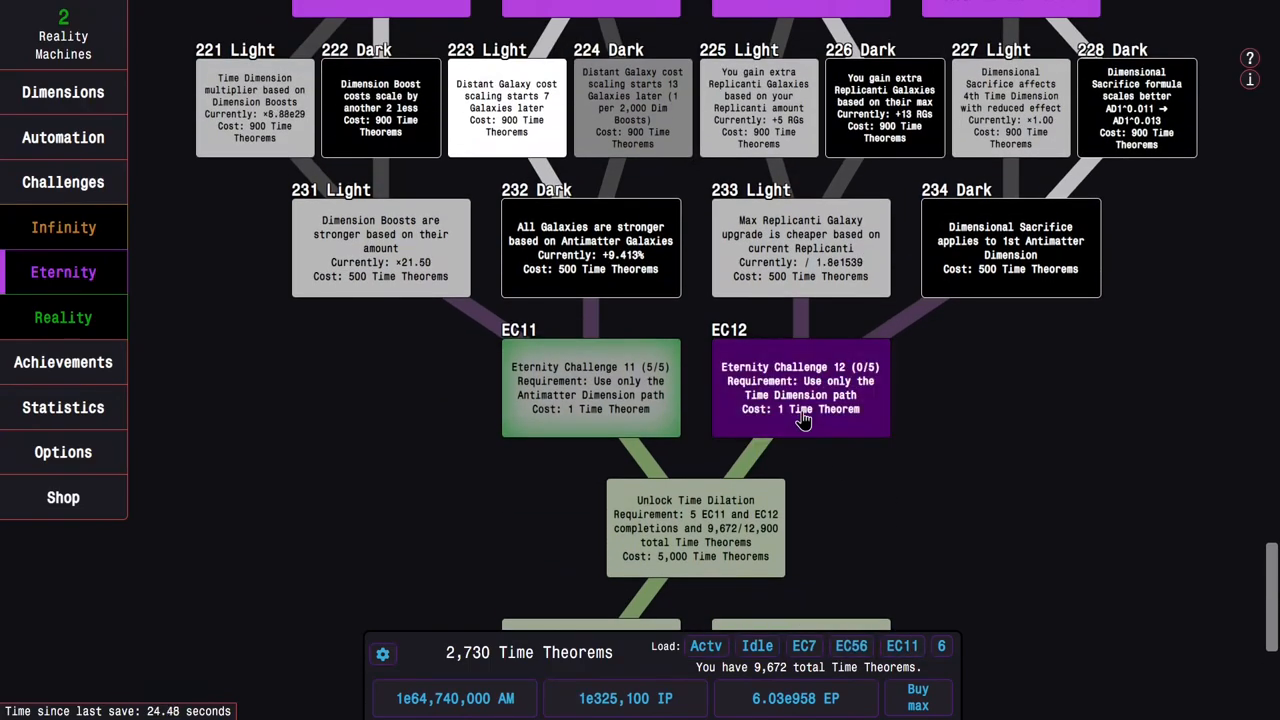
Step: Rebuy the study tree from the Idle preset down through the Light and Dark studies
click(800, 388)
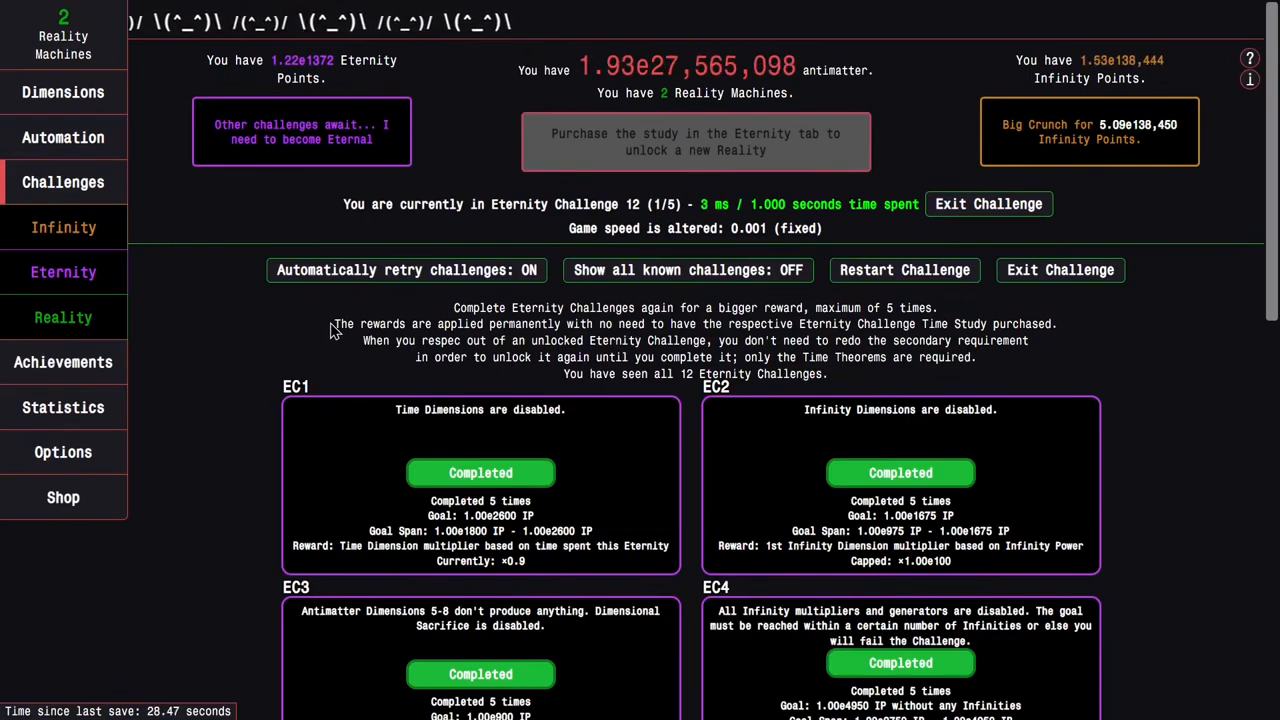
click(64, 272)
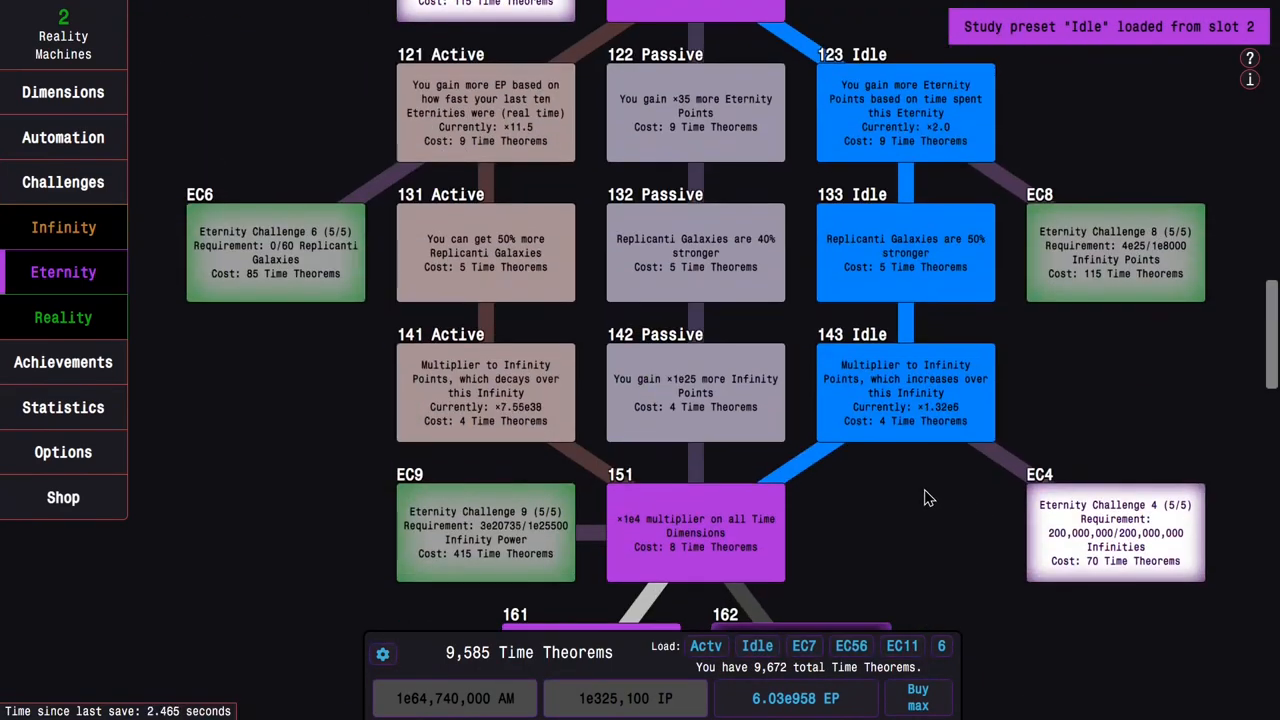
scroll(down, 3)
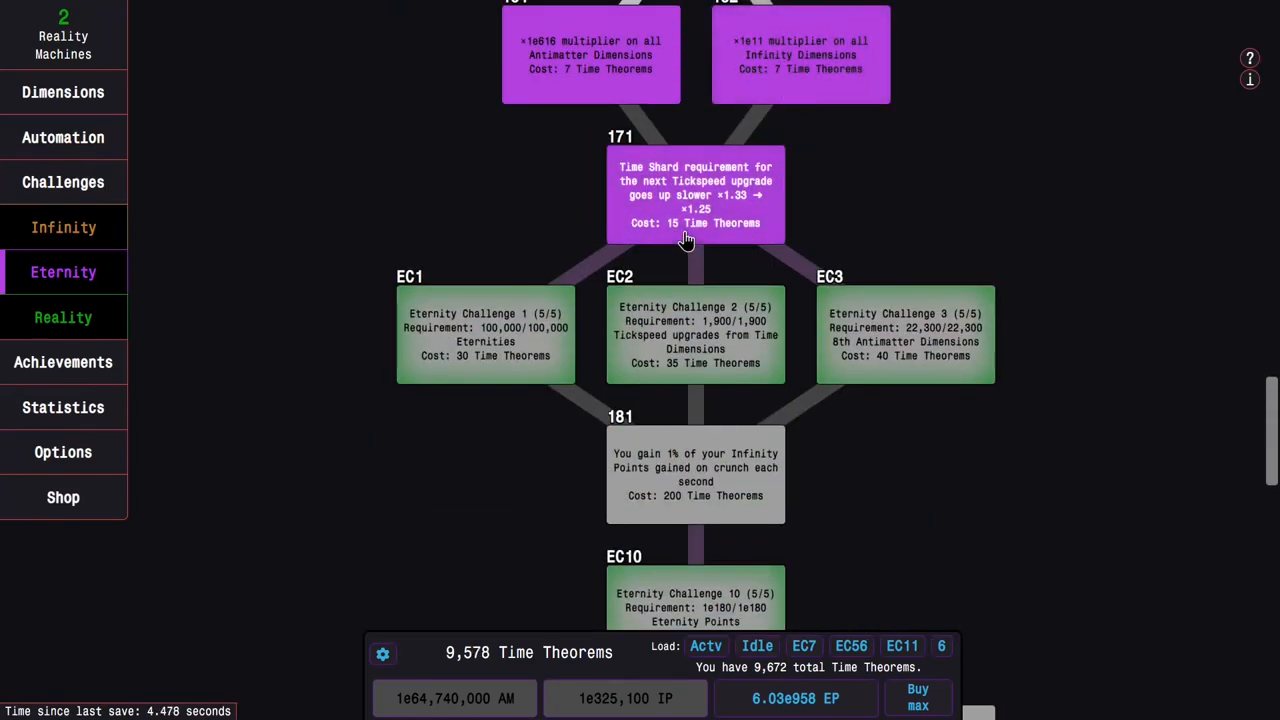
scroll(down, 3)
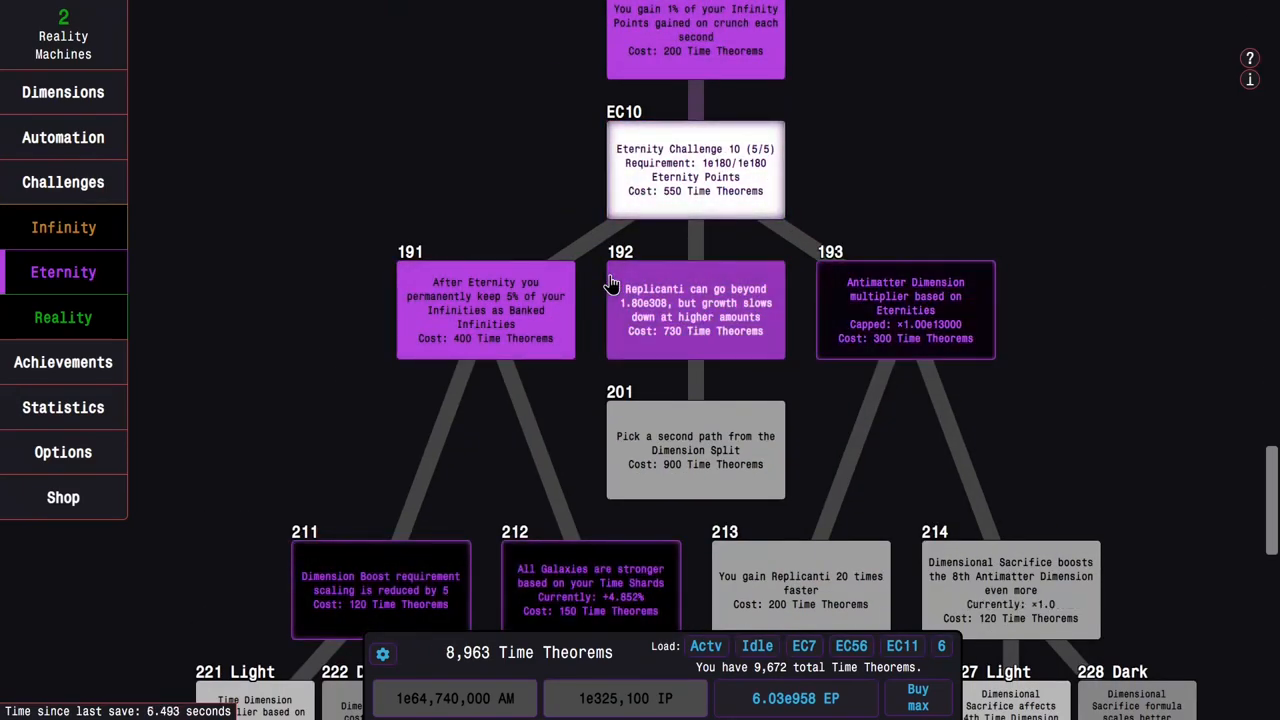
scroll(down, 3)
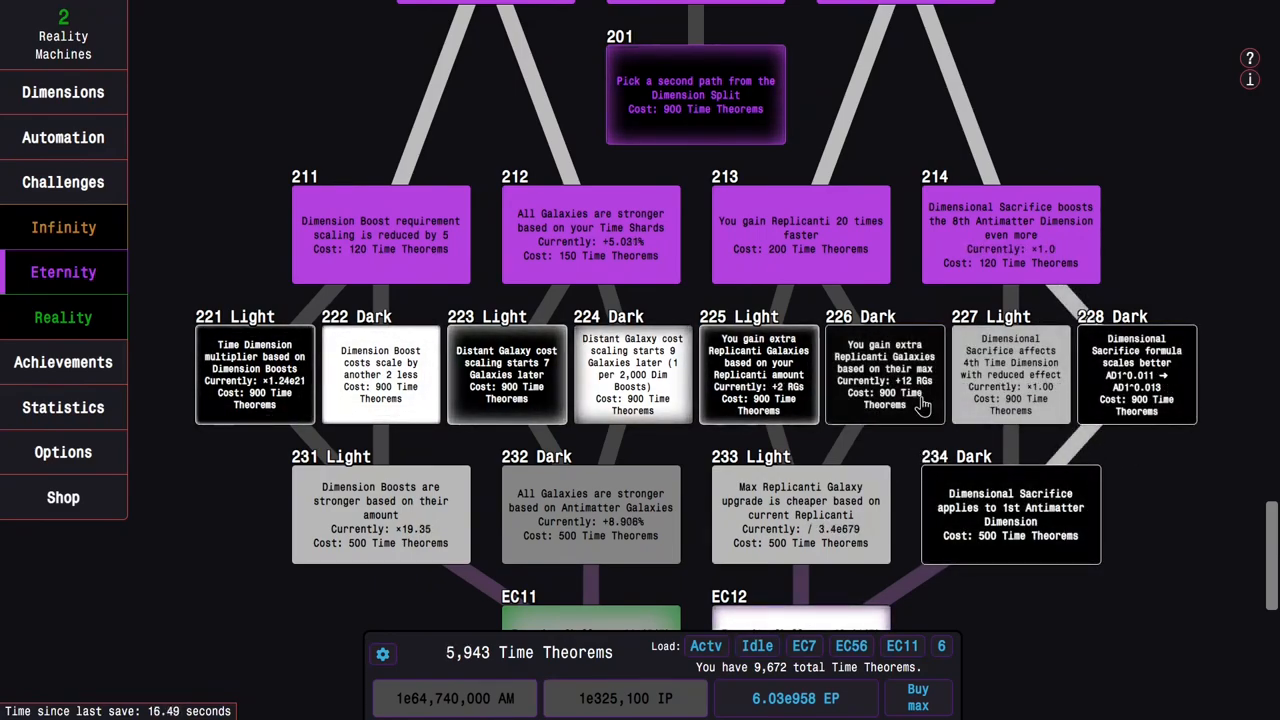
click(508, 374)
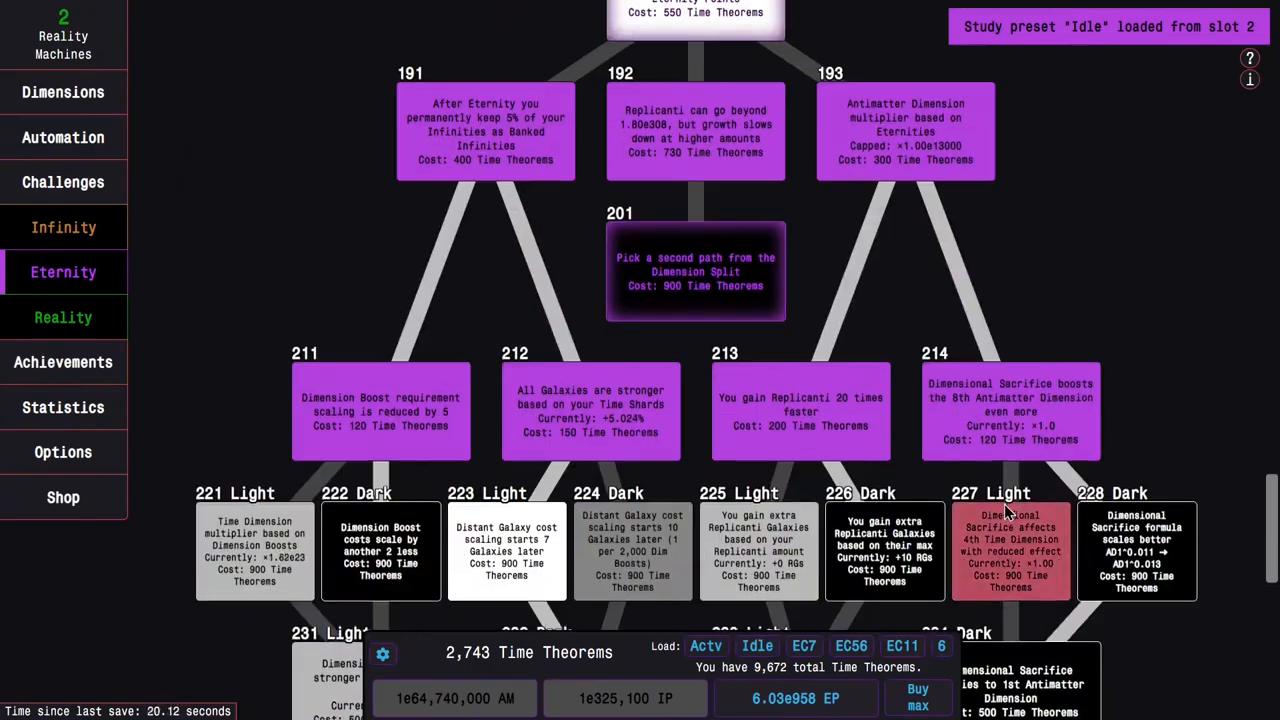
Step: Return to the Eternity Challenges list with EC12 running at its fifth tier
click(64, 180)
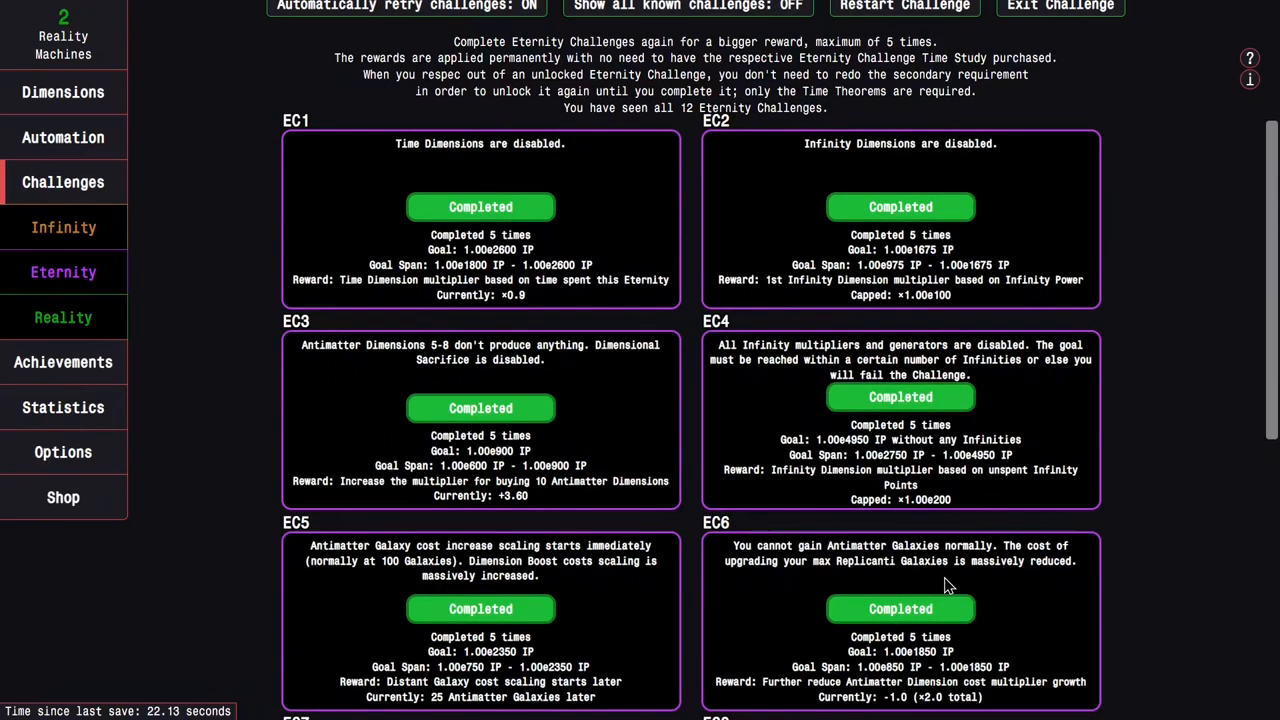
scroll(up, 3)
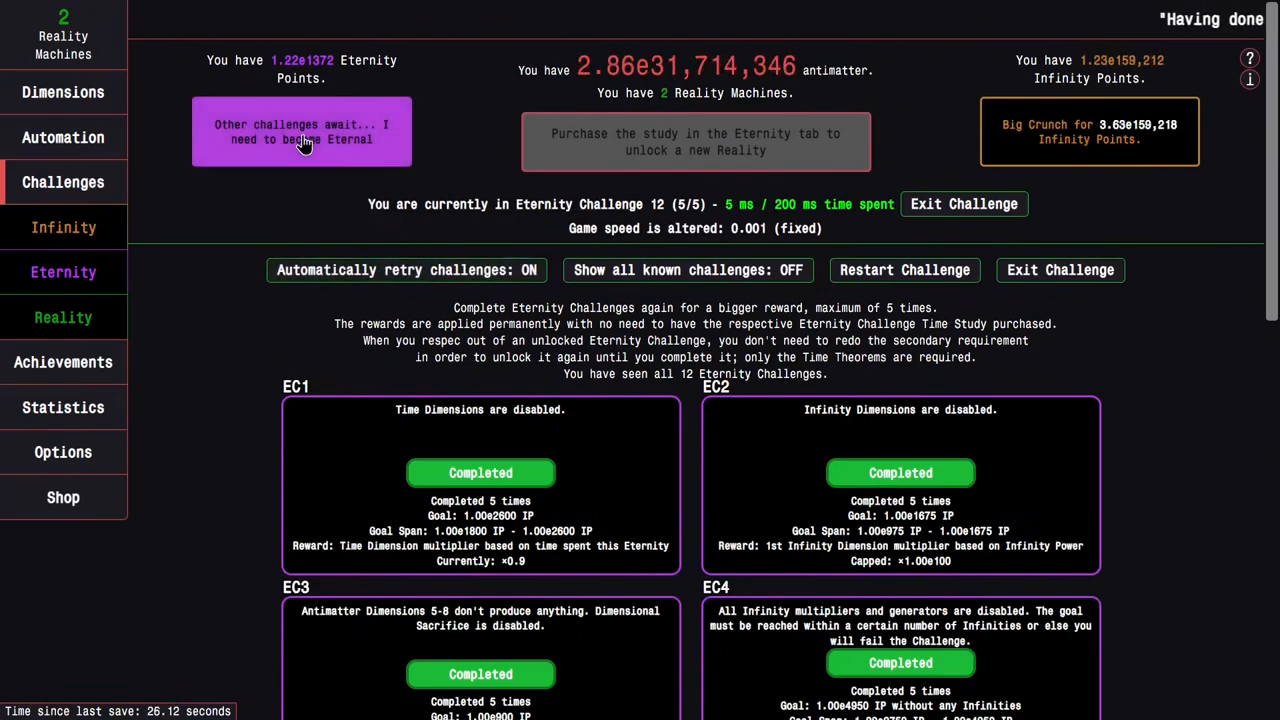
Step: Go Eternal to finish EC12, load the Active study preset and buy max Time Theorems
click(964, 204)
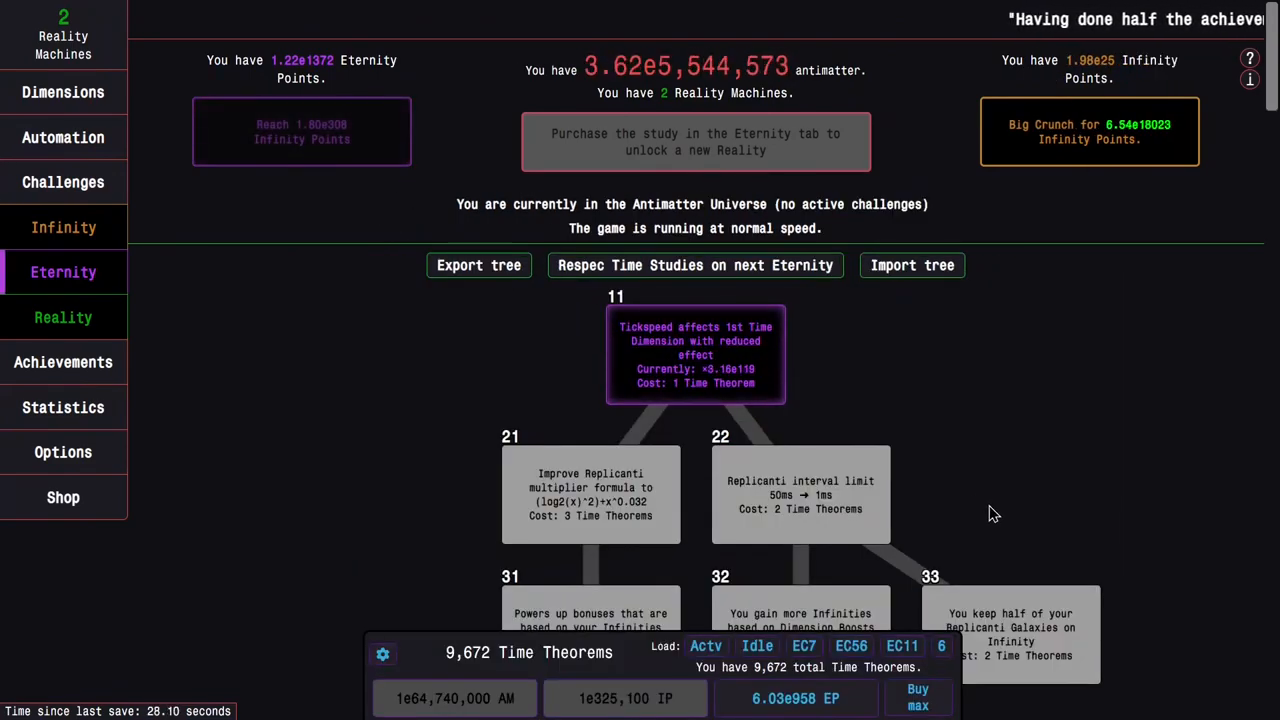
mouse_move(856, 304)
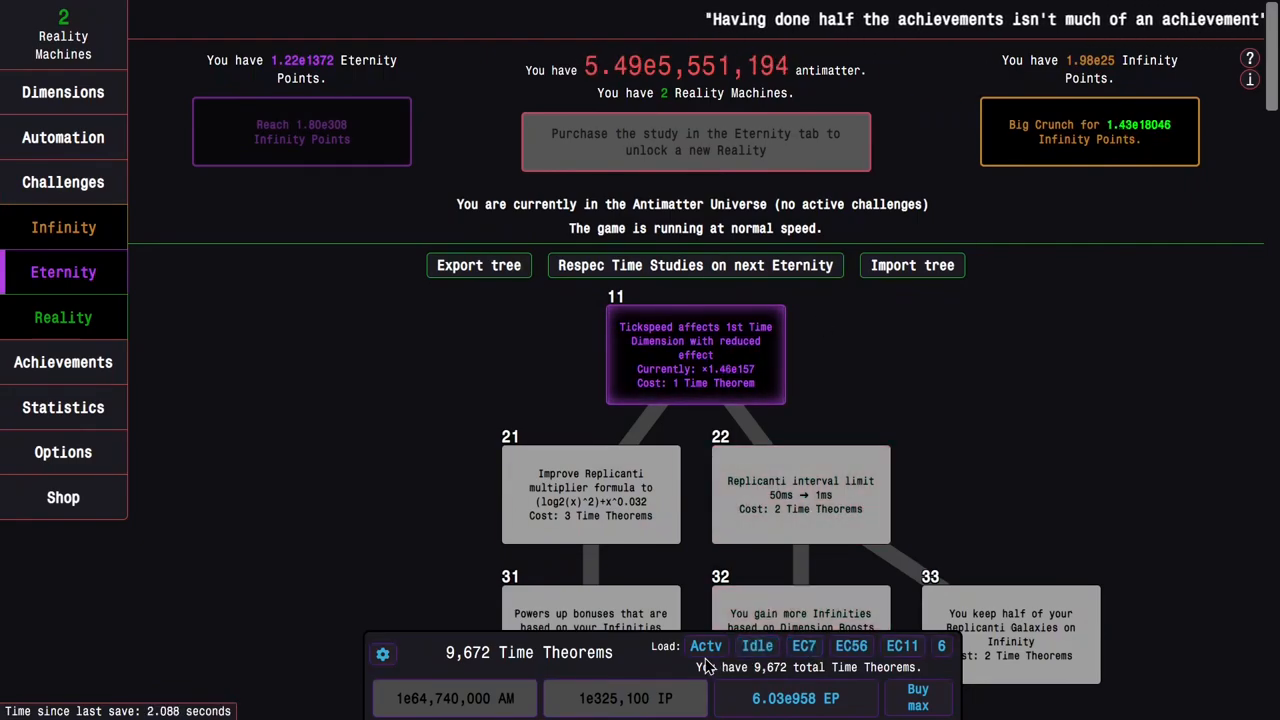
click(706, 644)
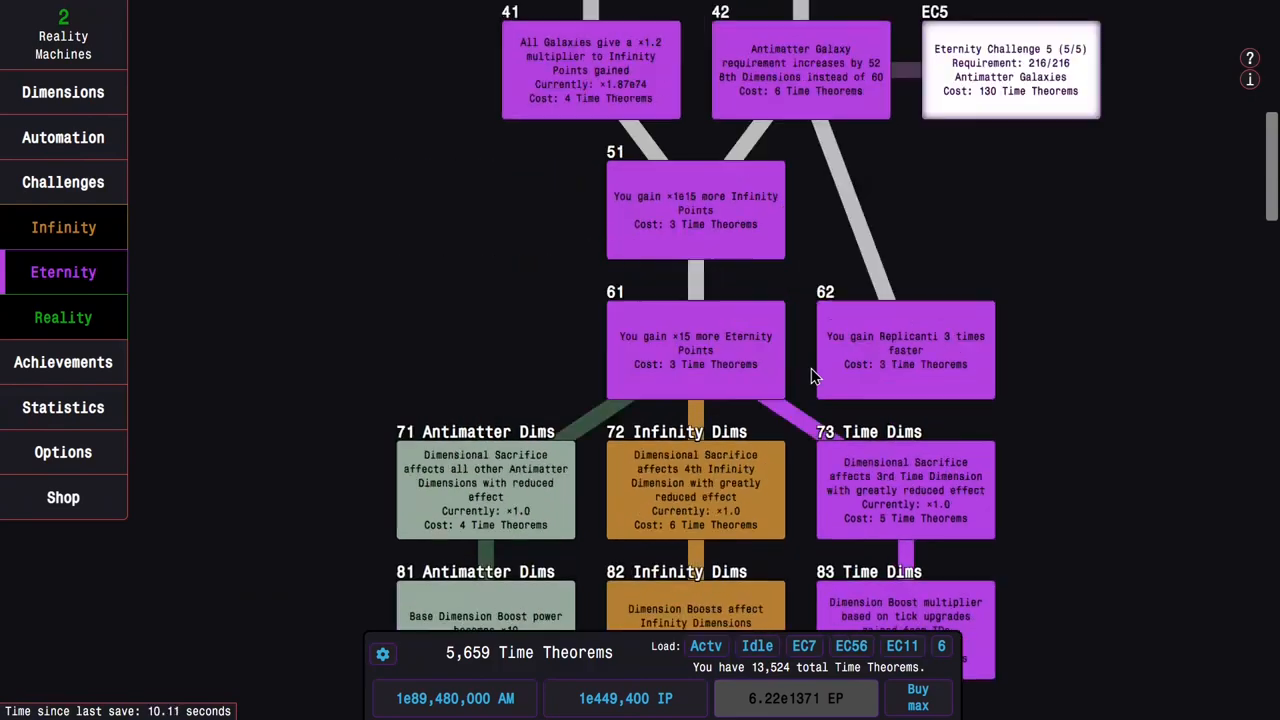
scroll(up, 3)
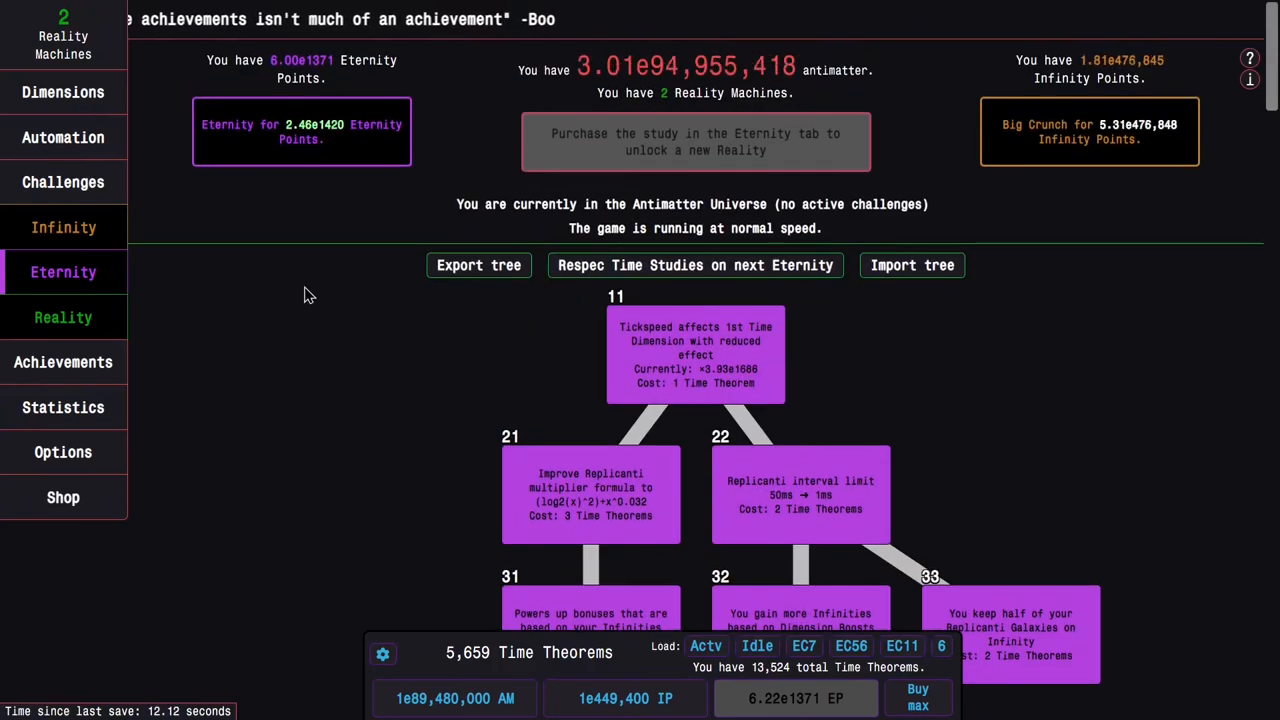
mouse_move(916, 696)
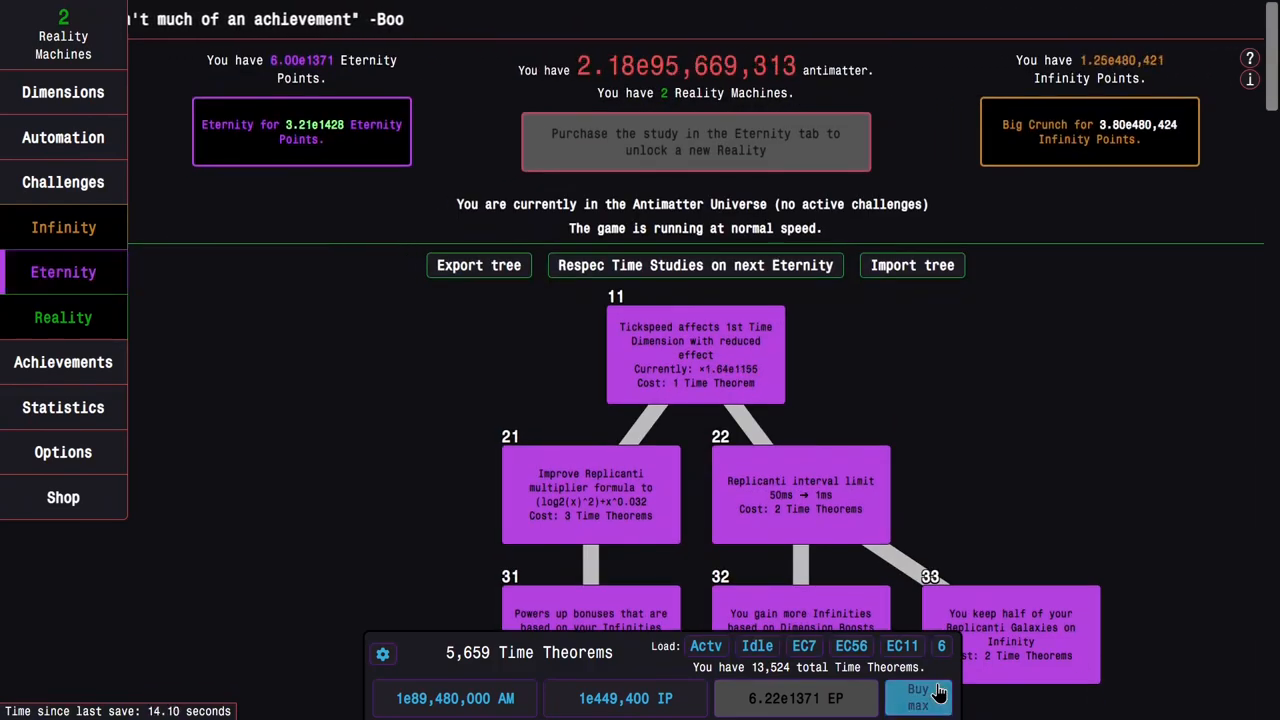
click(916, 696)
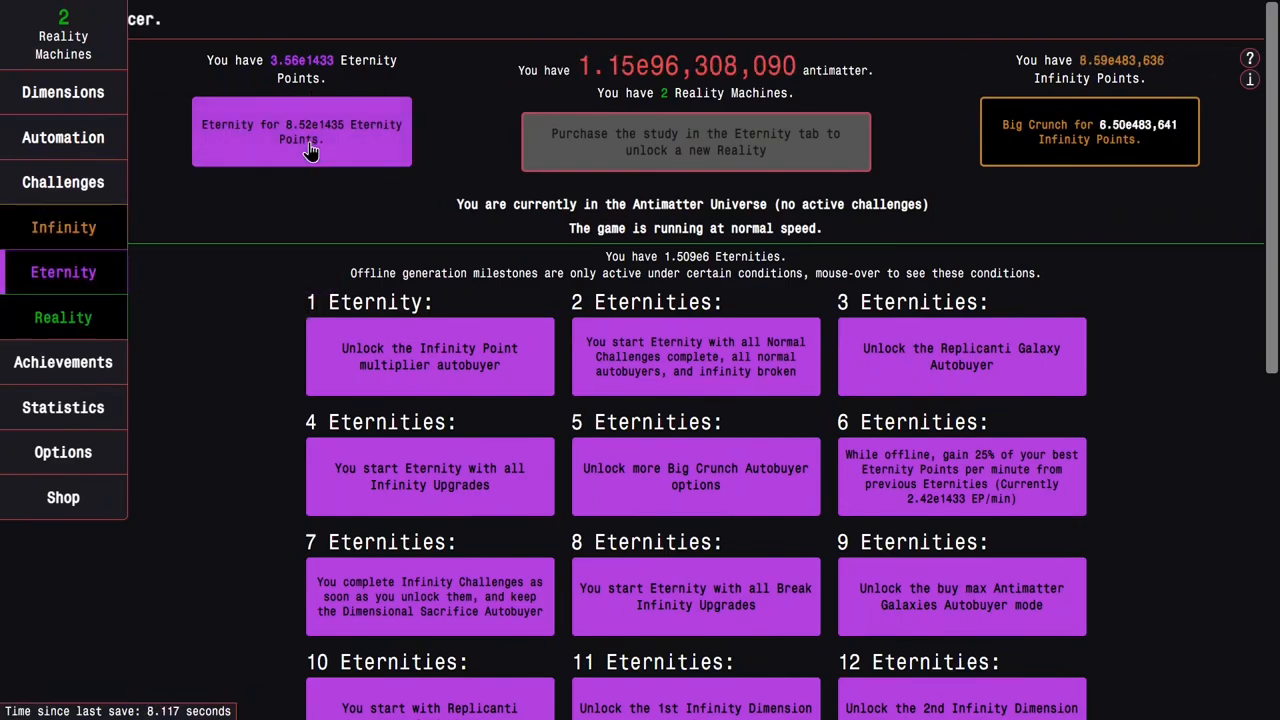
Step: Buy the Unlock Time Dilation study at the bottom of the tree for 5,000 Time Theorems
click(64, 180)
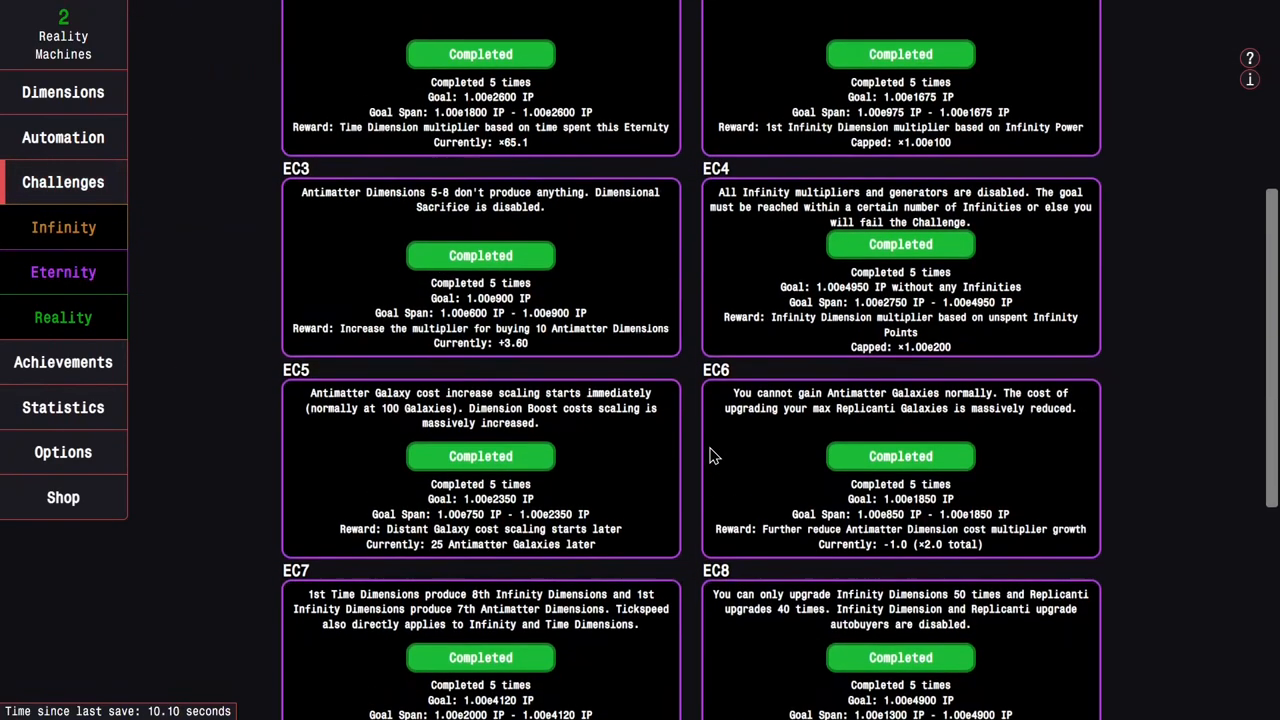
click(64, 272)
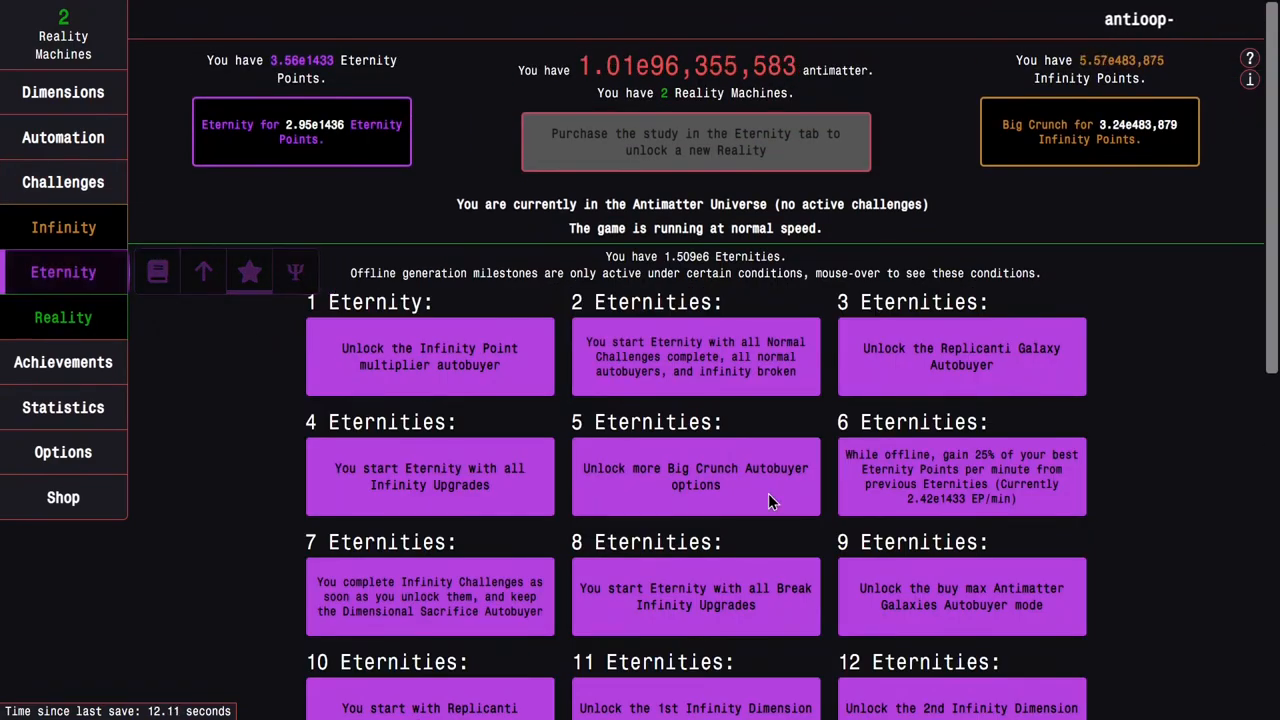
click(294, 272)
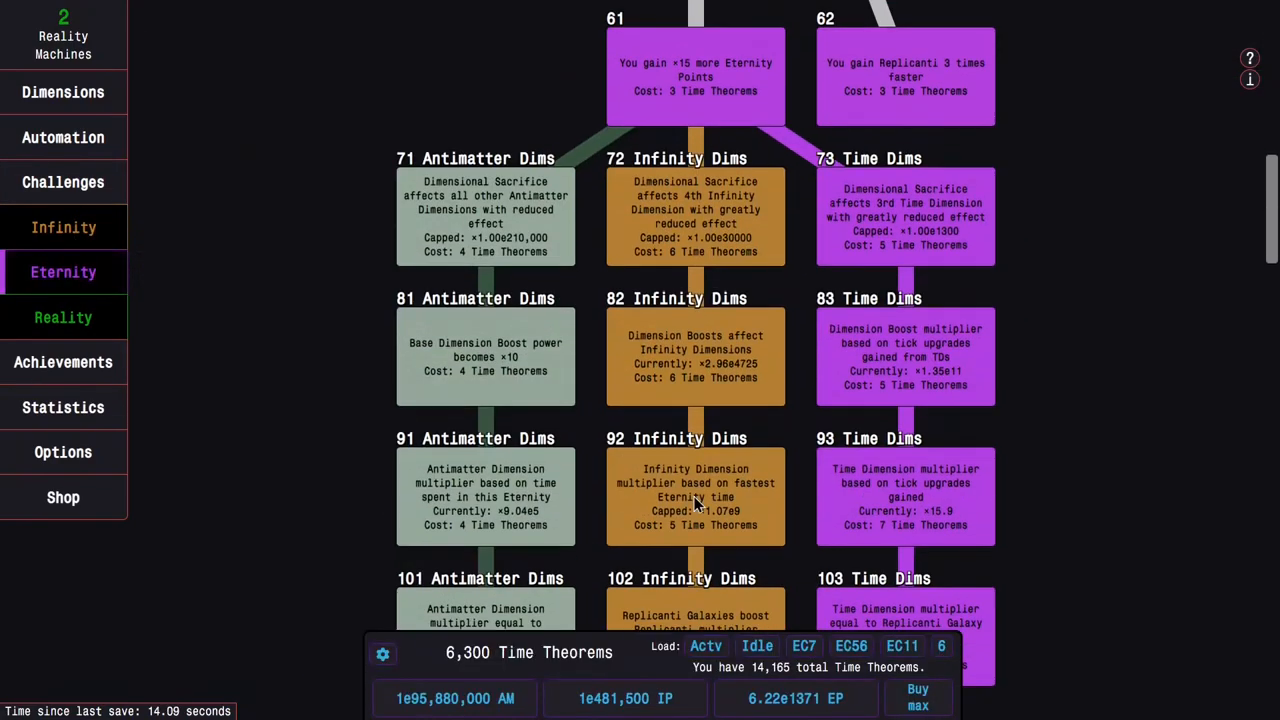
scroll(down, 3)
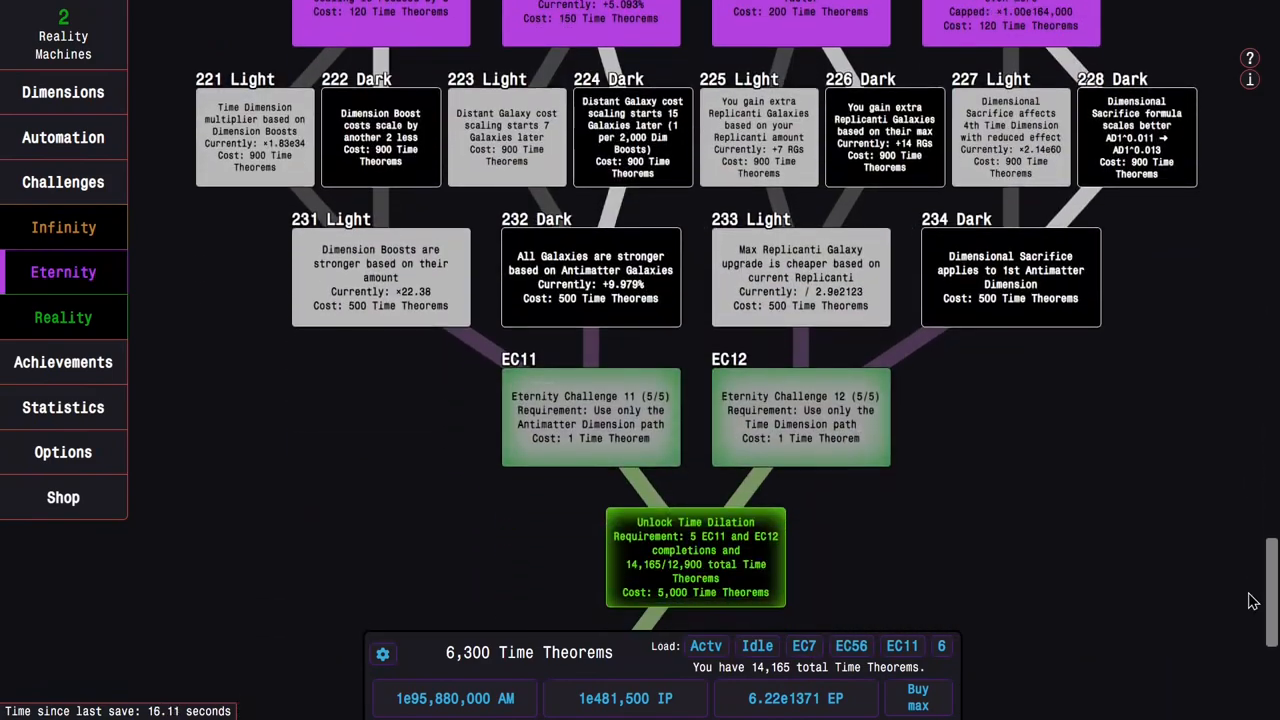
click(696, 556)
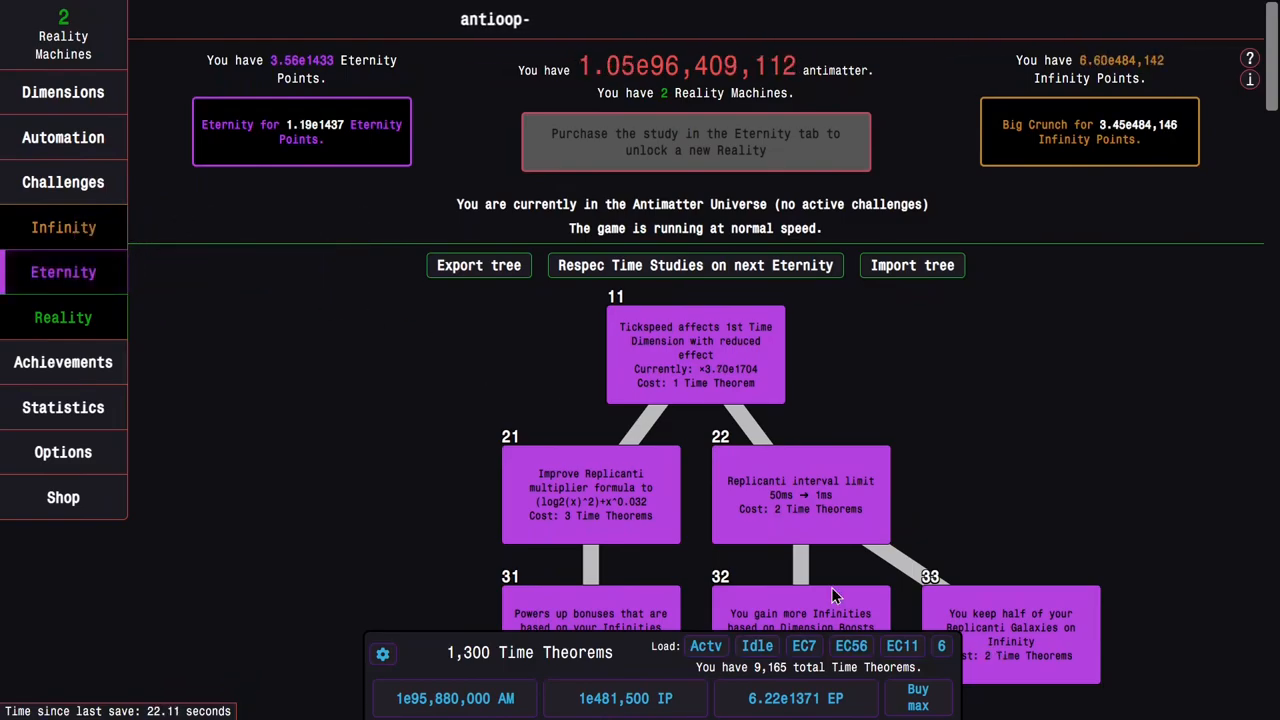
scroll(down, 3)
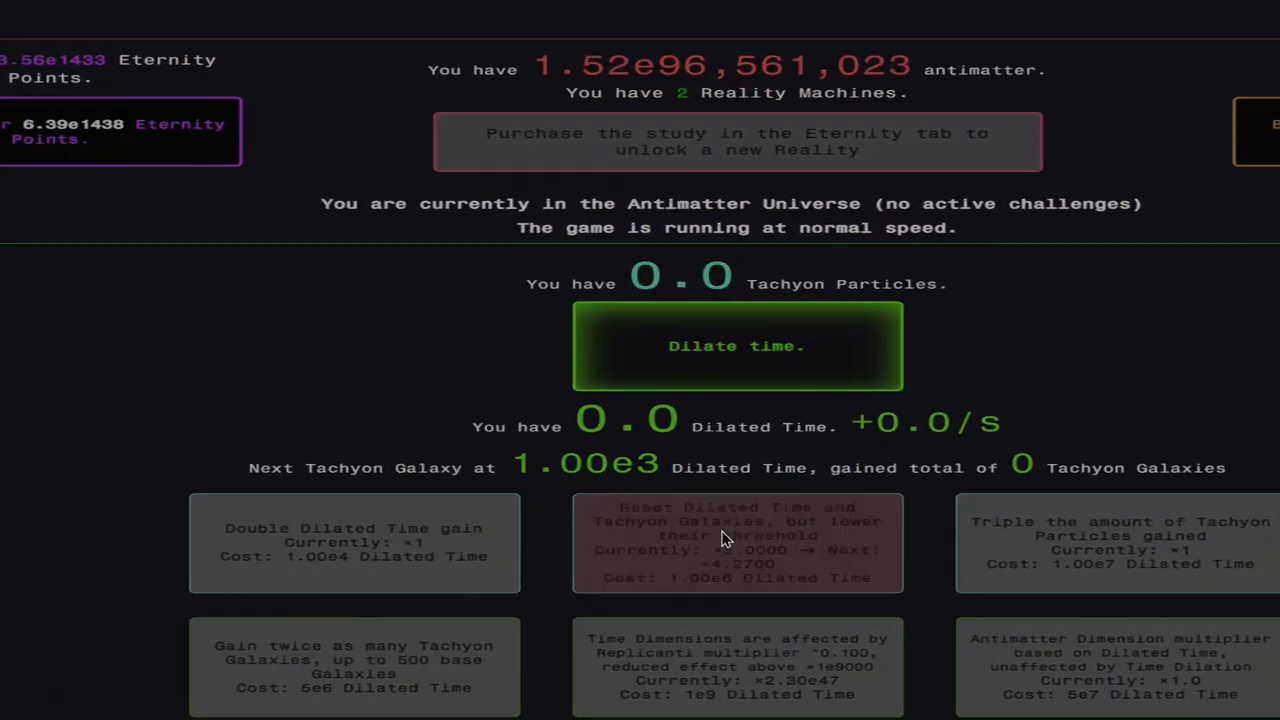
Step: Dilate time once, check the Reality upgrades, then Eternity out for about 5,060 Tachyon Particles
click(736, 346)
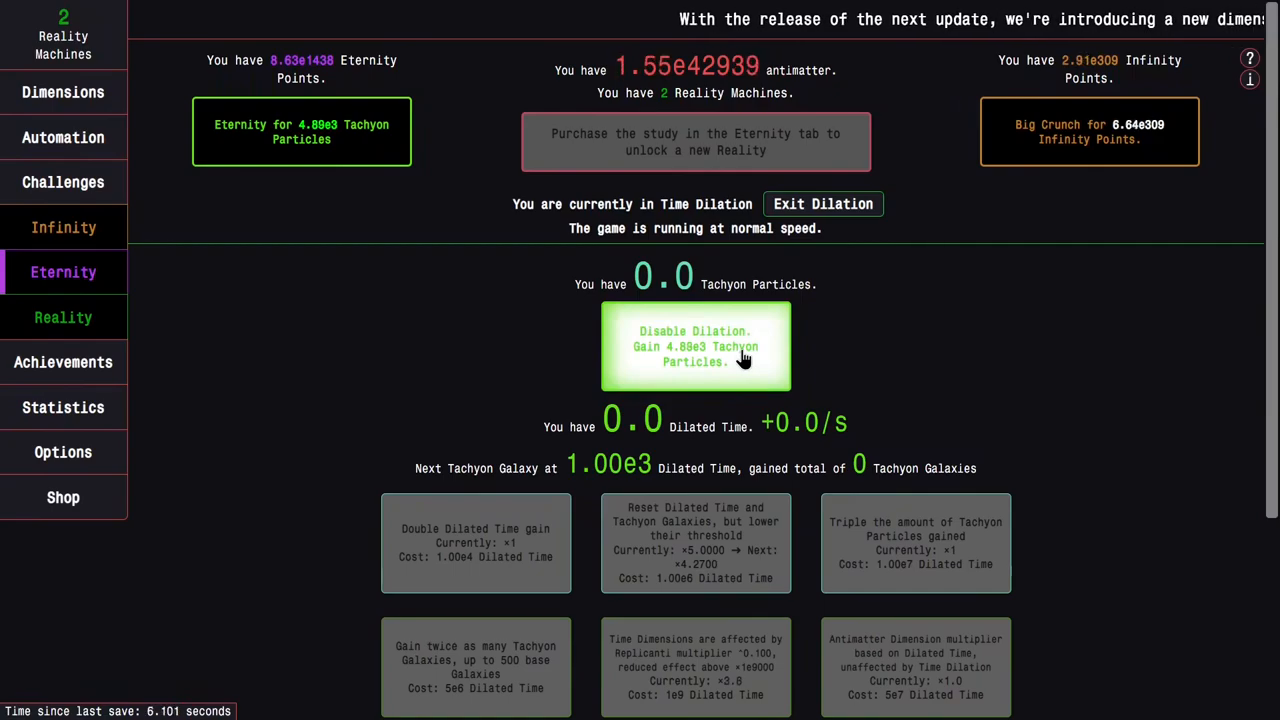
mouse_move(236, 366)
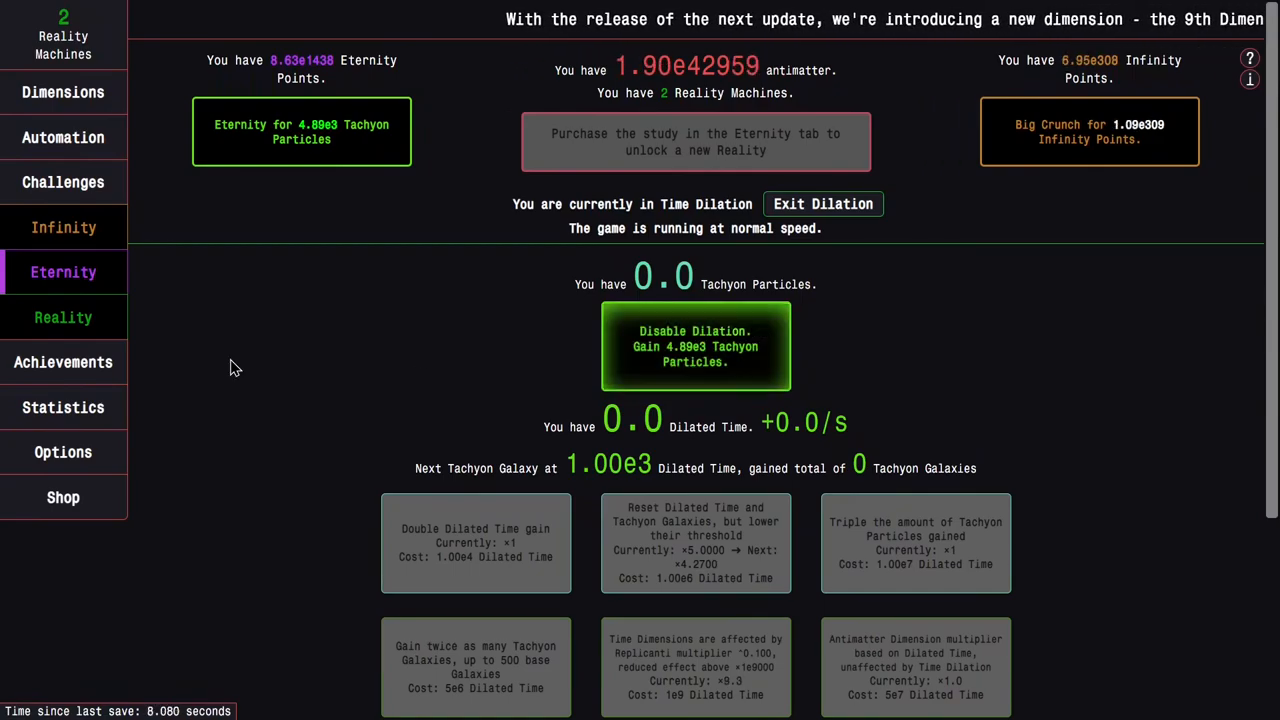
click(64, 316)
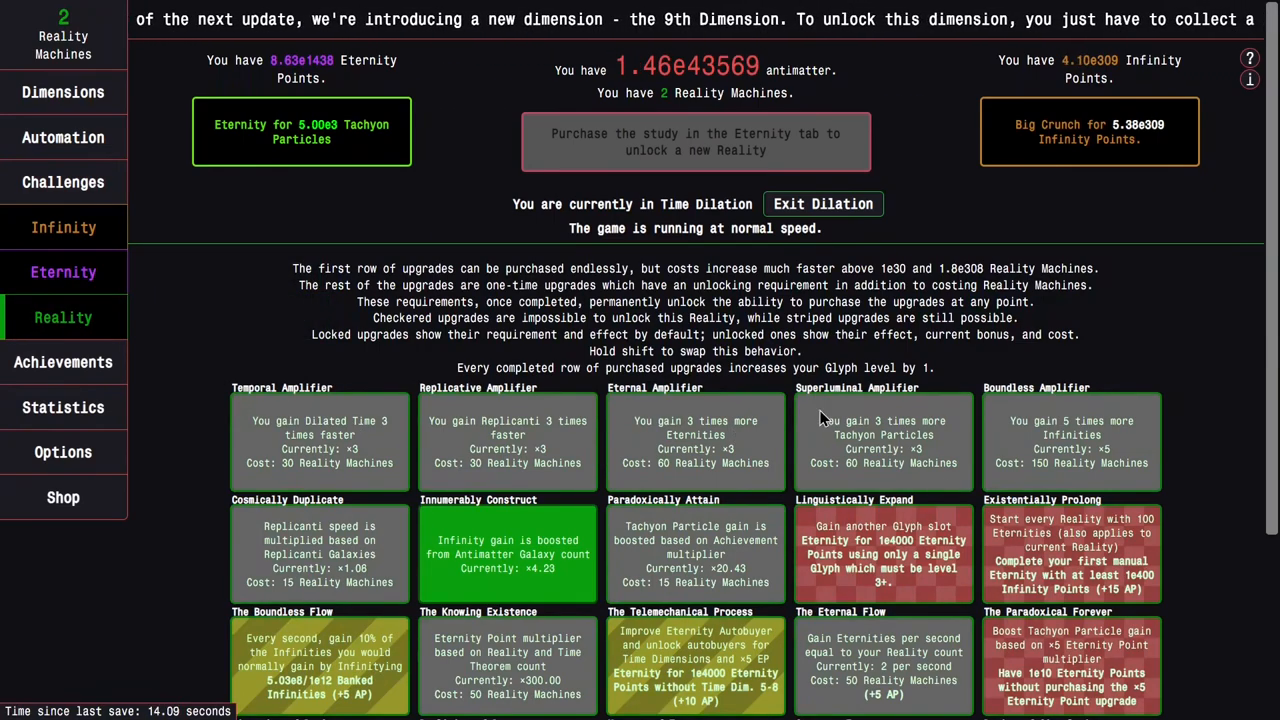
click(64, 272)
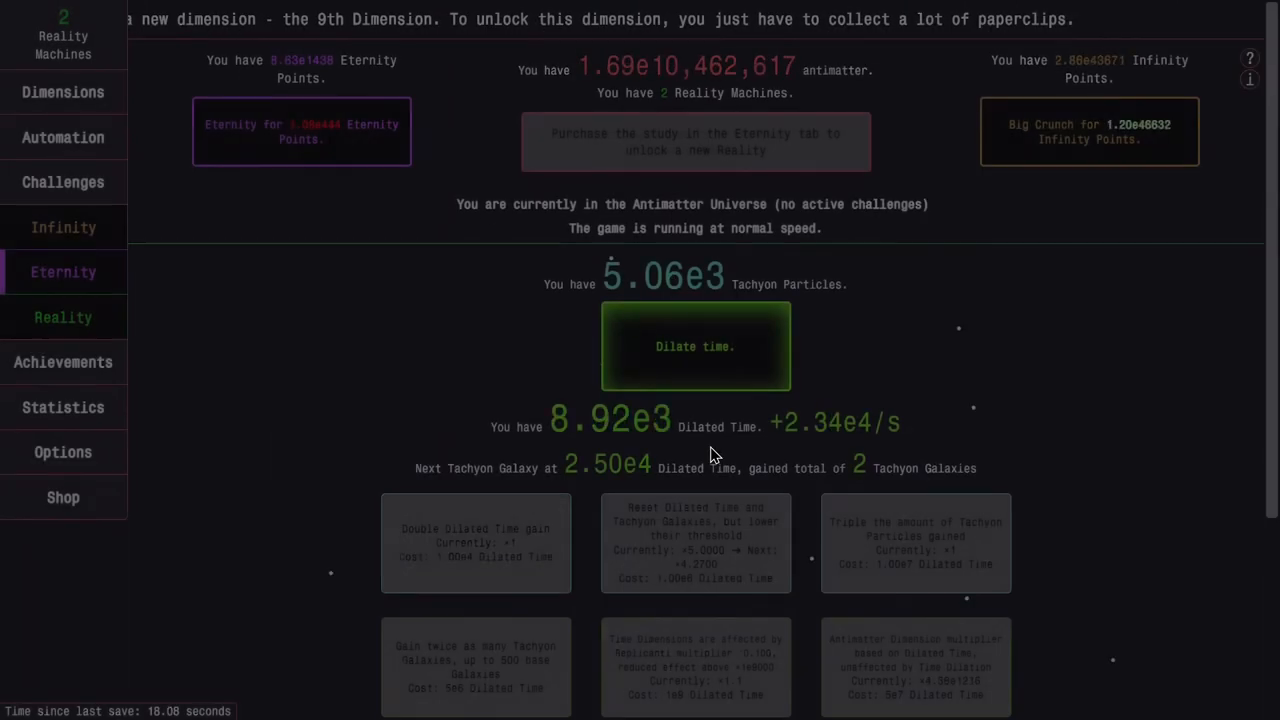
click(476, 544)
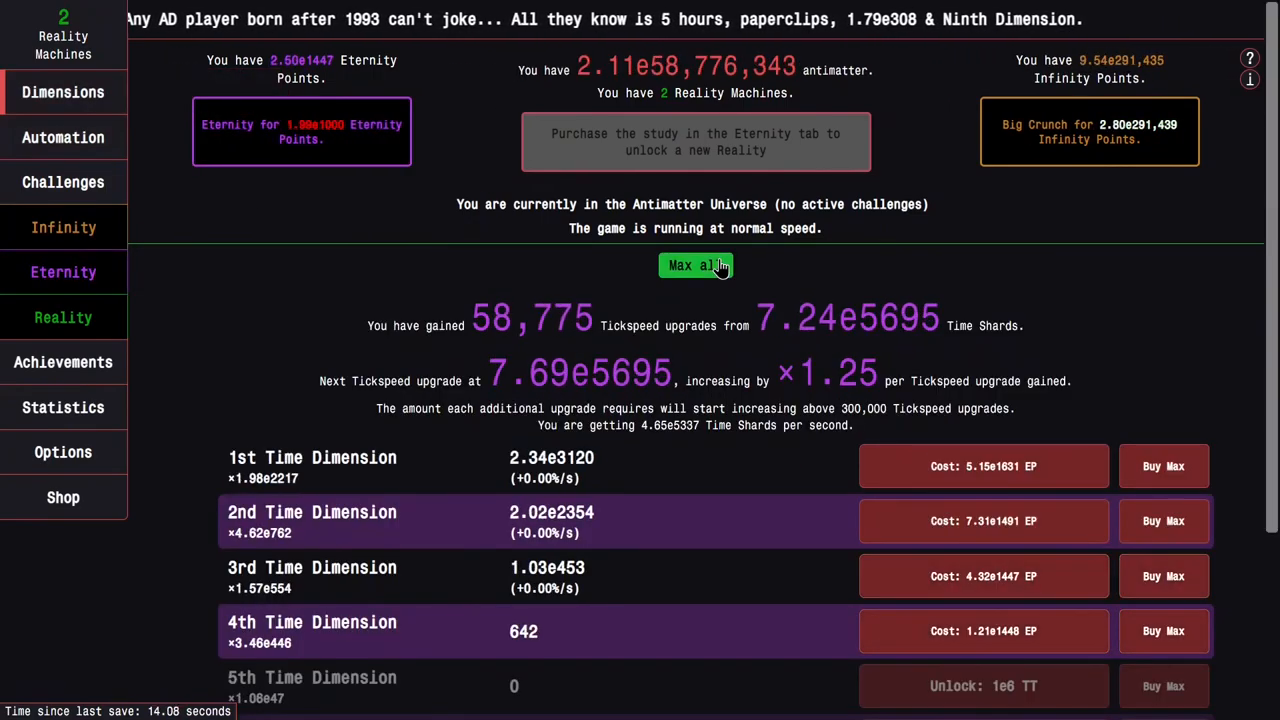
Step: Max all Time Dimensions, then briefly enter and leave Time Dilation as Dilated Time passes 4.5e6
click(64, 272)
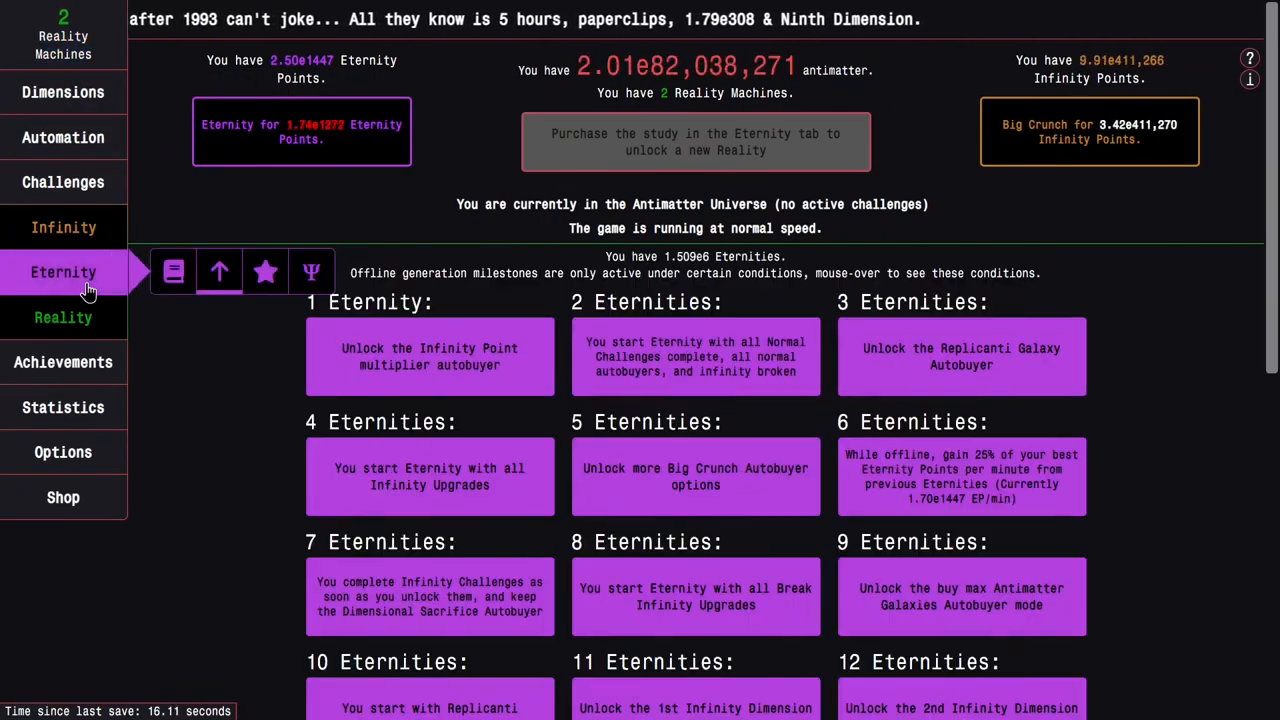
click(312, 272)
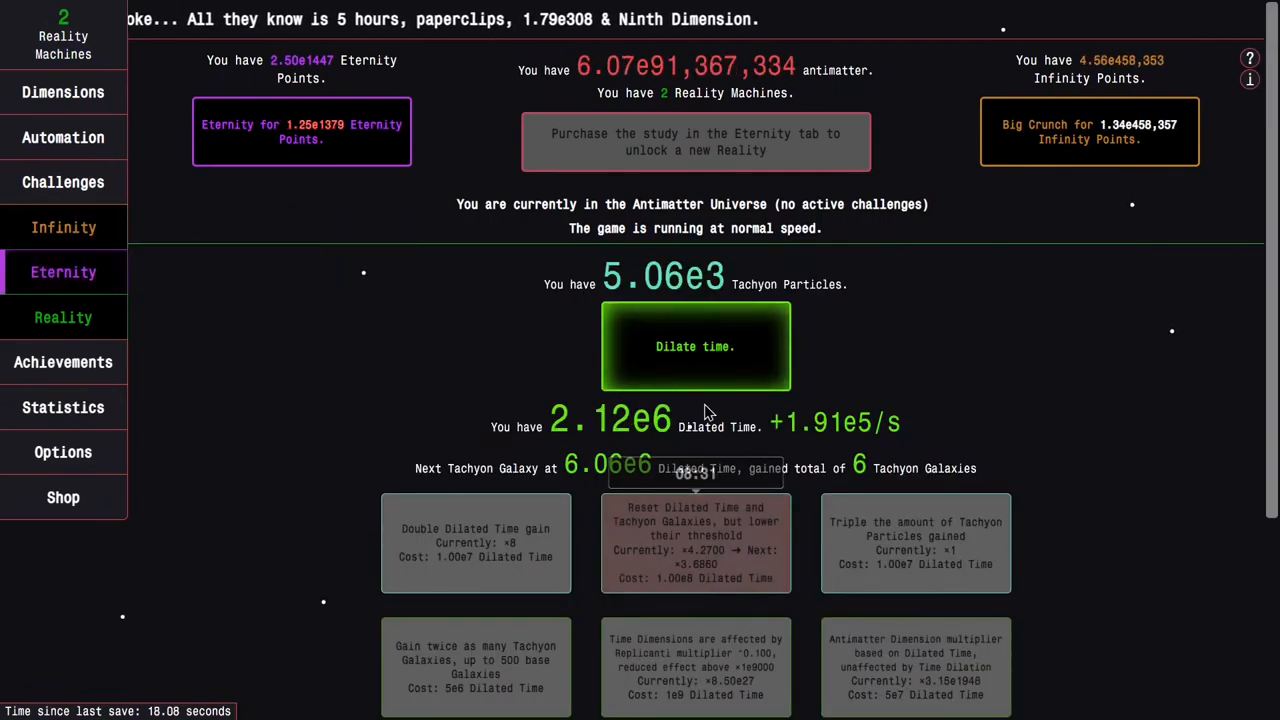
click(696, 346)
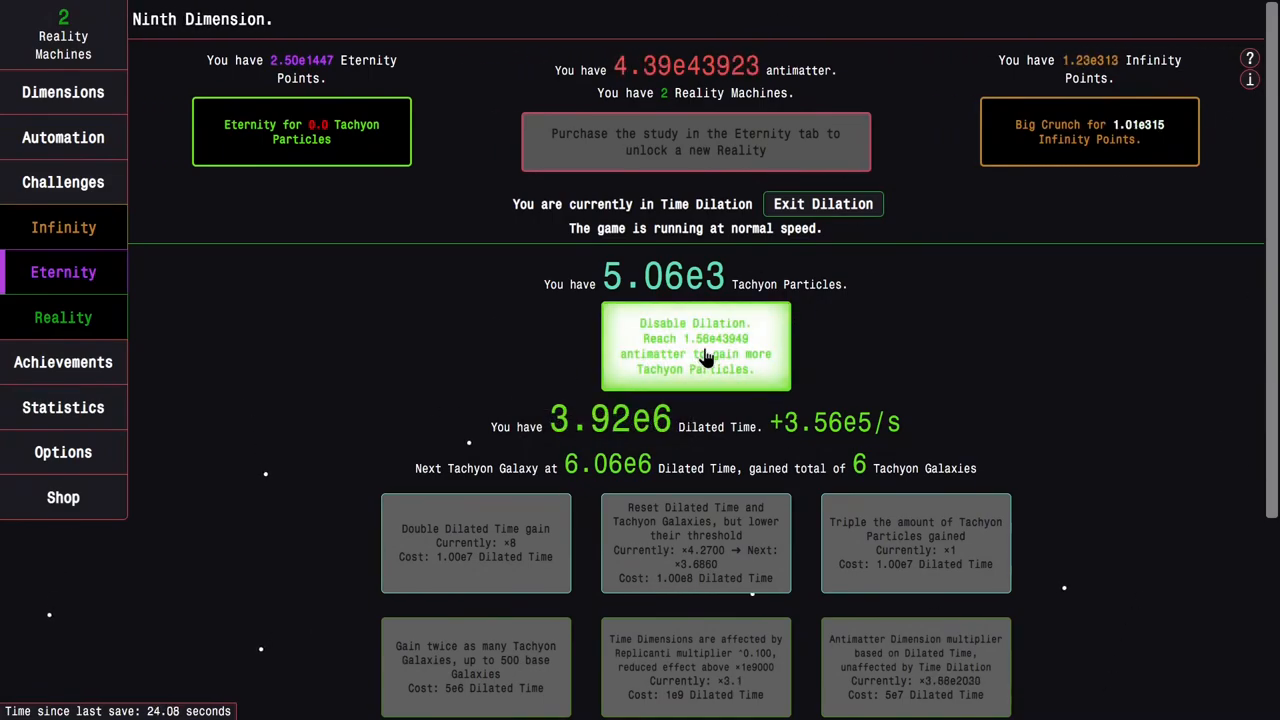
click(824, 204)
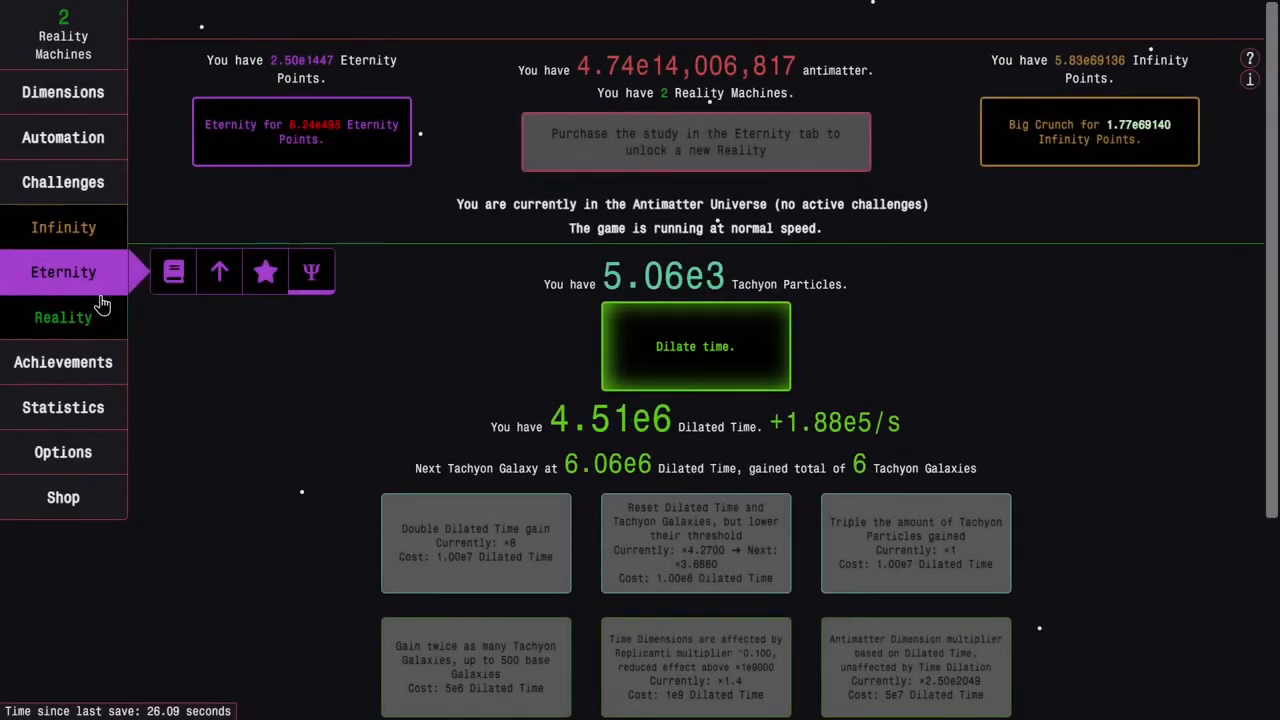
scroll(down, 3)
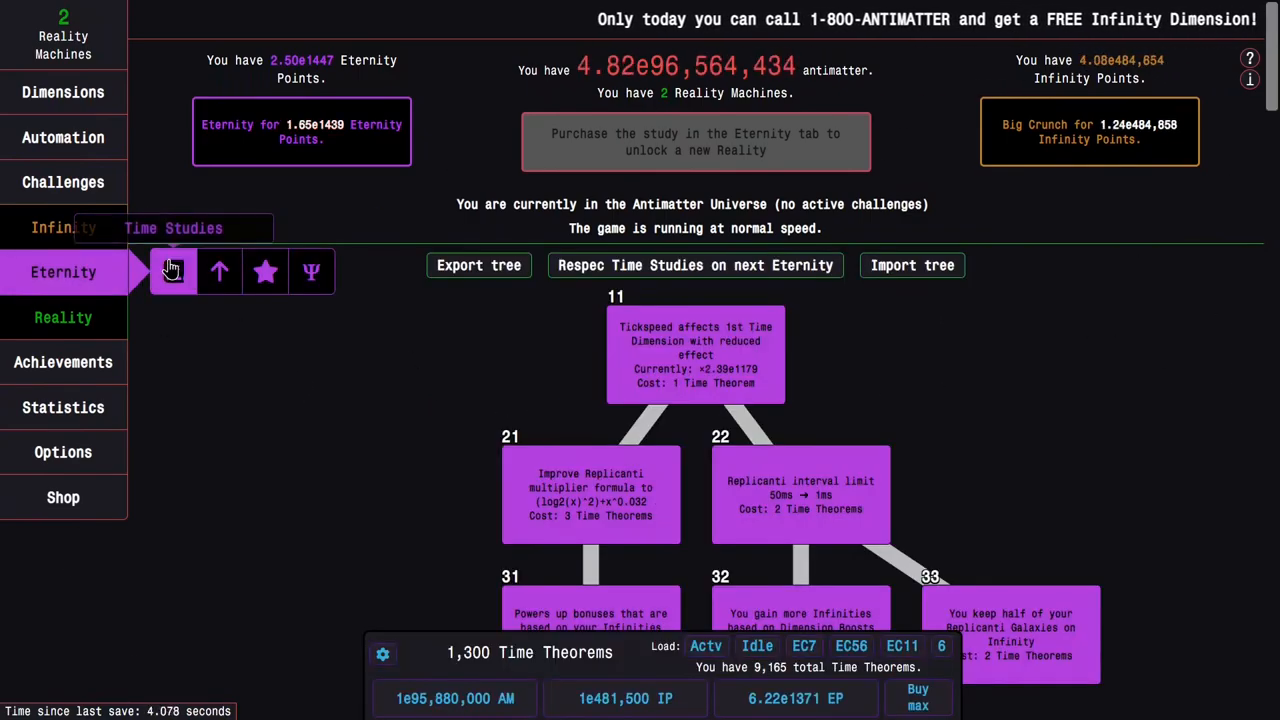
Step: Buy the early time studies from 11 downward in the study tree
click(172, 272)
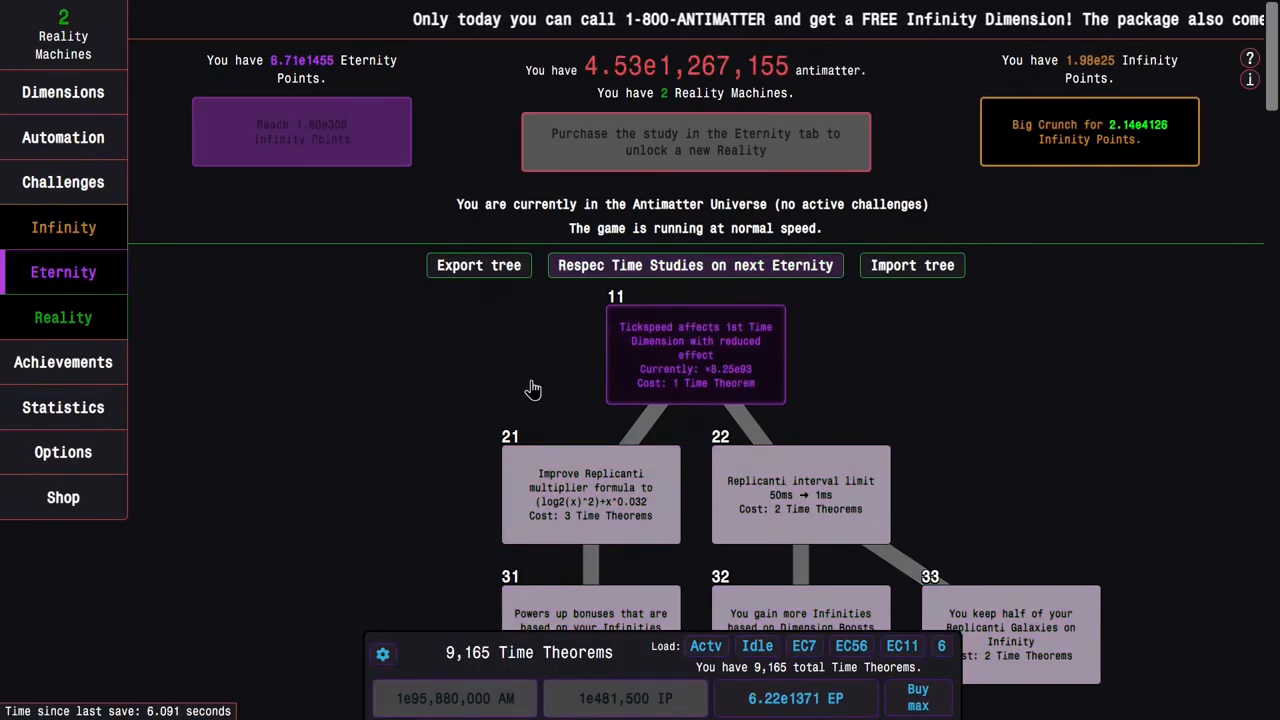
click(940, 644)
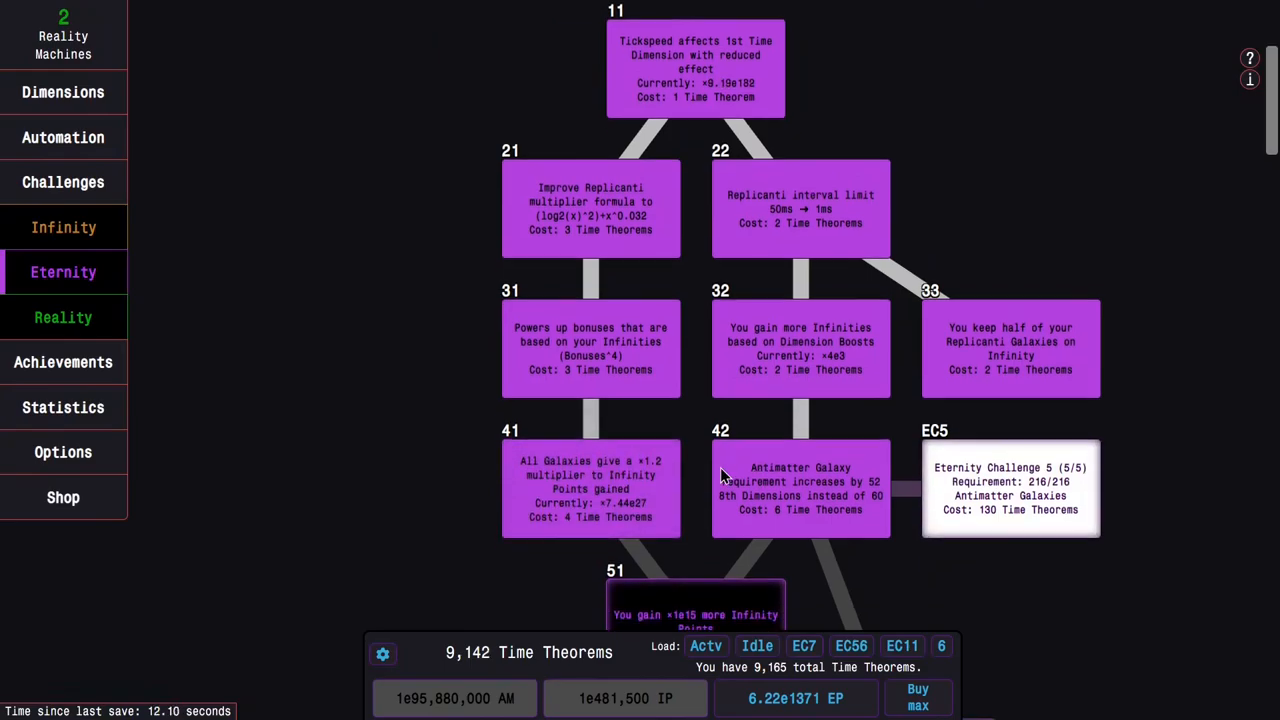
scroll(down, 3)
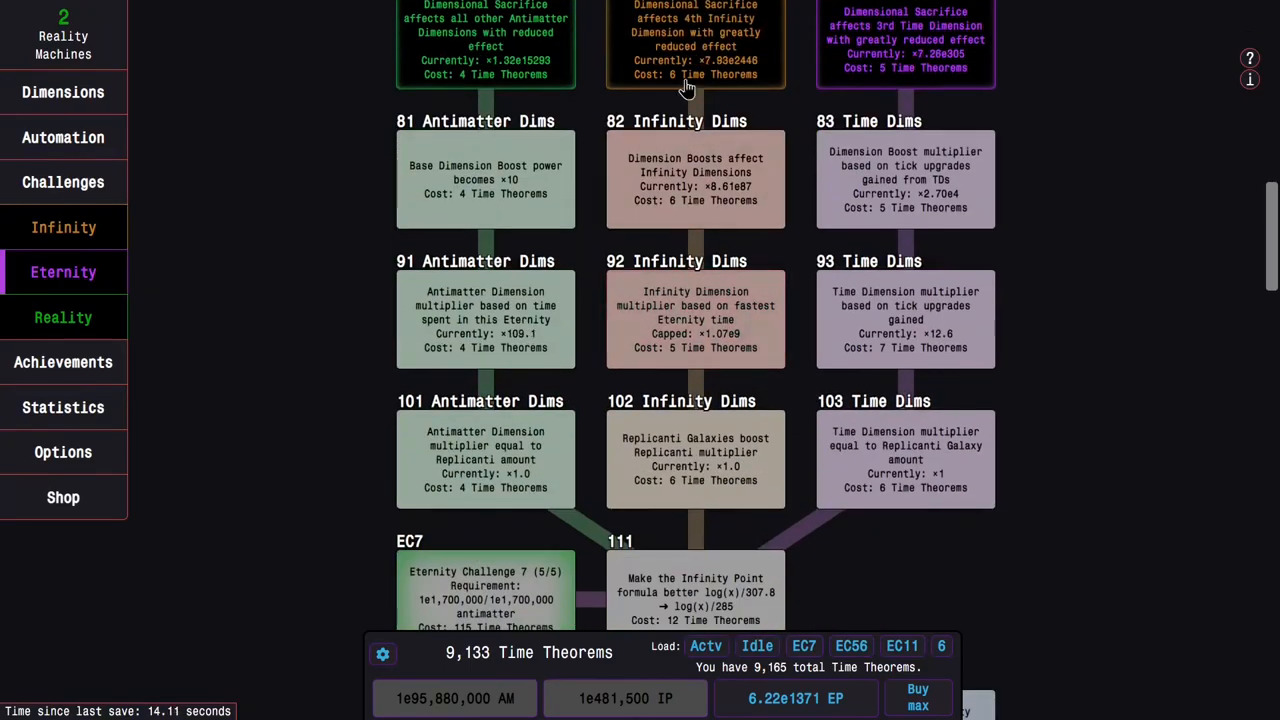
scroll(down, 3)
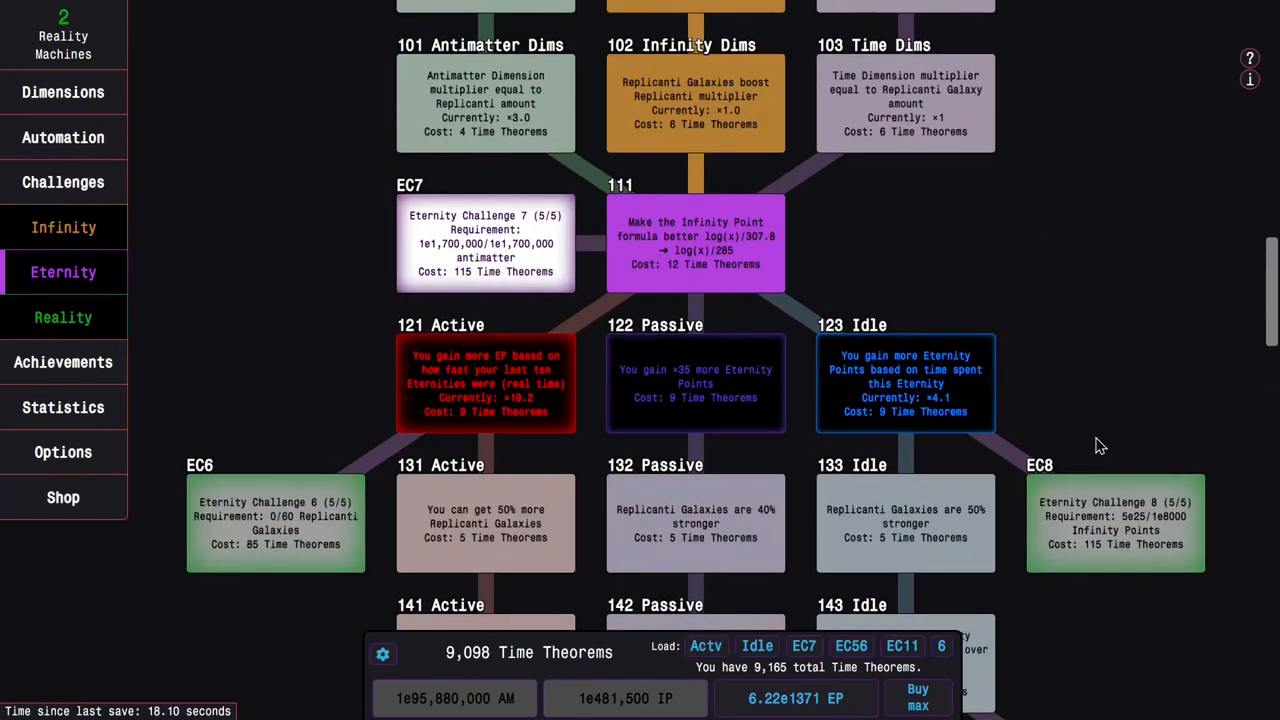
scroll(down, 3)
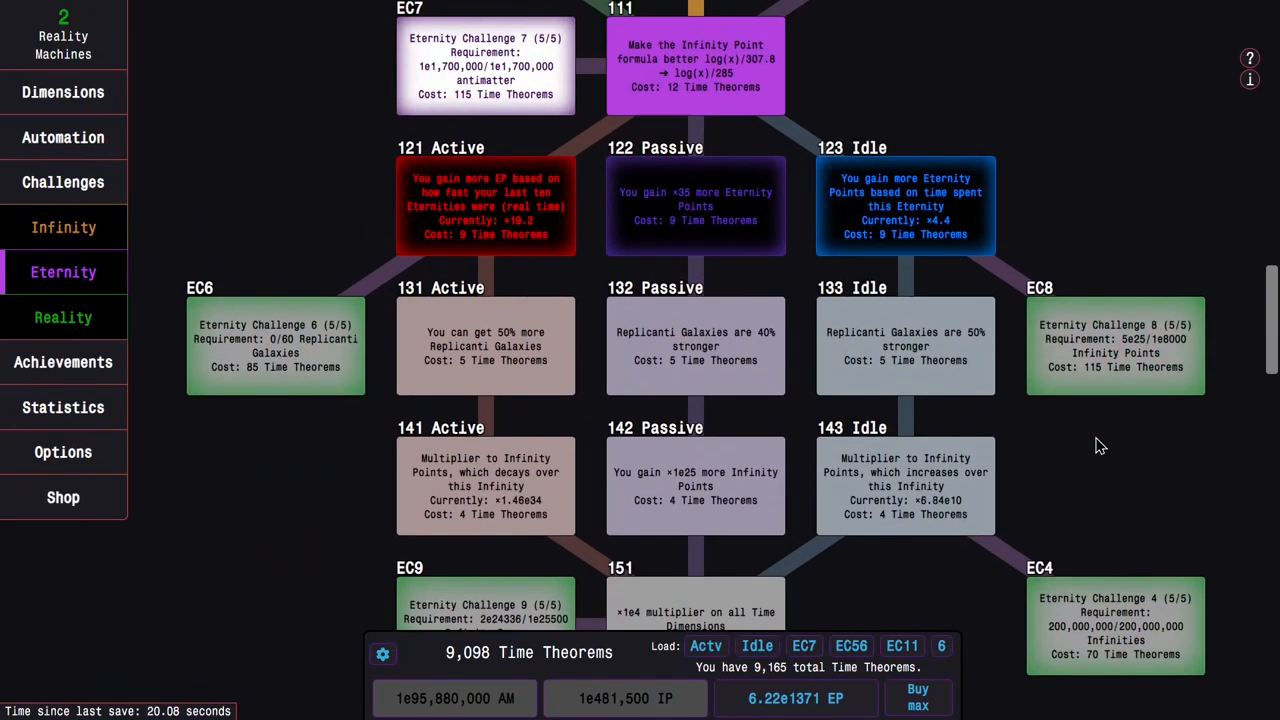
scroll(up, 3)
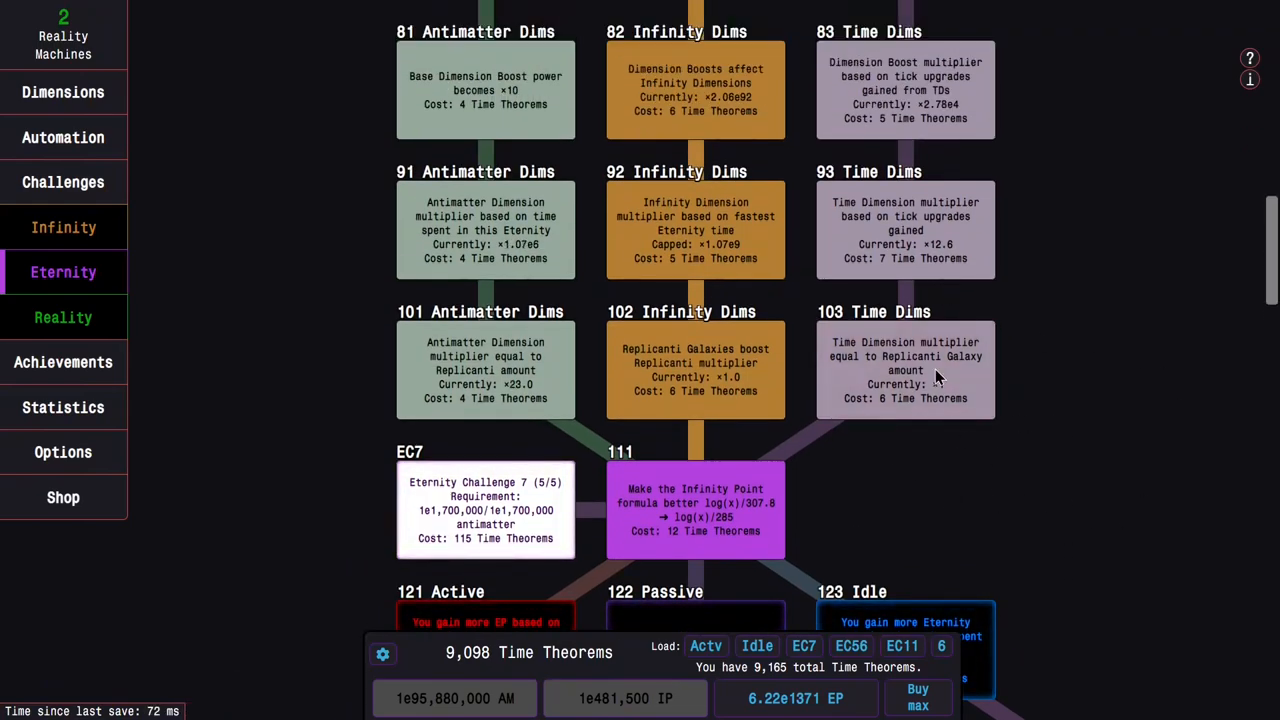
mouse_move(1080, 432)
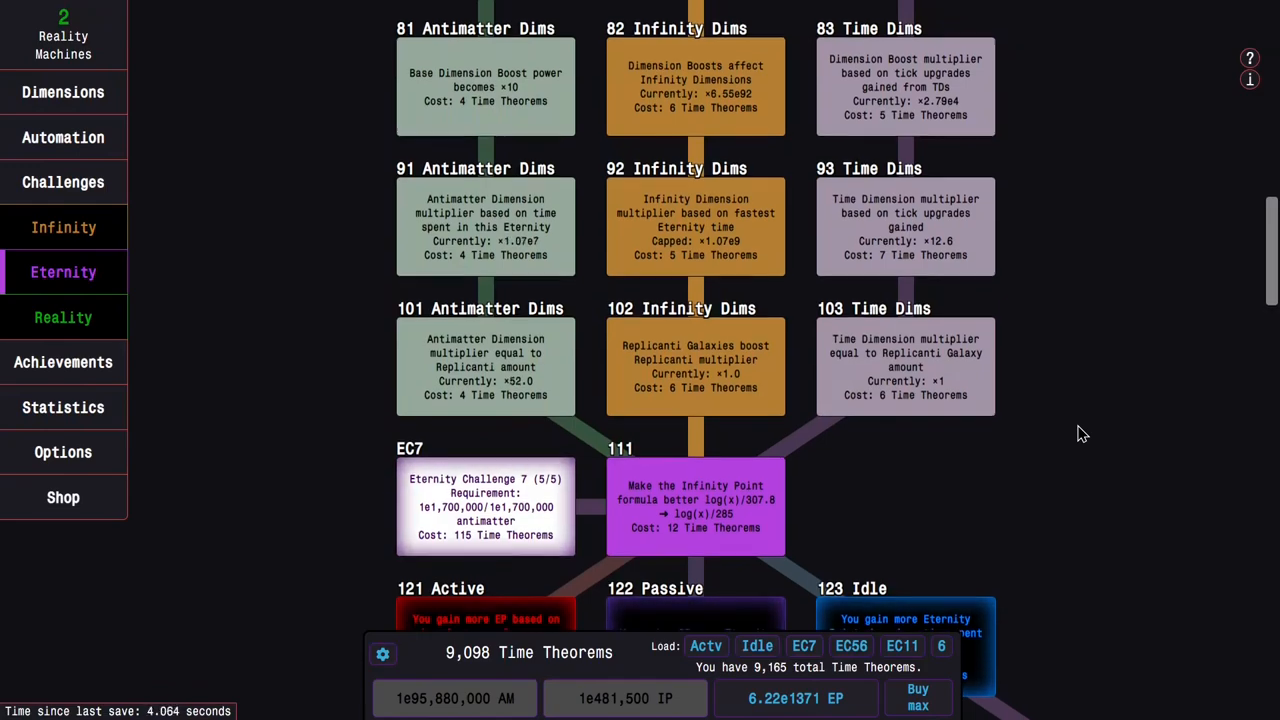
Step: Continue through Idle studies 123, 133, 143 down to study 171, leaving 6,490 Theorems
scroll(down, 3)
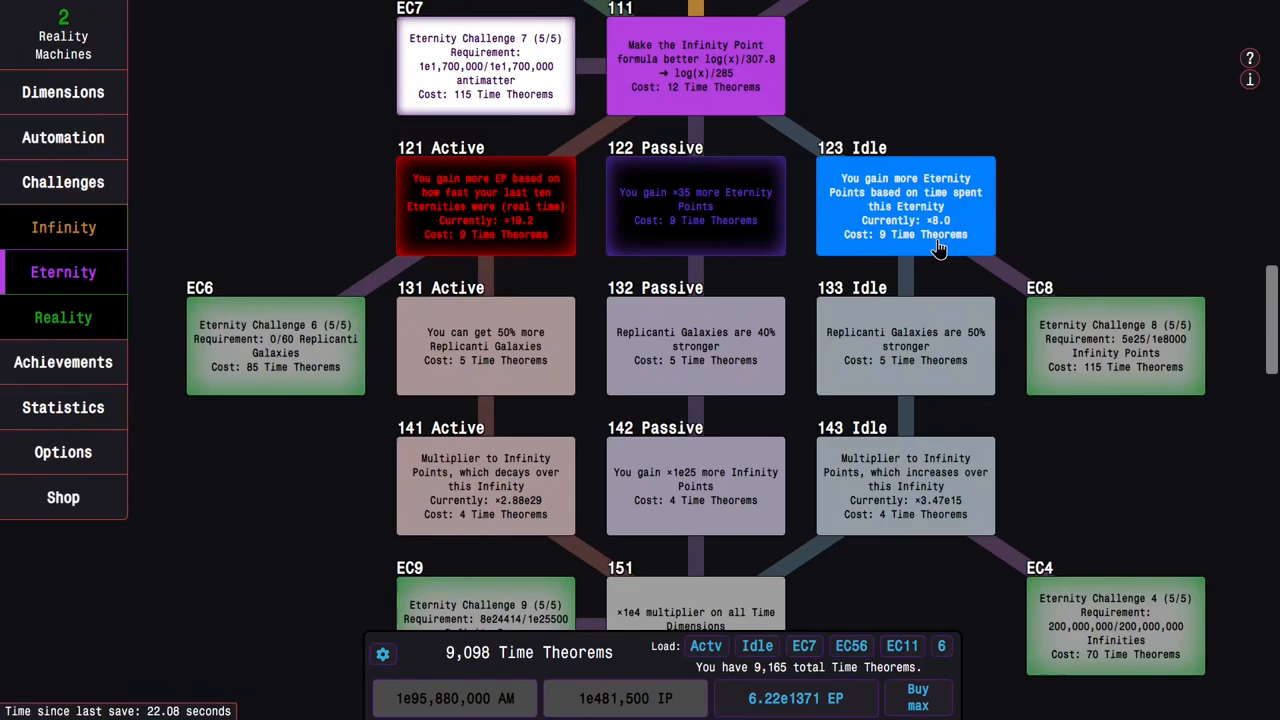
scroll(down, 3)
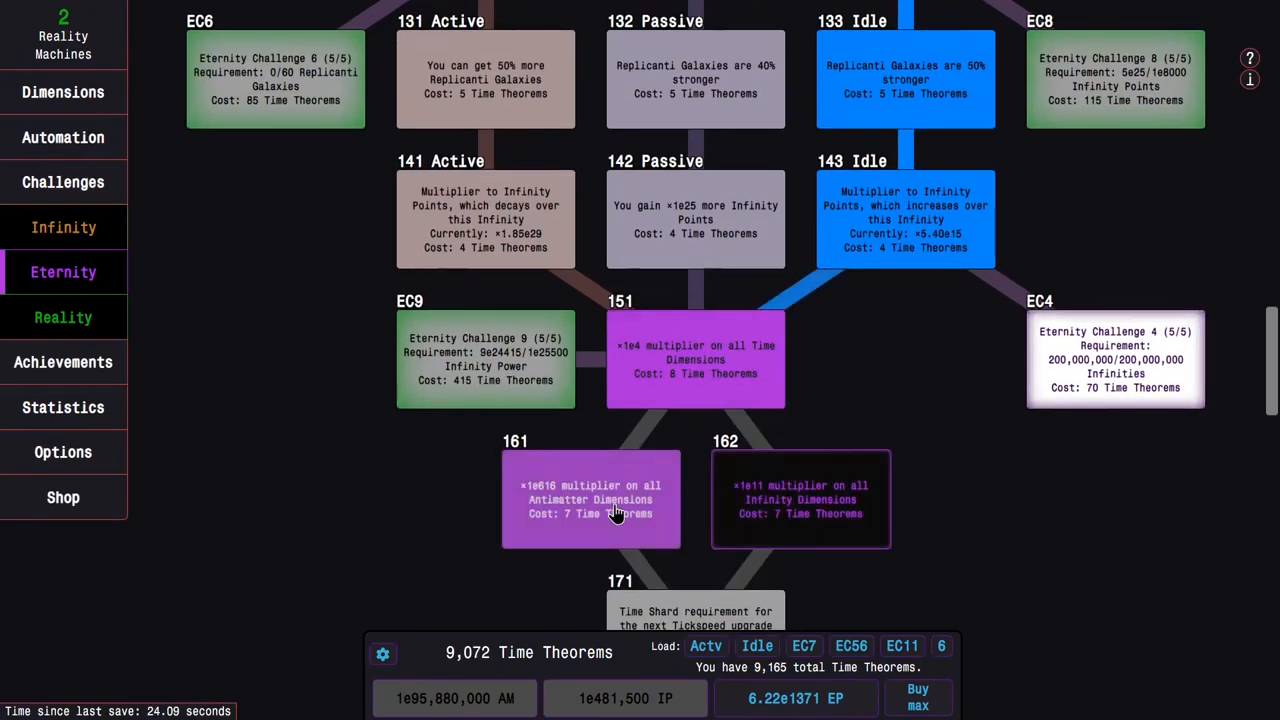
scroll(down, 3)
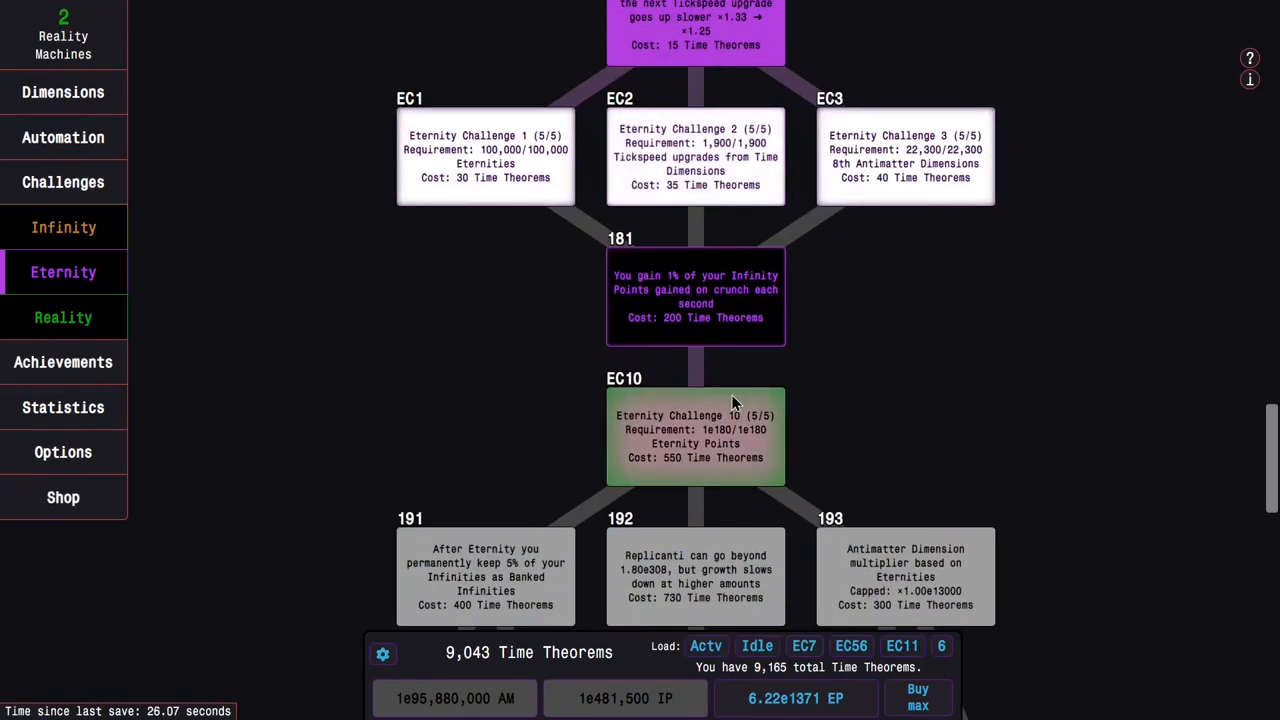
scroll(down, 3)
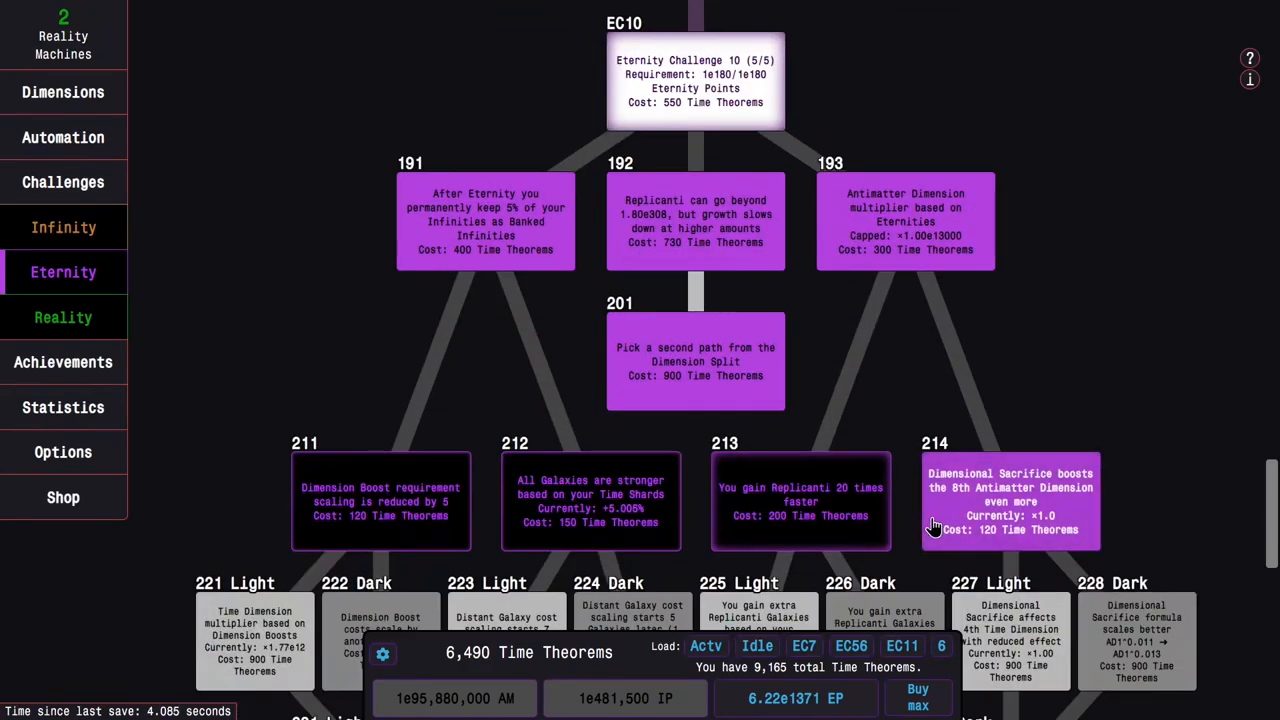
Step: Buy another Light/Dark split study, then move through Eternity upgrades to the Time Dimensions page
scroll(down, 3)
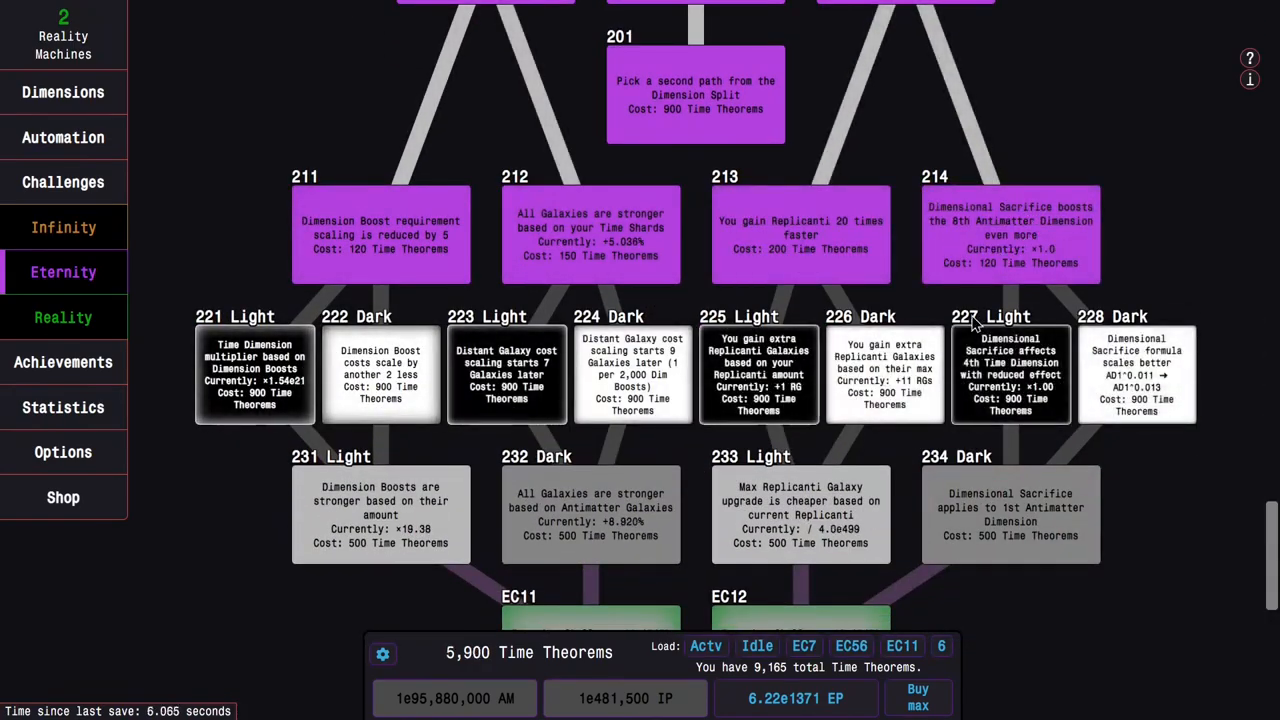
mouse_move(1112, 588)
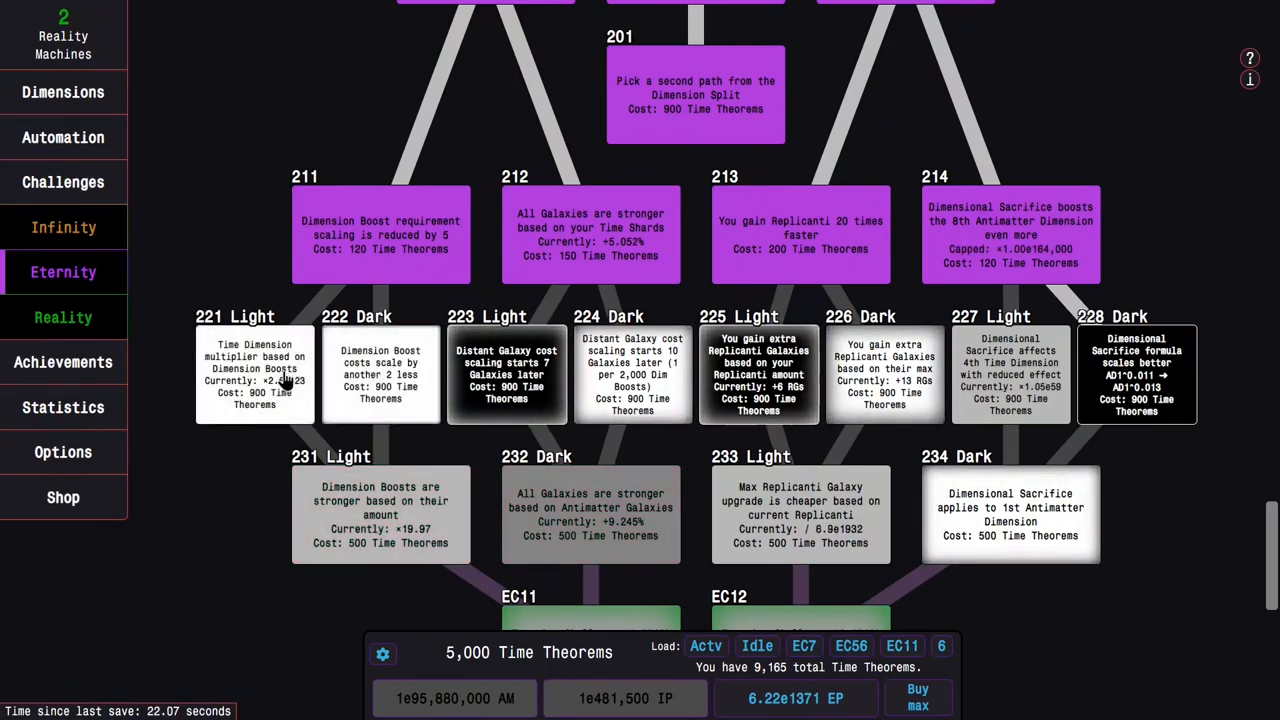
click(380, 374)
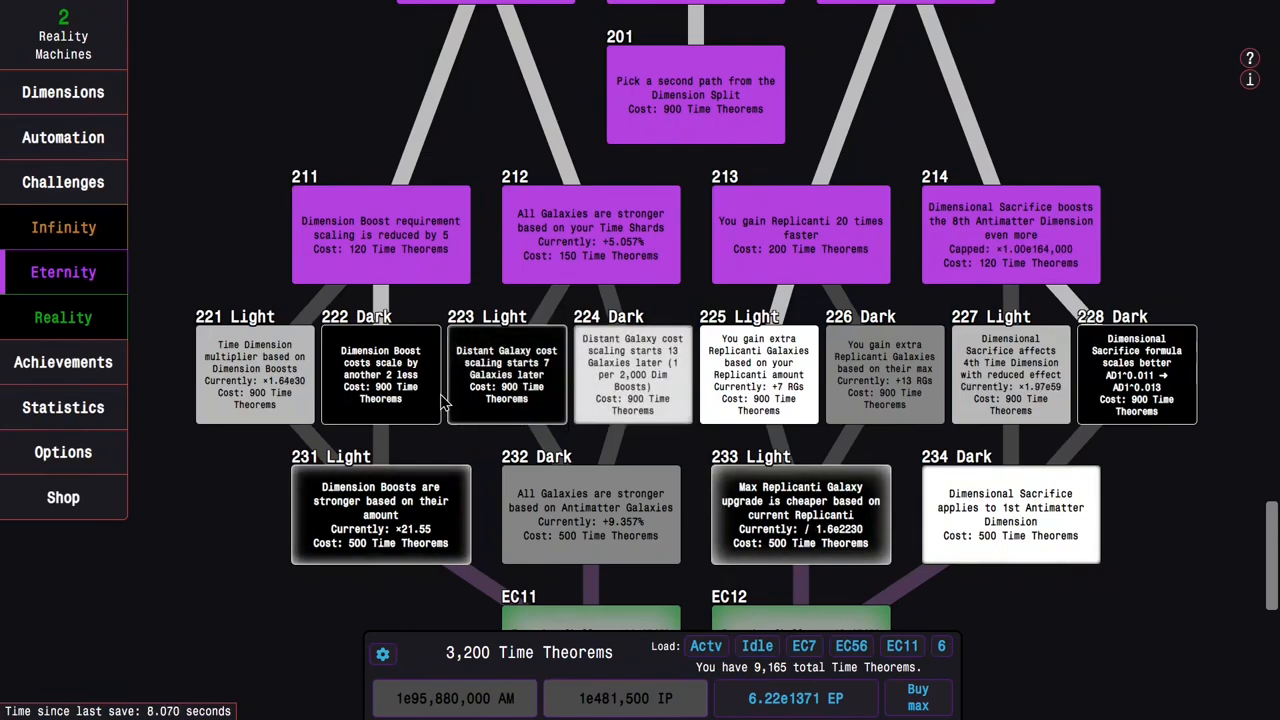
click(64, 272)
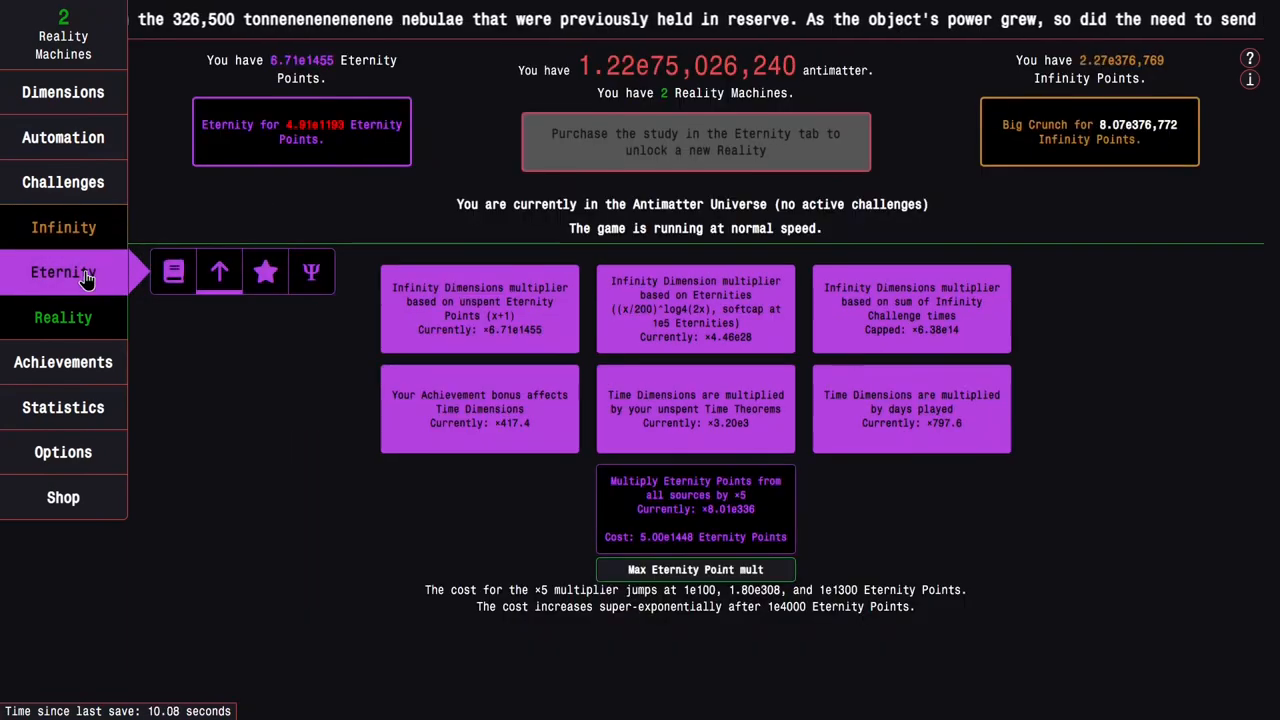
click(64, 92)
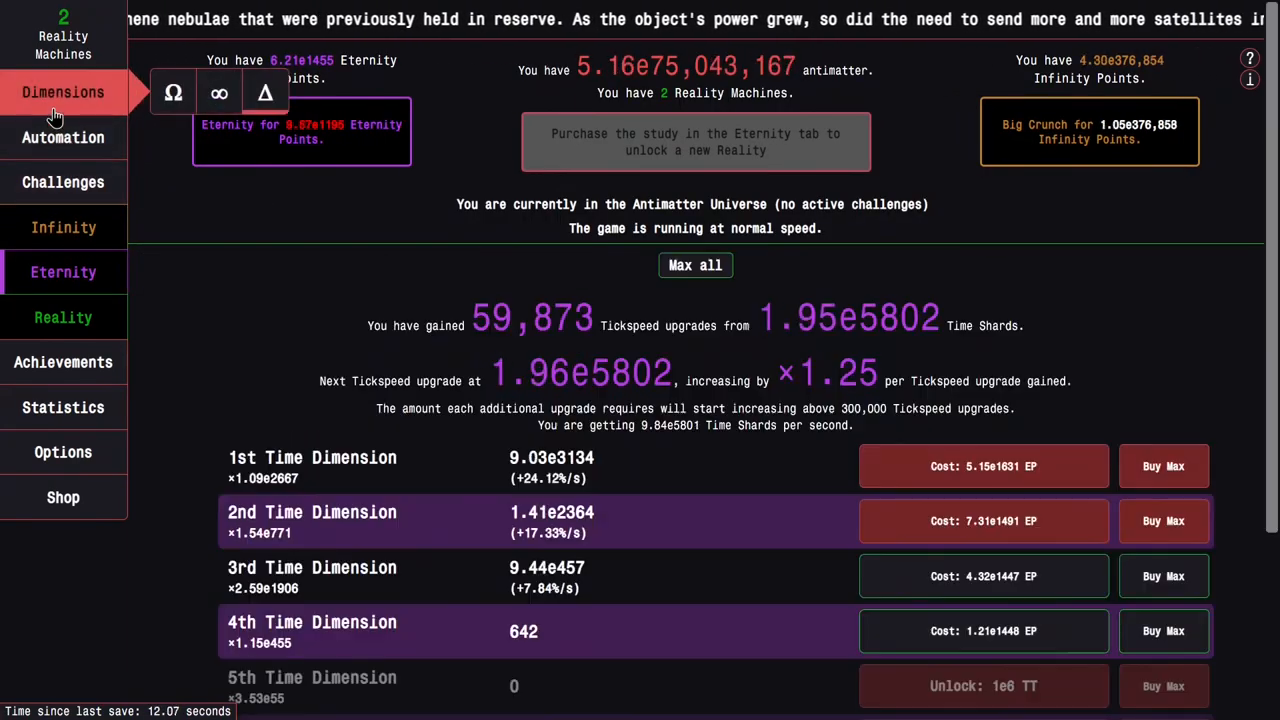
Step: Begin a dilated Eternity from the Time Dilation page
click(64, 272)
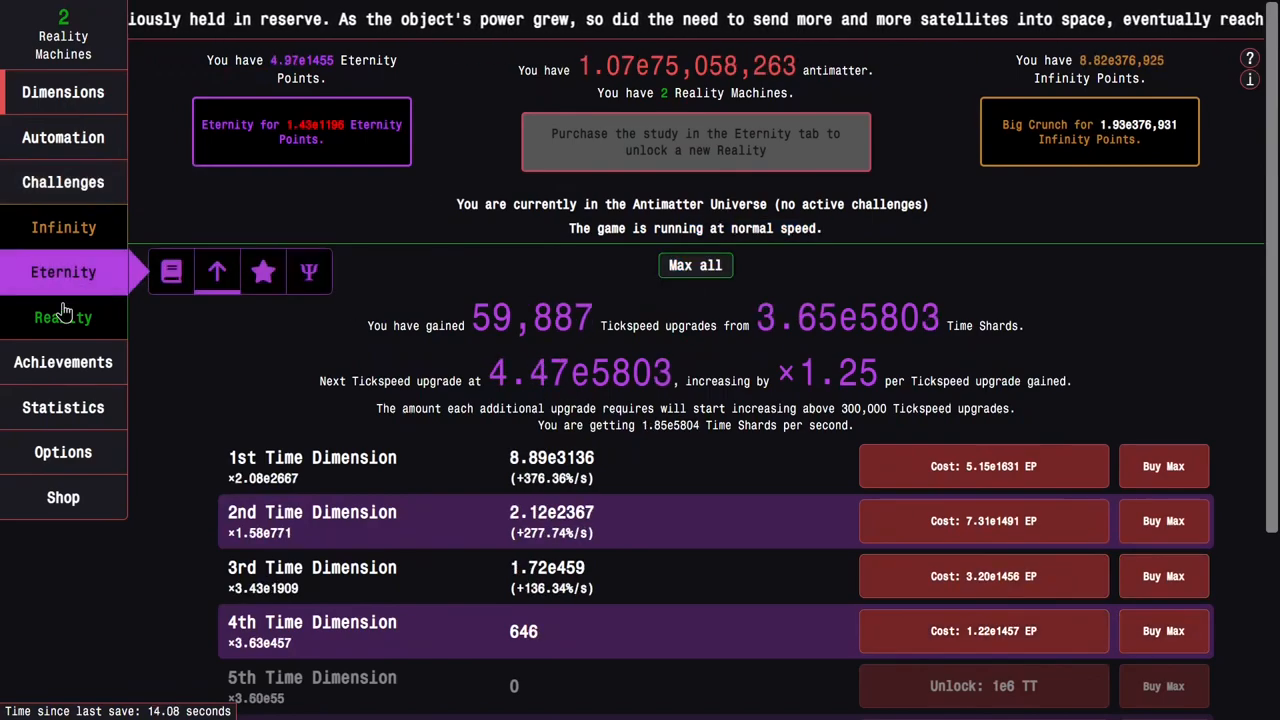
click(308, 272)
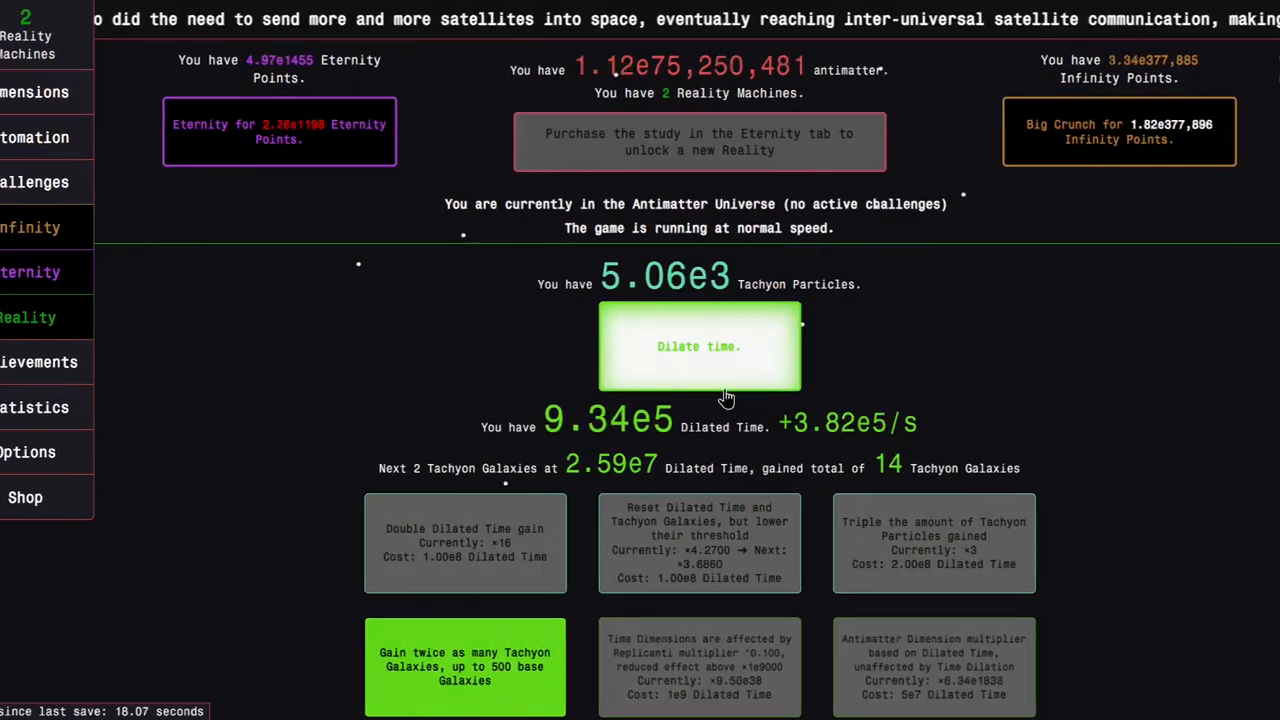
click(700, 346)
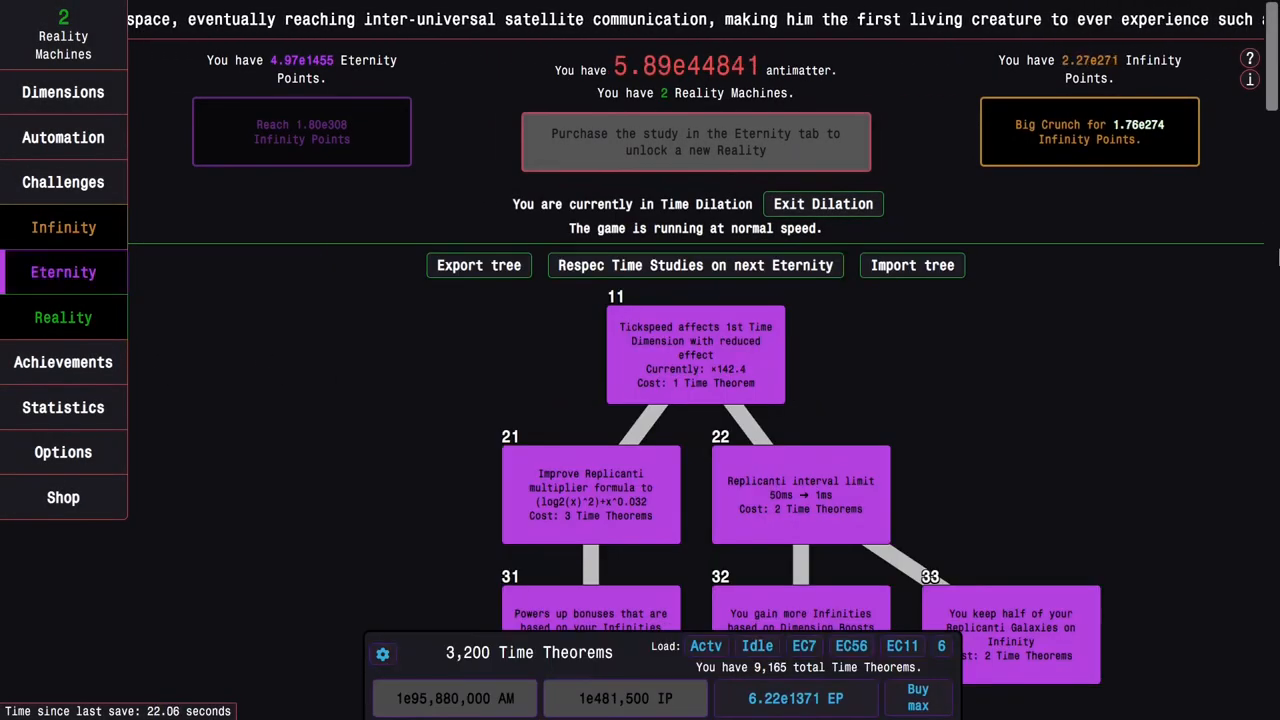
Step: Buy Dark study 232, leaving 1,800 Time Theorems, and bring up study preset 6's options
scroll(down, 3)
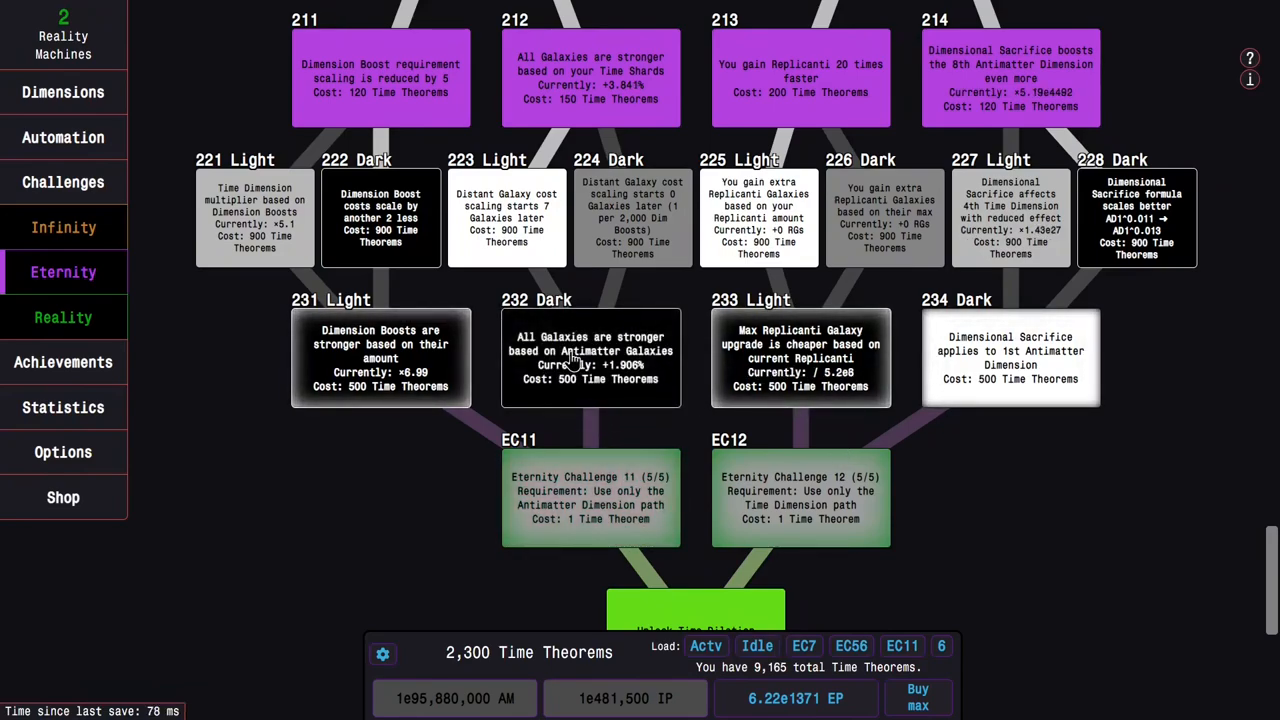
click(590, 356)
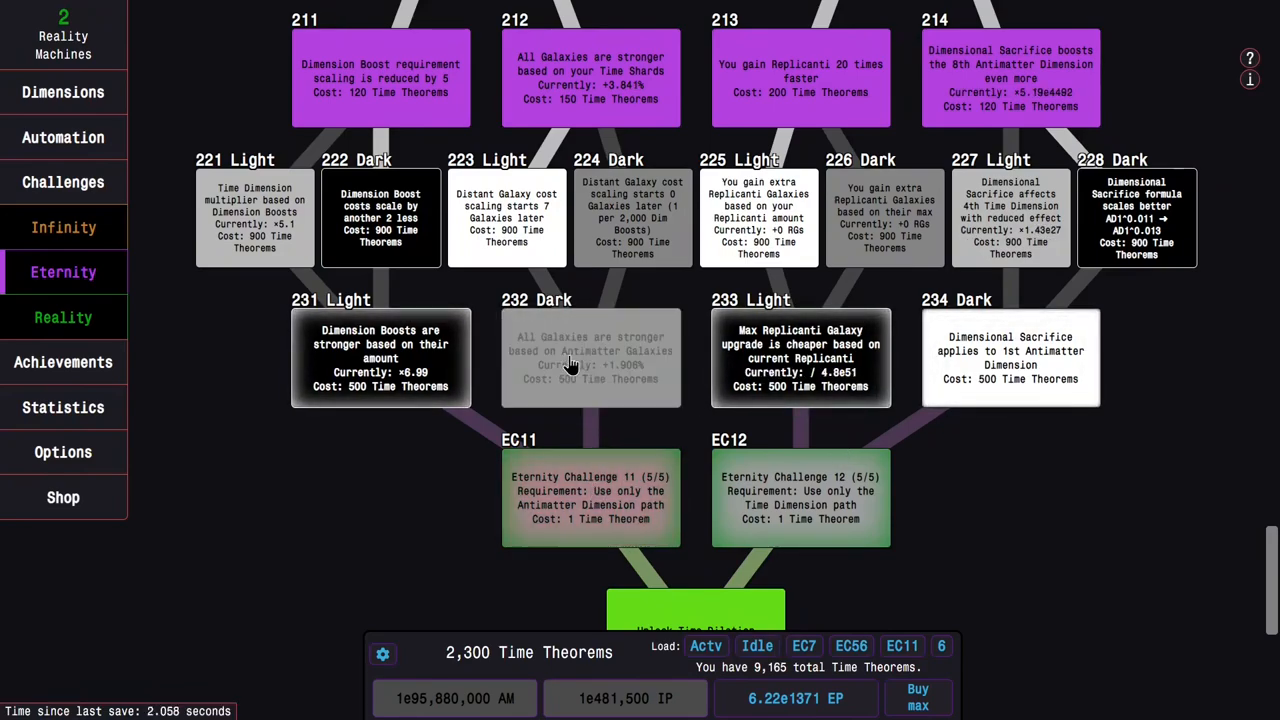
click(590, 356)
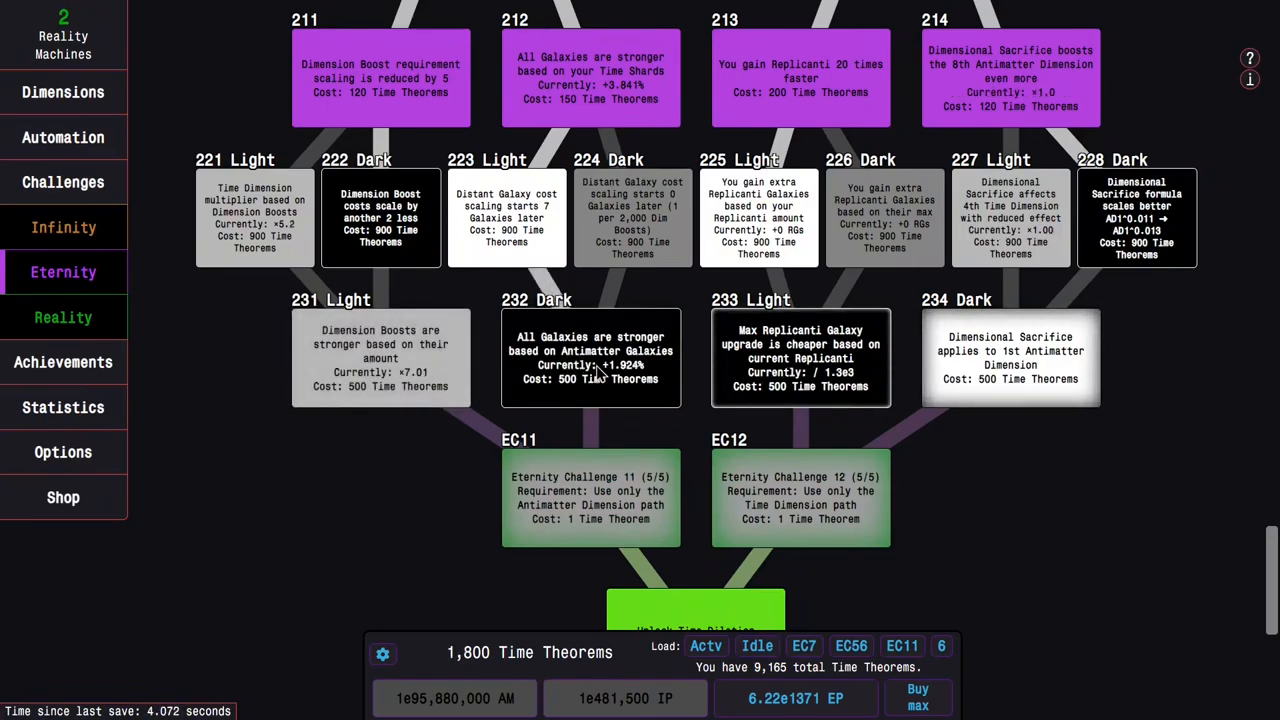
mouse_move(920, 424)
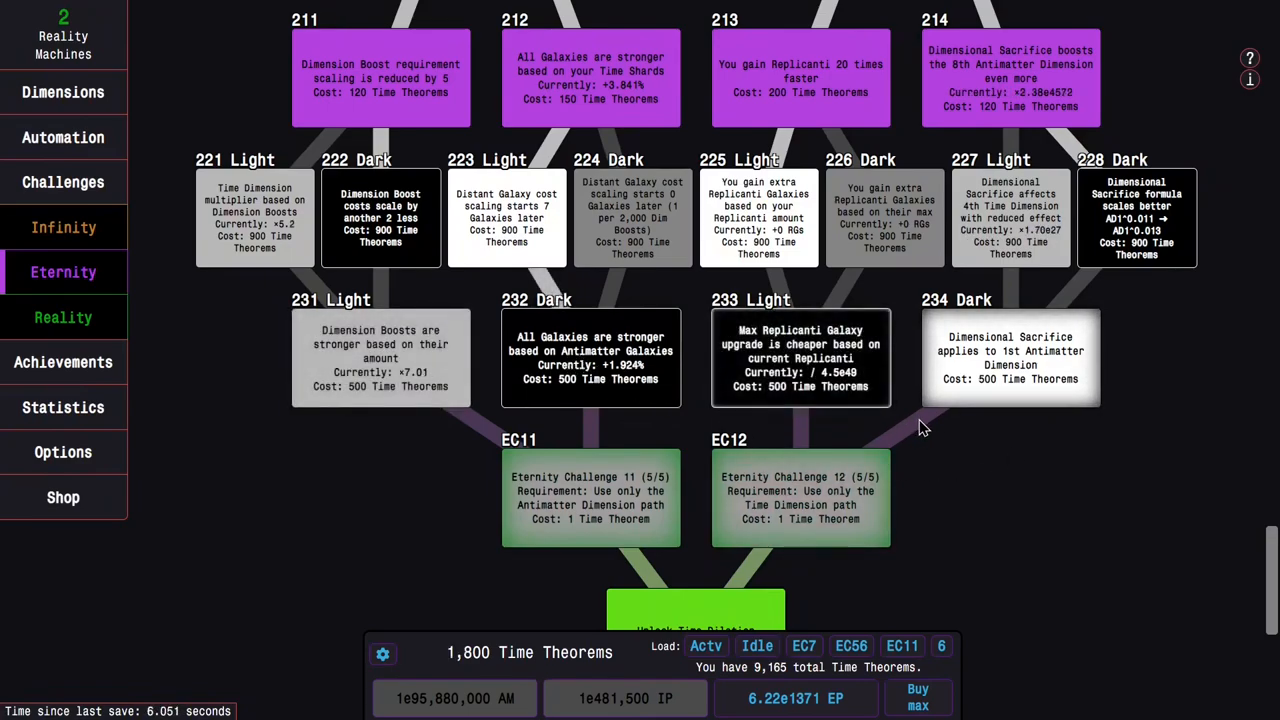
mouse_move(958, 500)
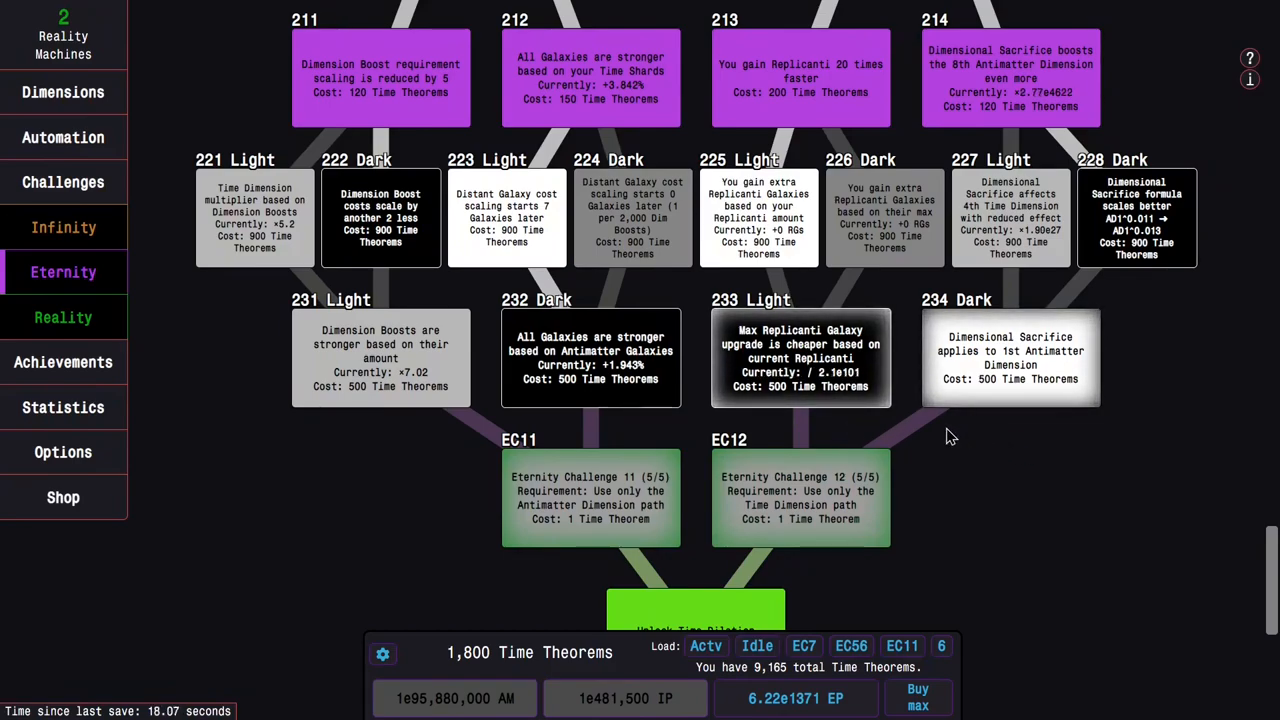
click(940, 646)
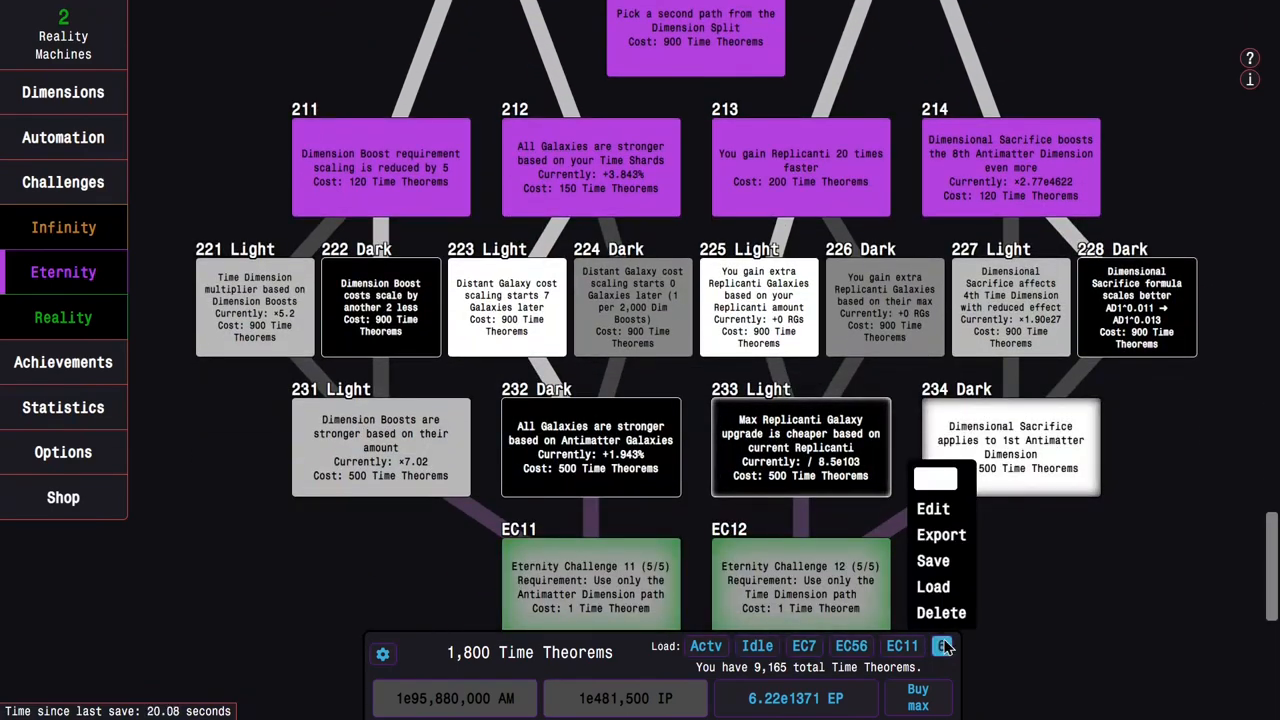
click(932, 508)
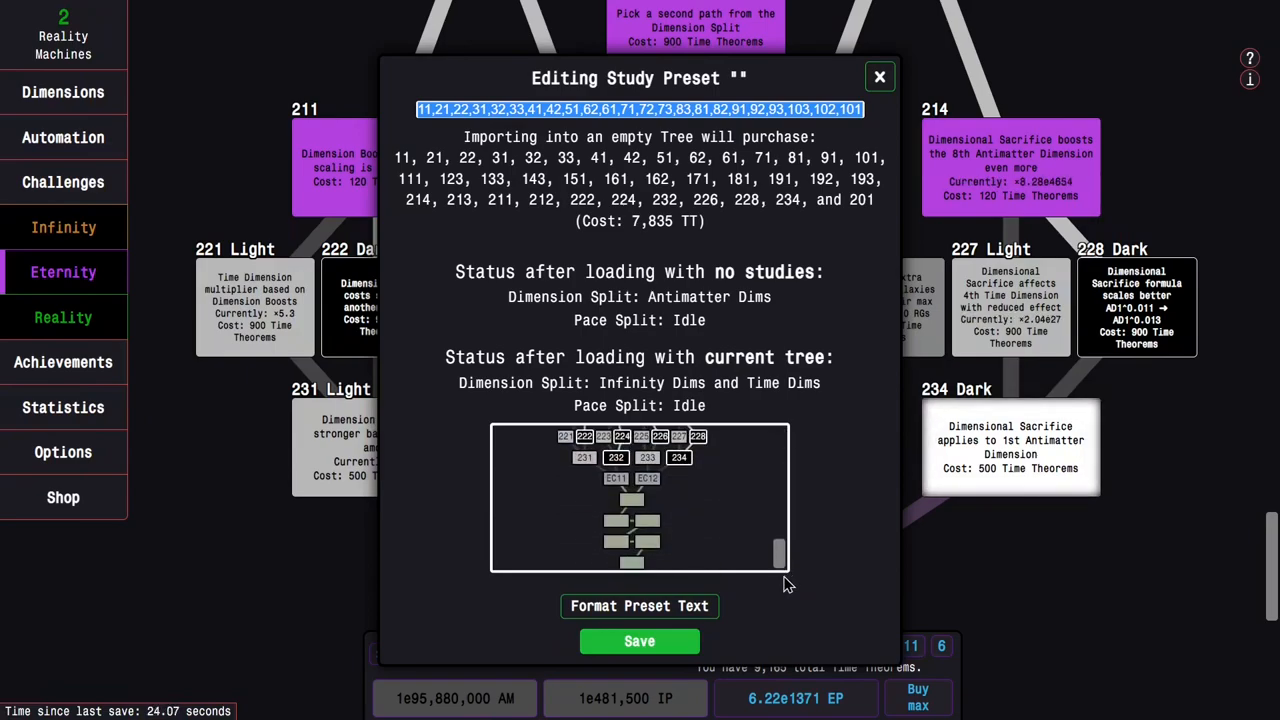
scroll(up, 3)
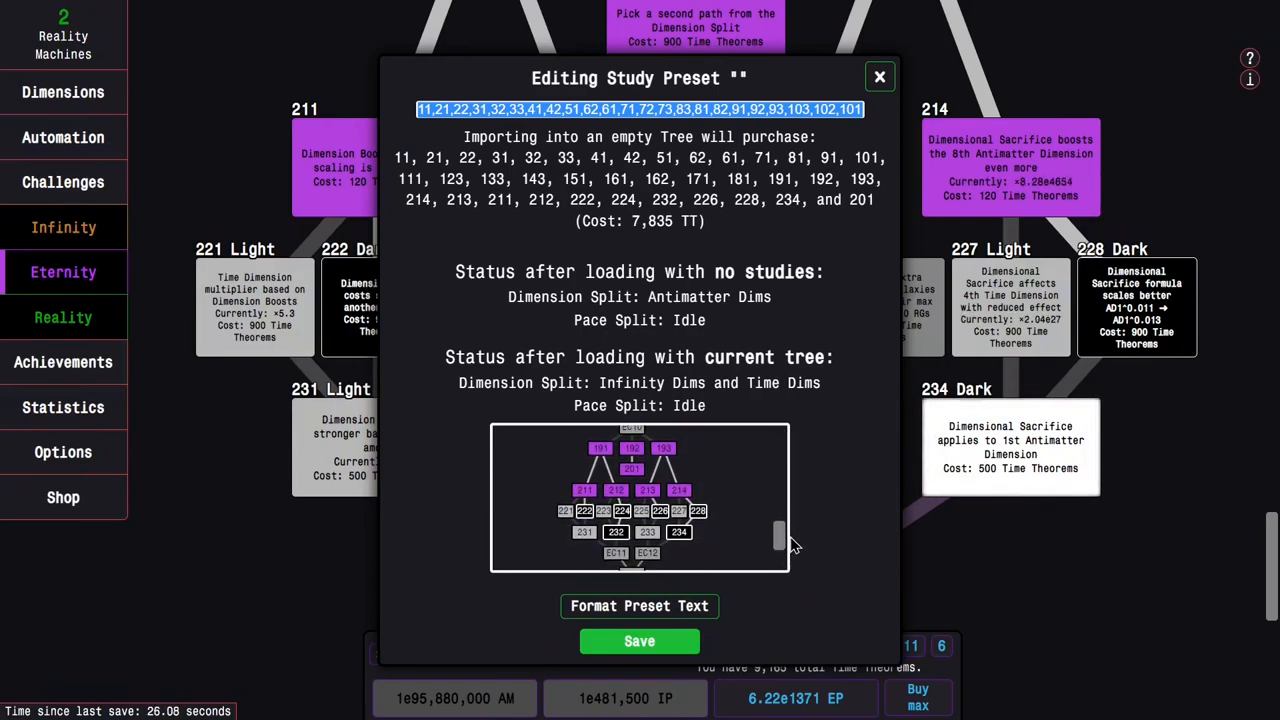
scroll(up, 3)
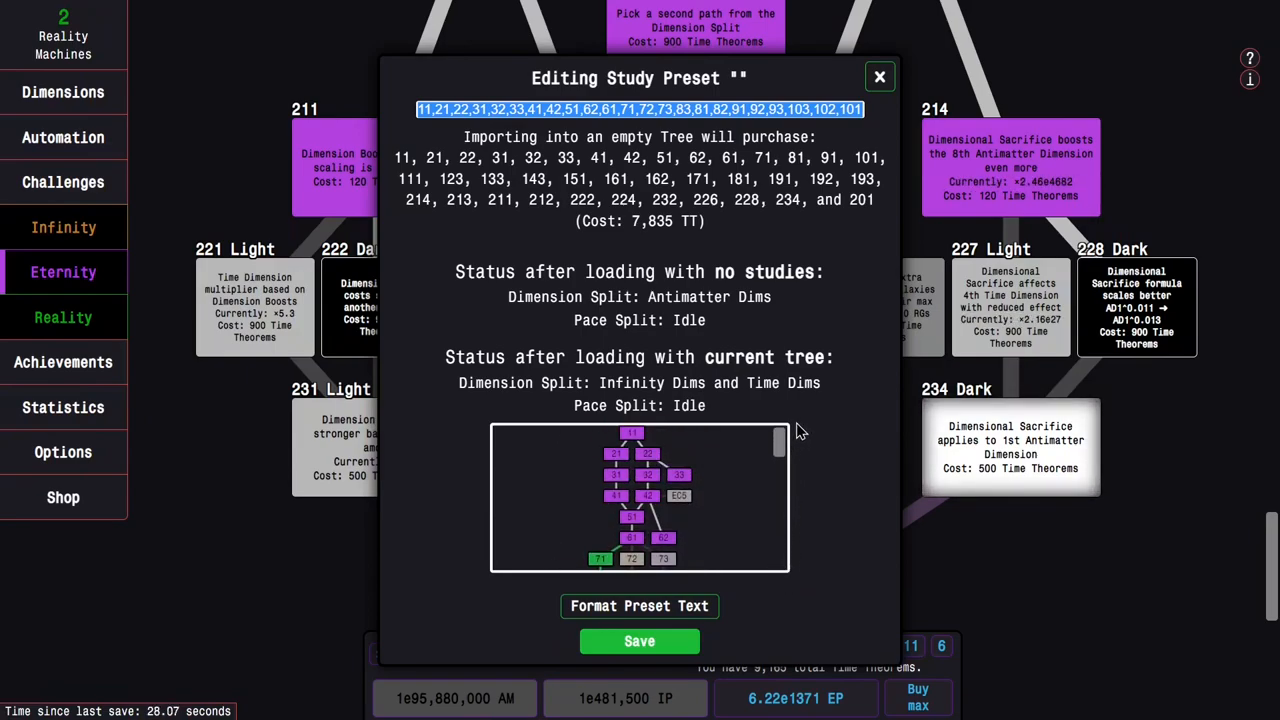
click(880, 76)
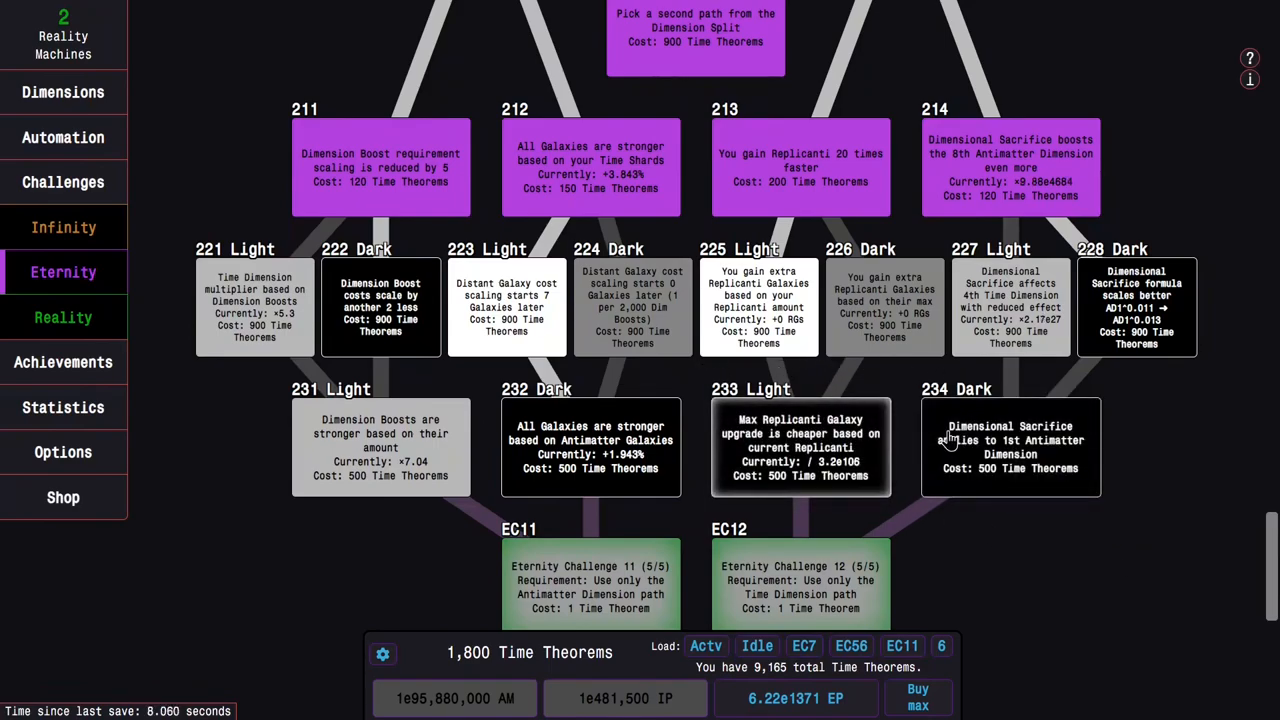
mouse_move(530, 344)
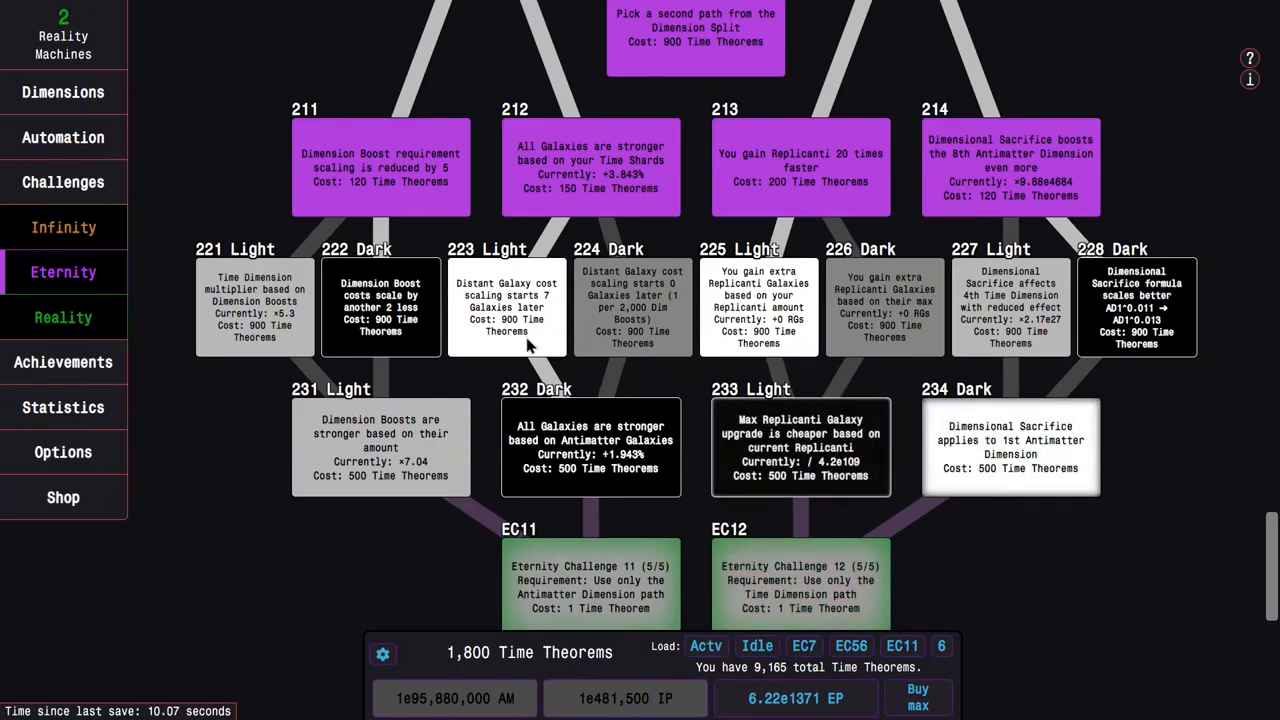
Step: Check the autobuyer settings and Replicanti progress (about 6.01e435), then return to the study tree
click(64, 228)
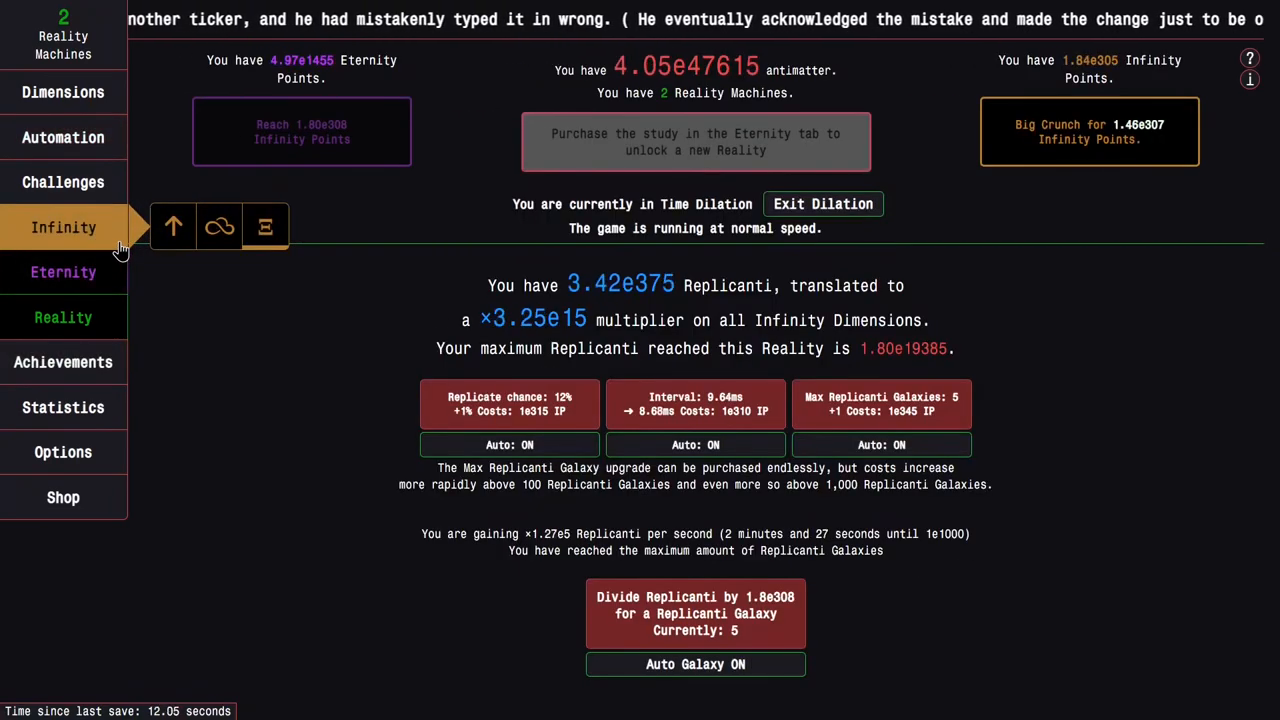
click(64, 272)
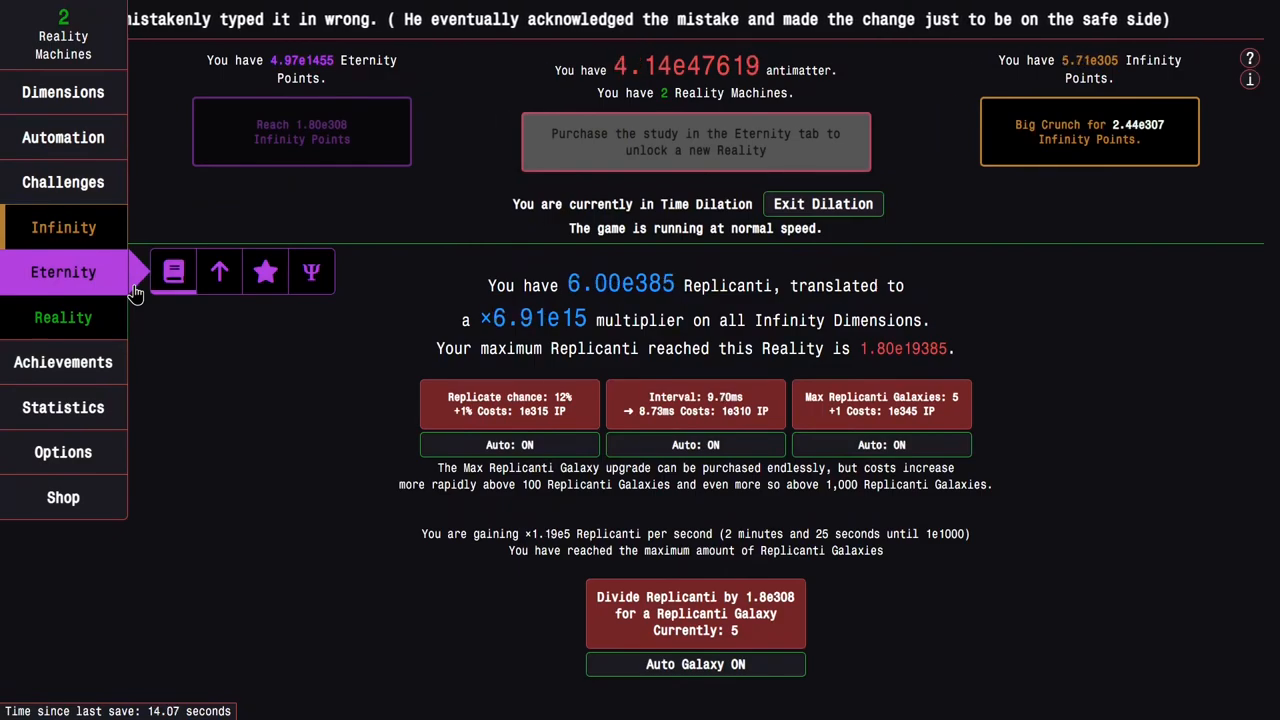
click(172, 272)
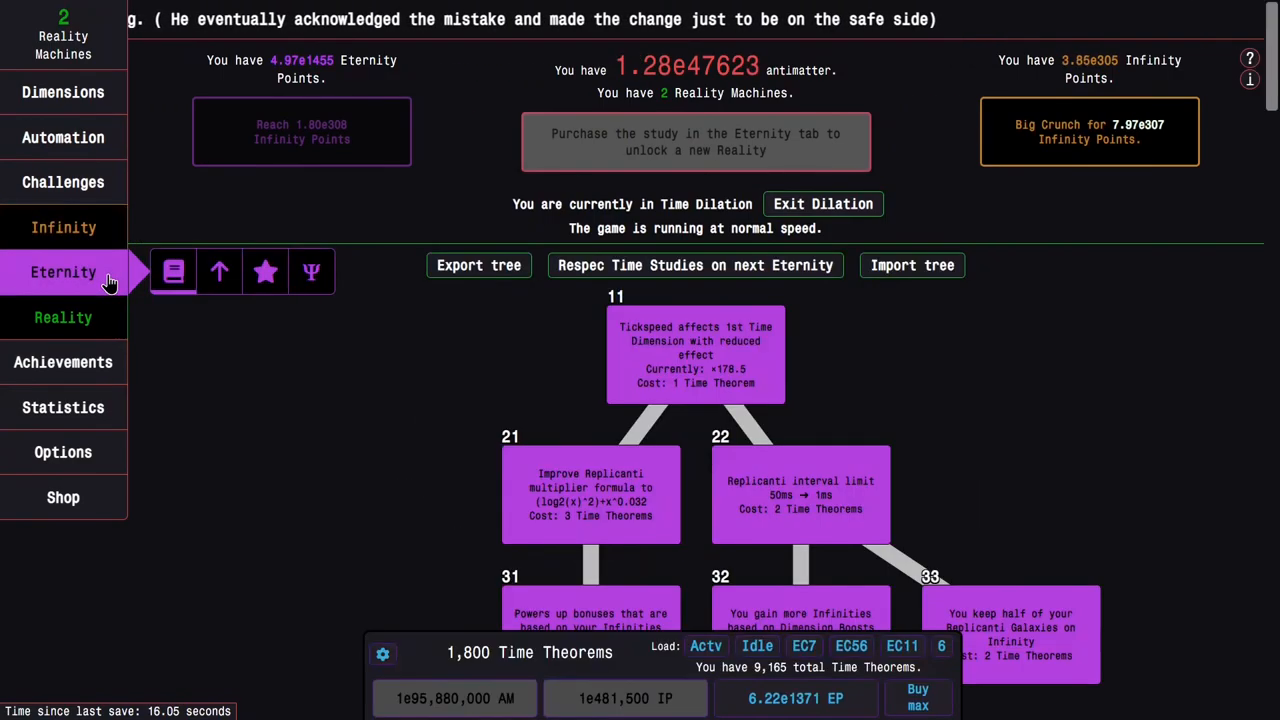
click(64, 136)
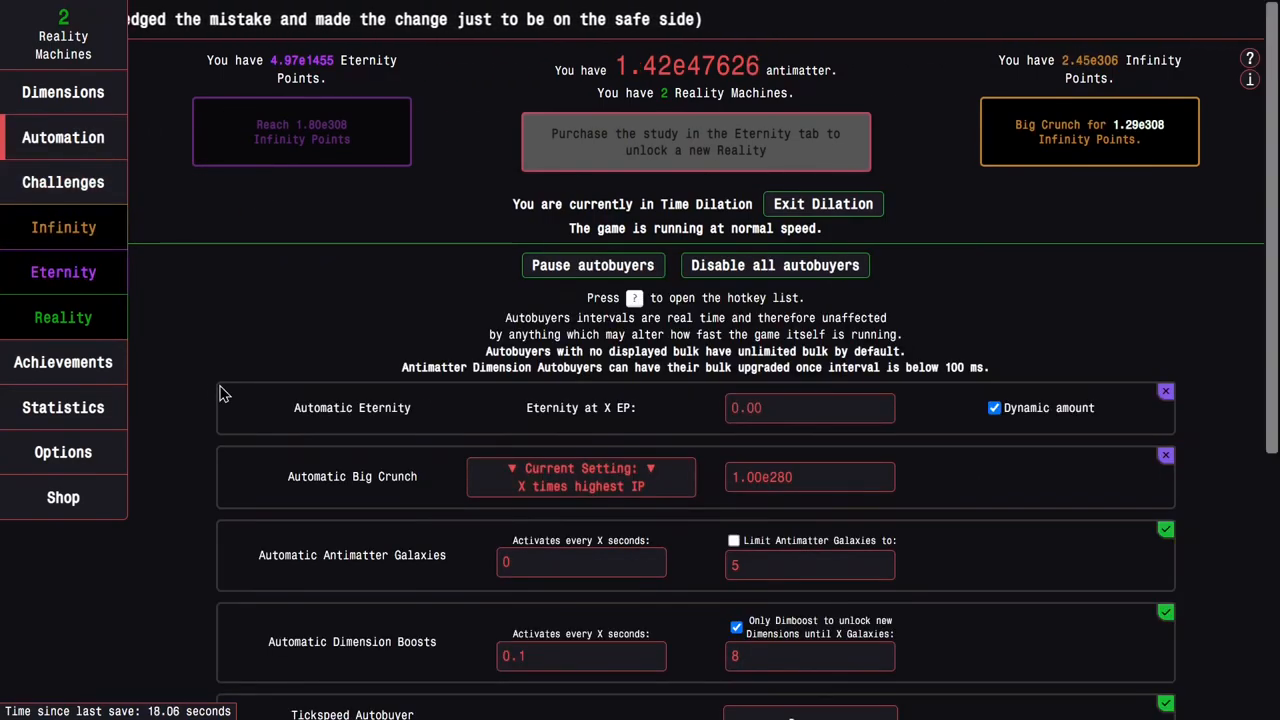
click(64, 228)
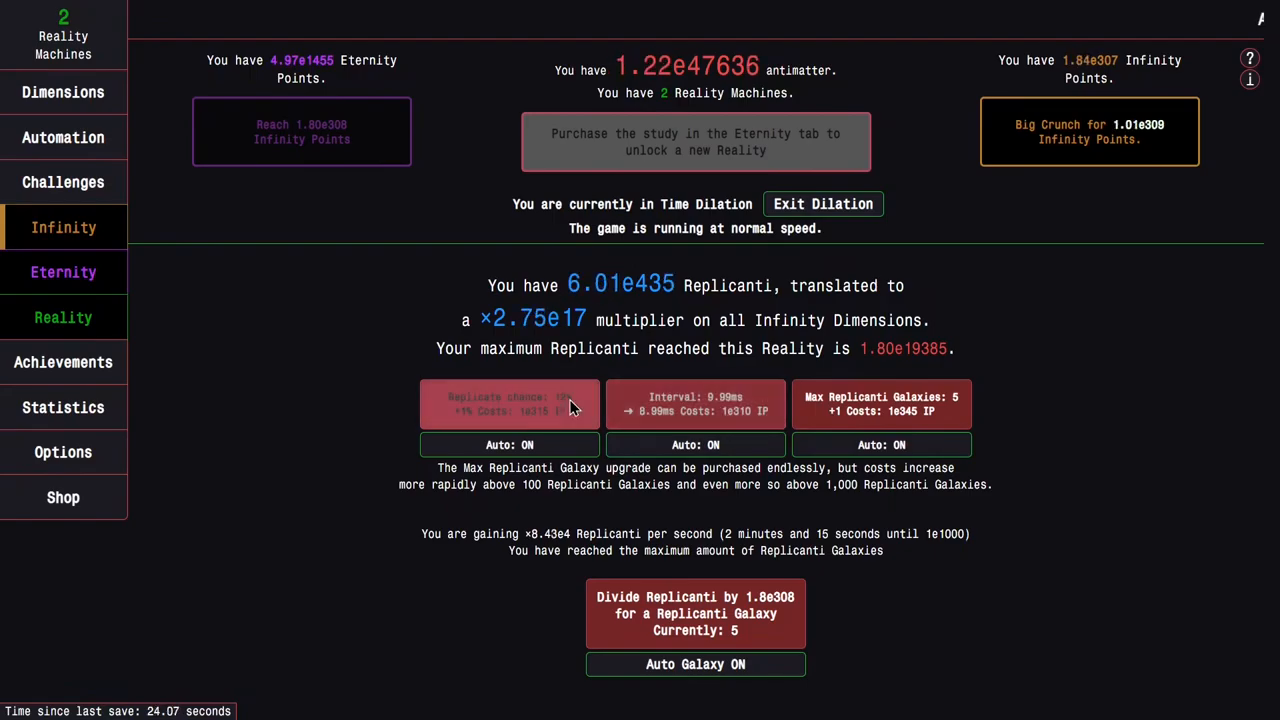
click(64, 272)
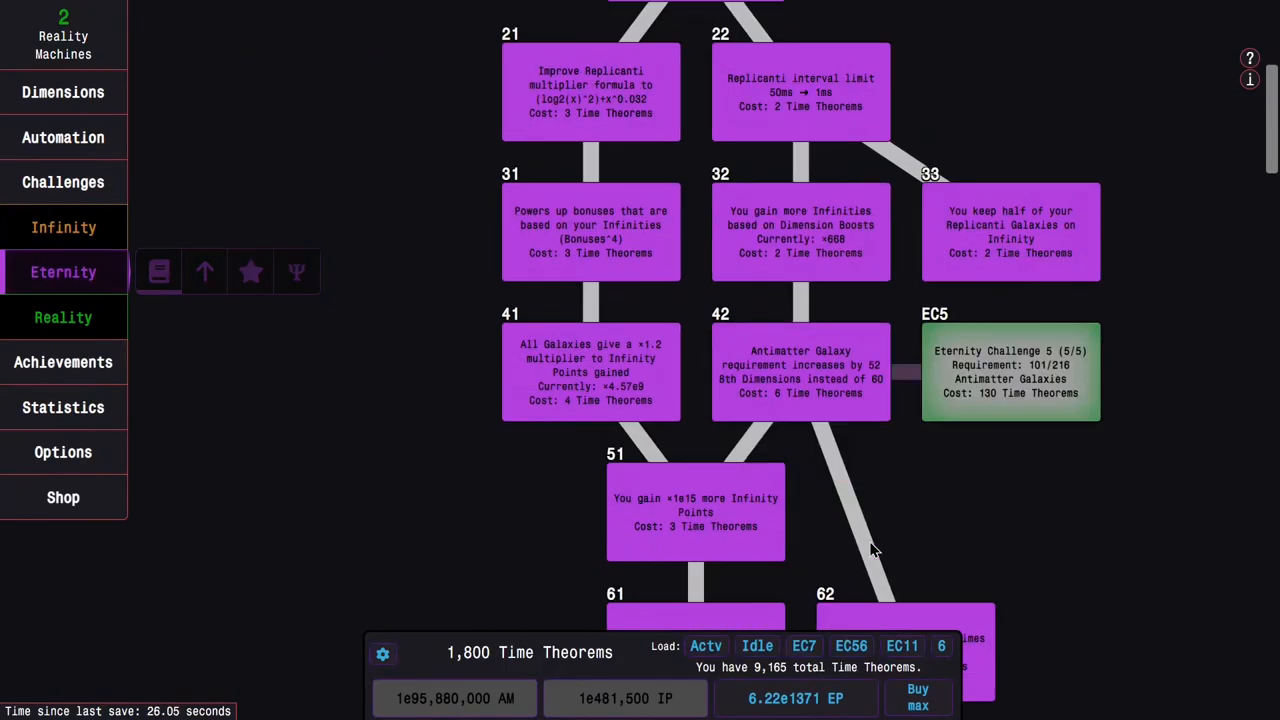
Step: Scroll through the light/dark rows of the study tree to pick a 500-theorem study
scroll(down, 3)
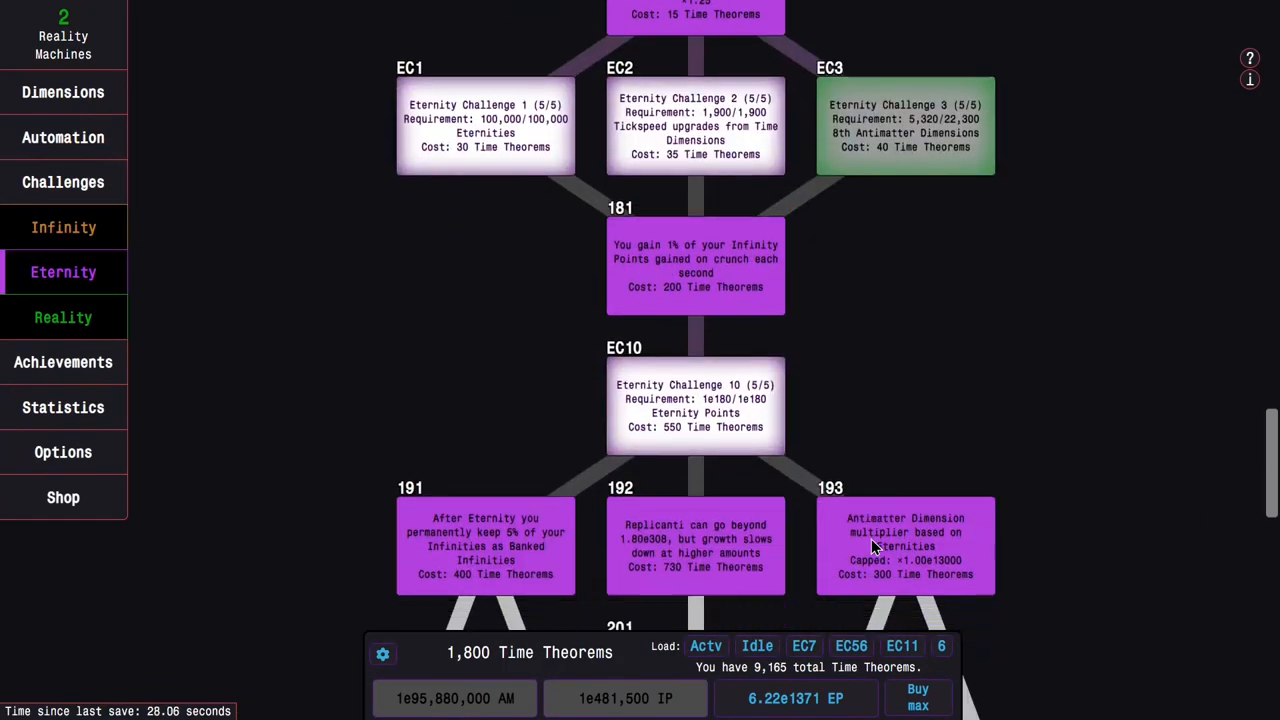
scroll(down, 3)
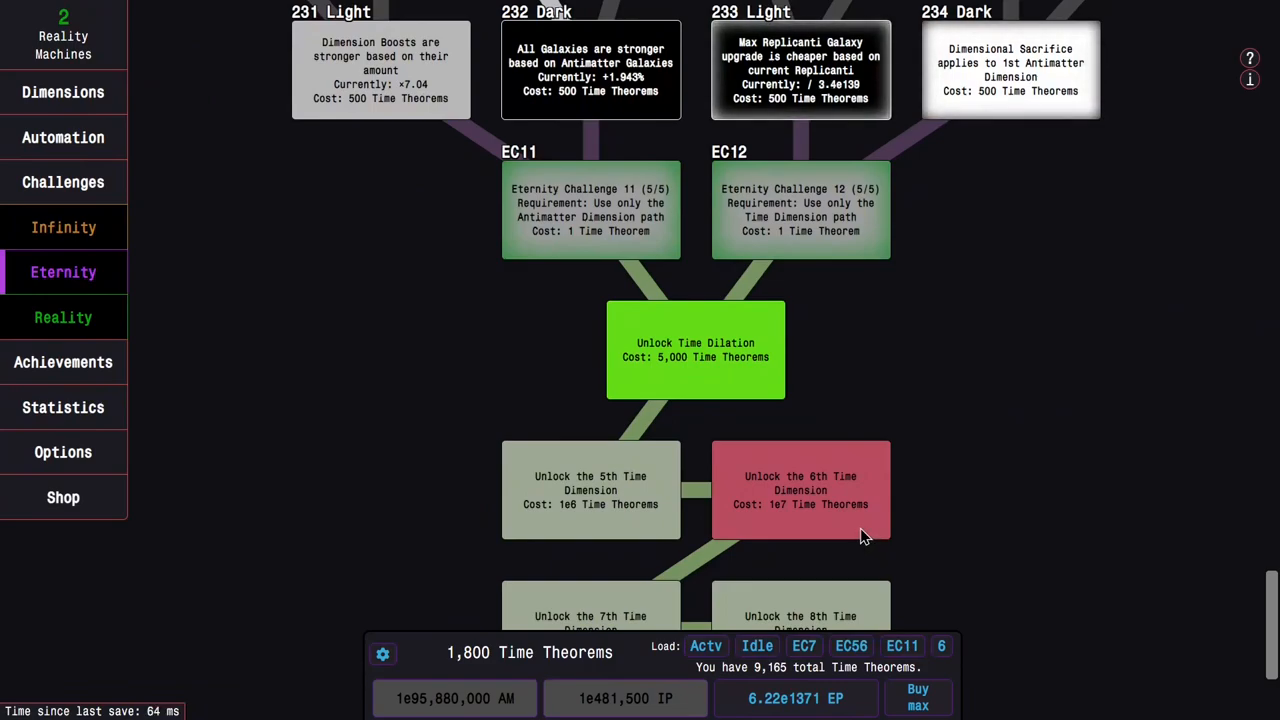
scroll(up, 3)
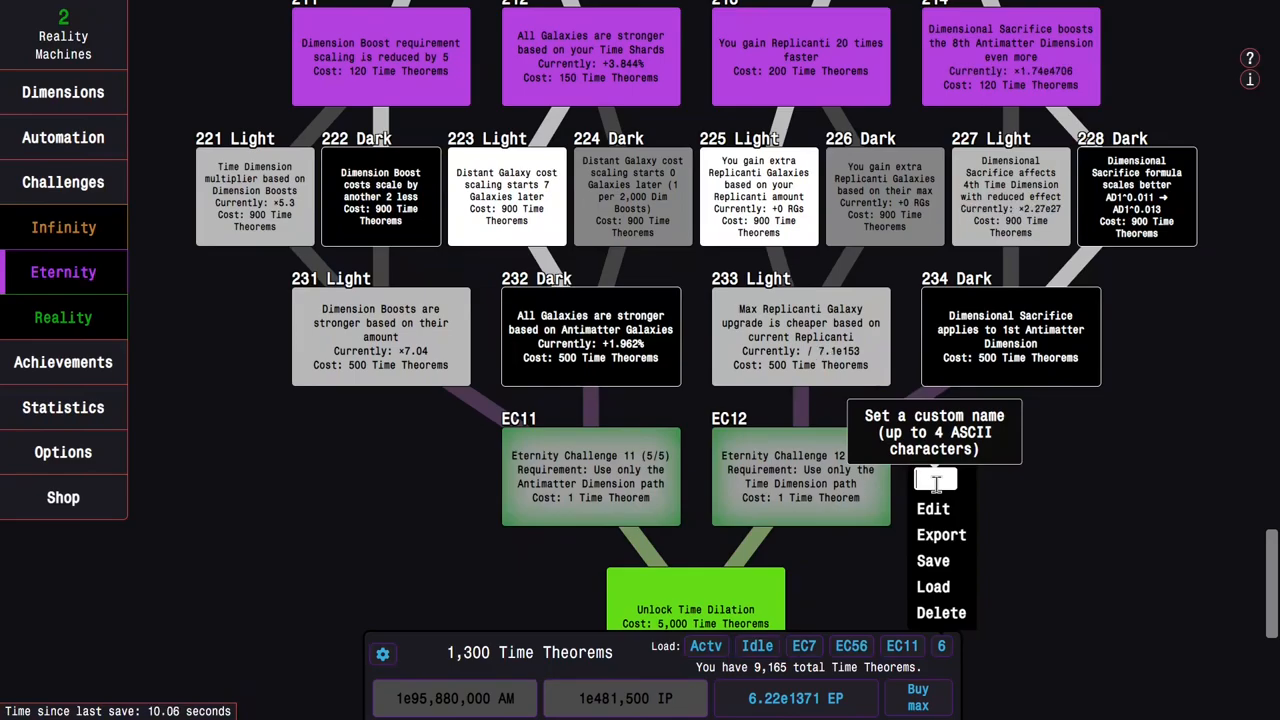
Step: Name the sixth study preset 'Dil' and go to the Time Dilation screen
text(Dil)
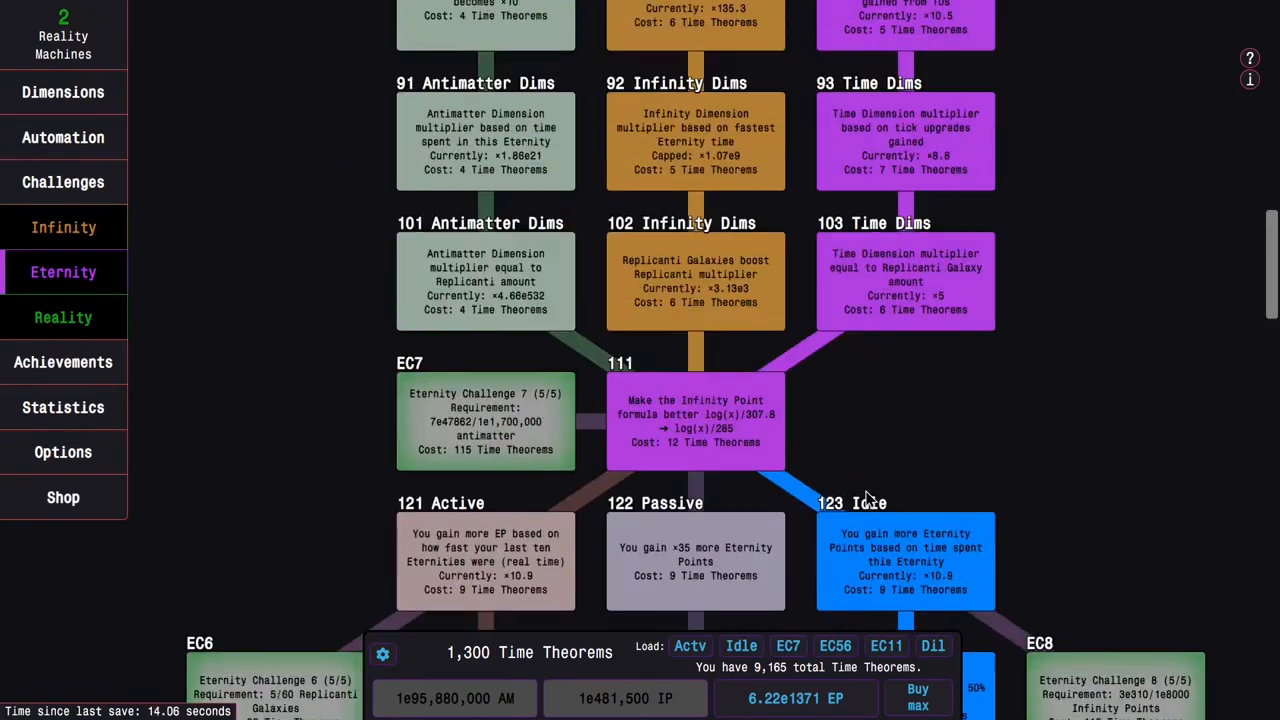
scroll(up, 3)
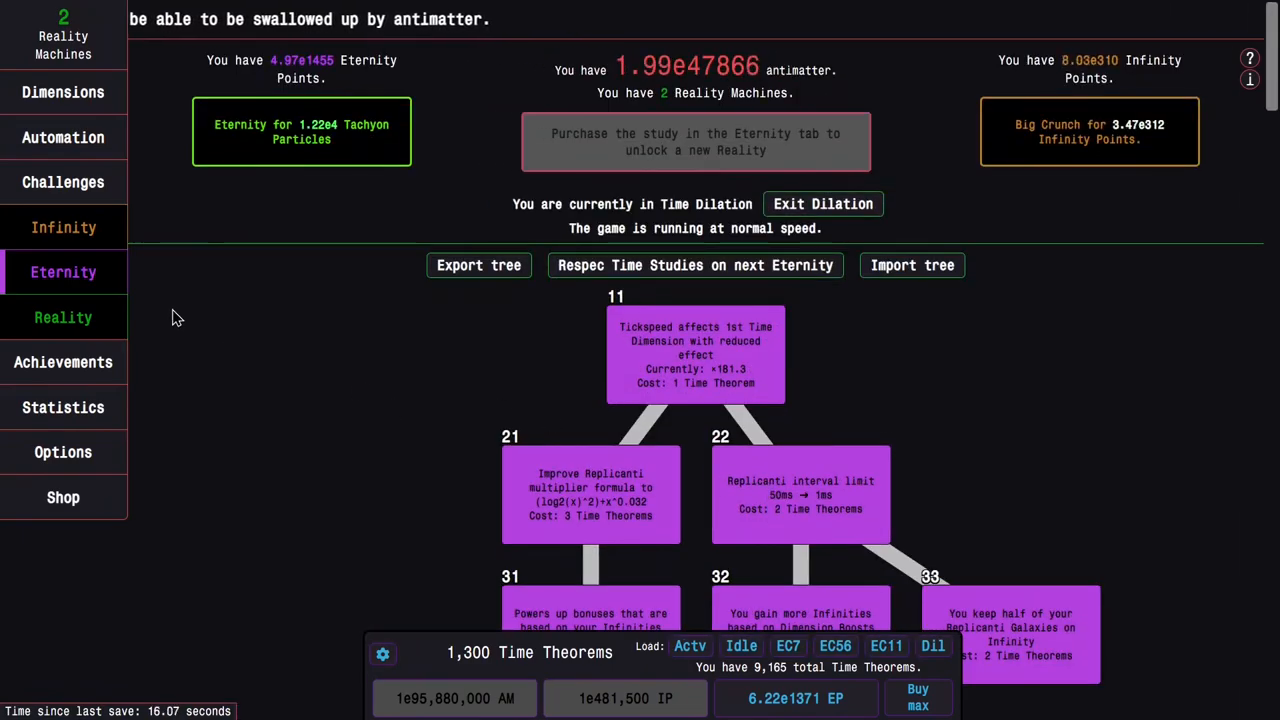
click(64, 272)
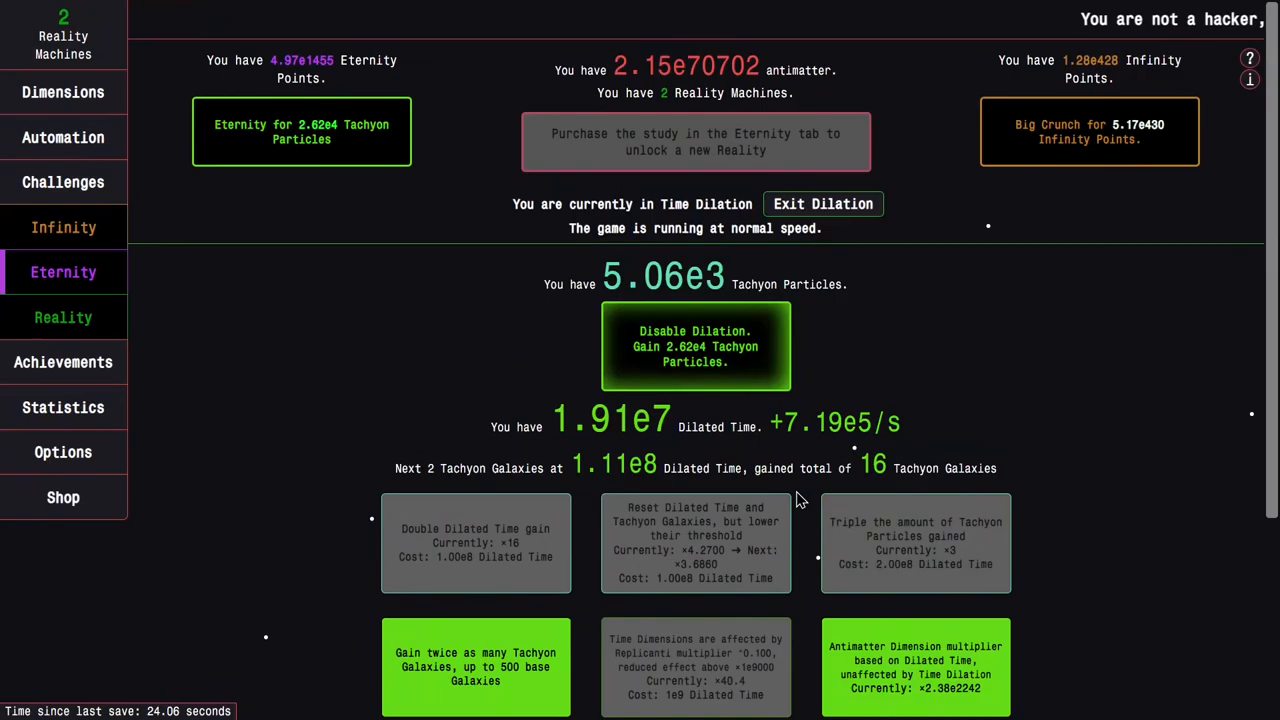
Step: End the dilated run for 3.14e4 Tachyon Particles and dilate time again
scroll(down, 3)
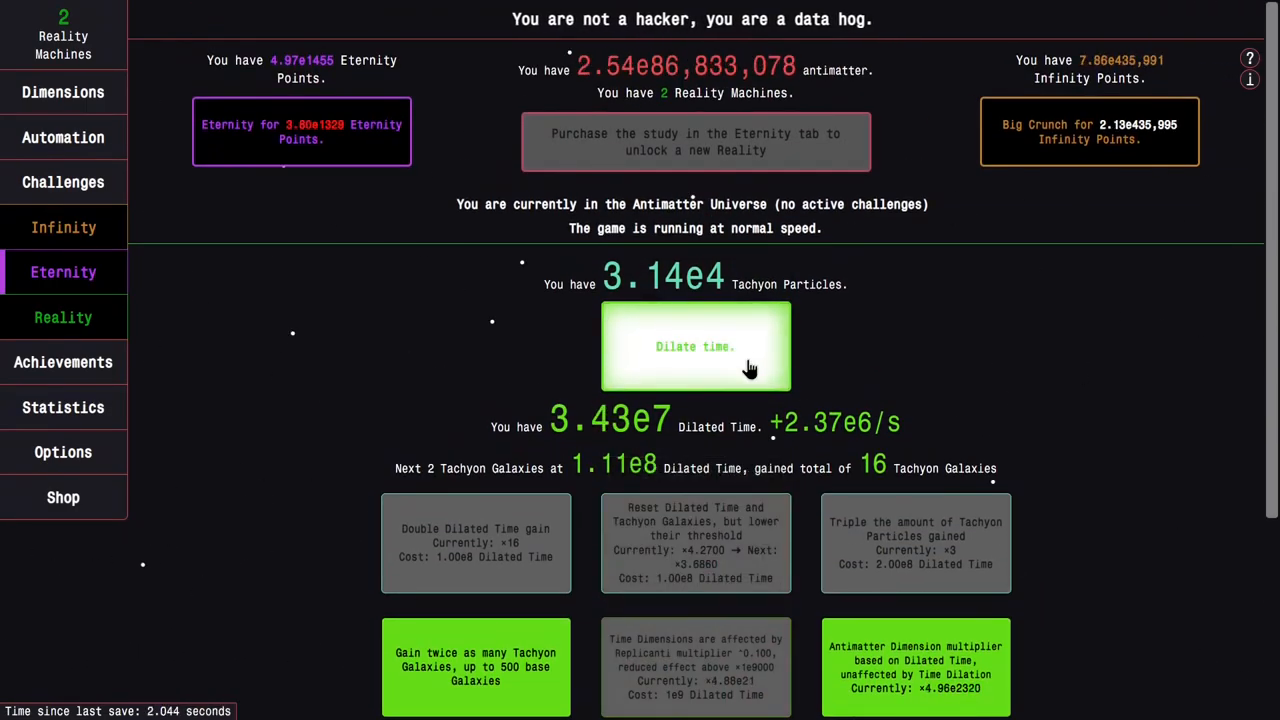
click(696, 346)
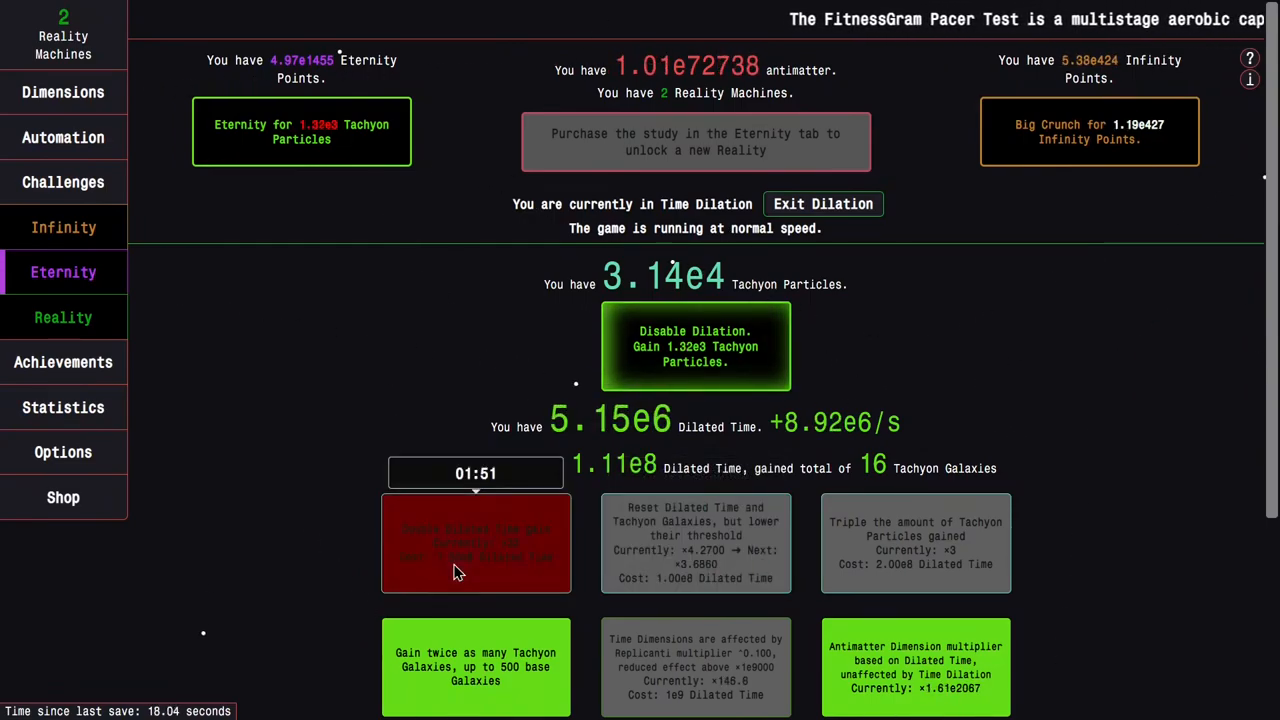
Step: Buy the Double Dilated Time gain upgrade, growing to 1.02e5 Tachyon Particles and 22 Tachyon Galaxies
click(476, 544)
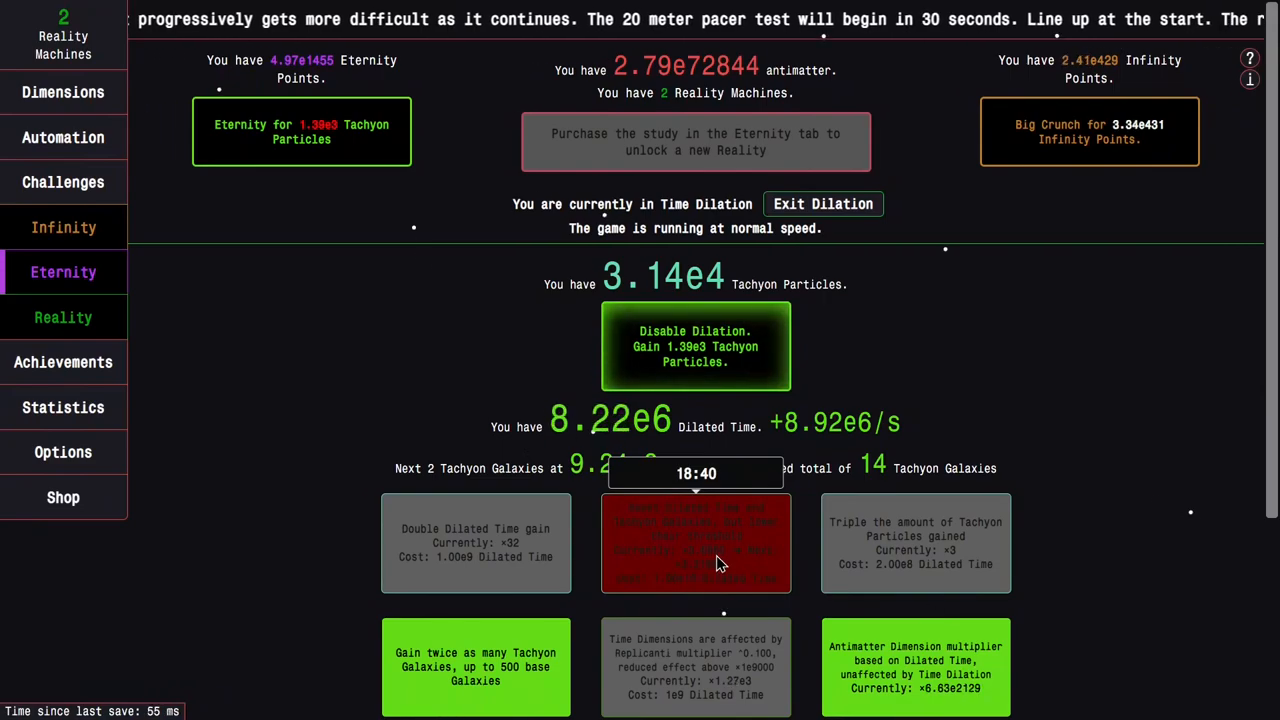
scroll(down, 3)
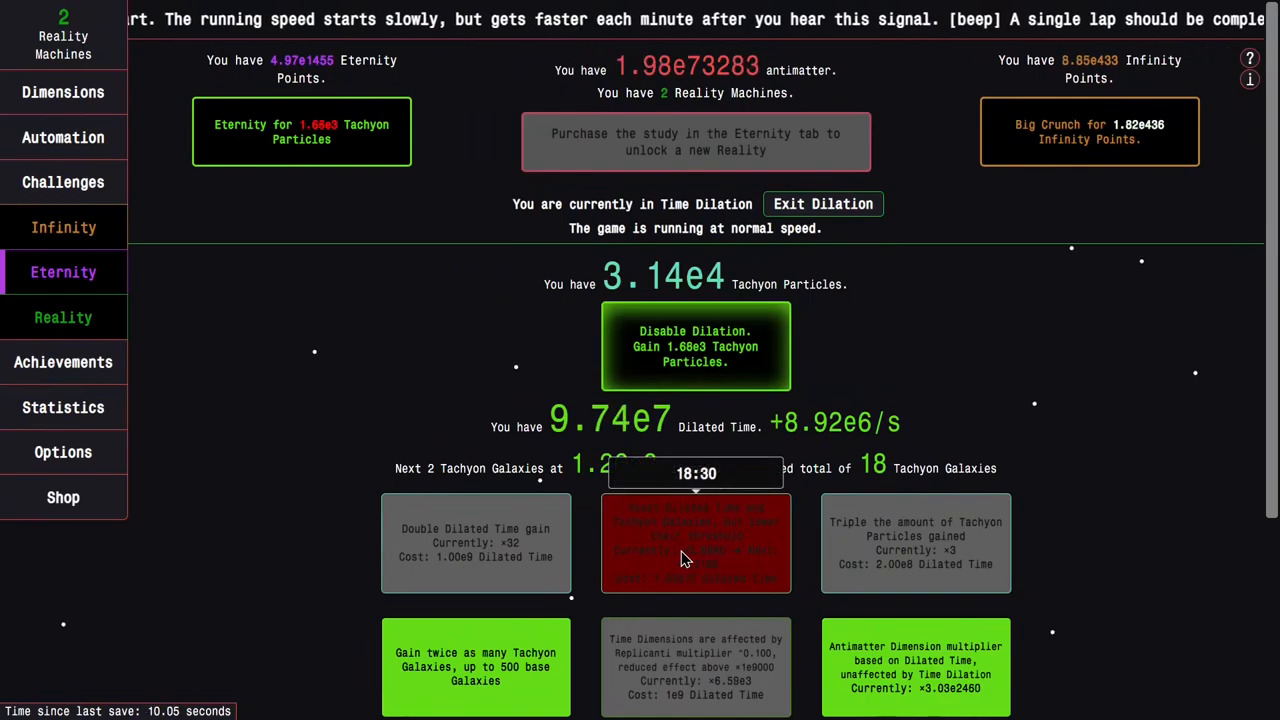
scroll(down, 3)
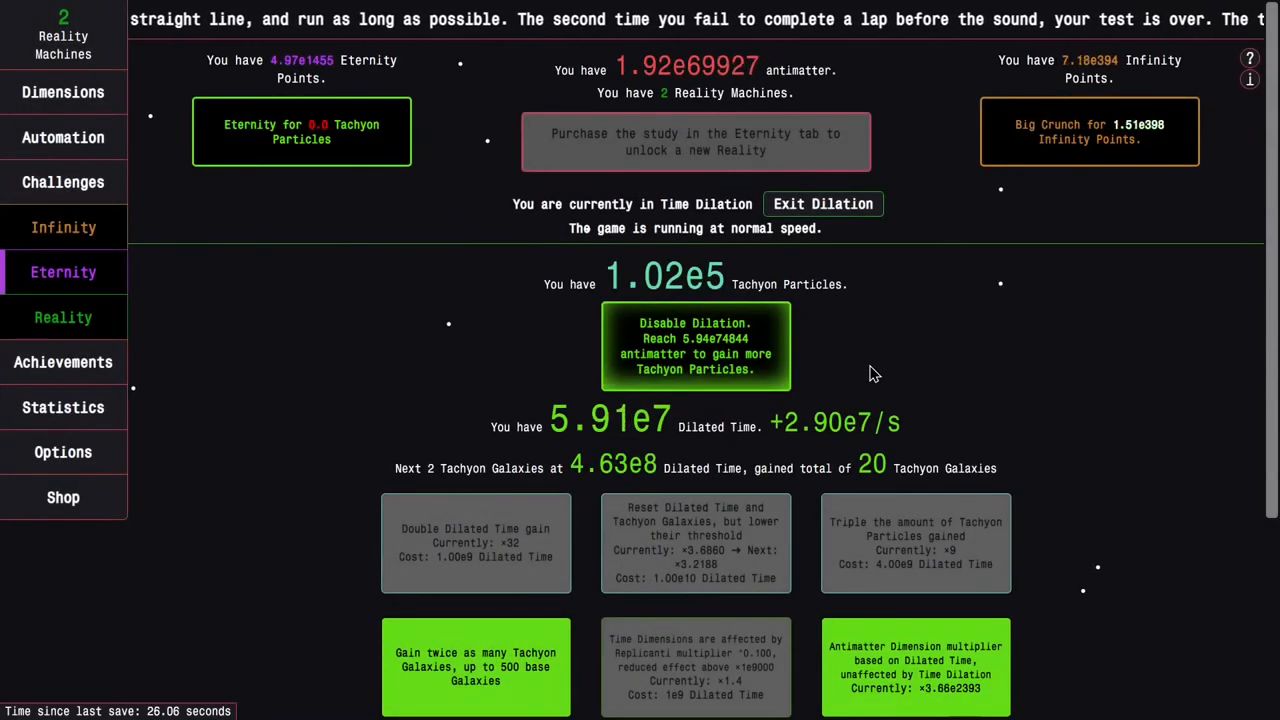
scroll(down, 3)
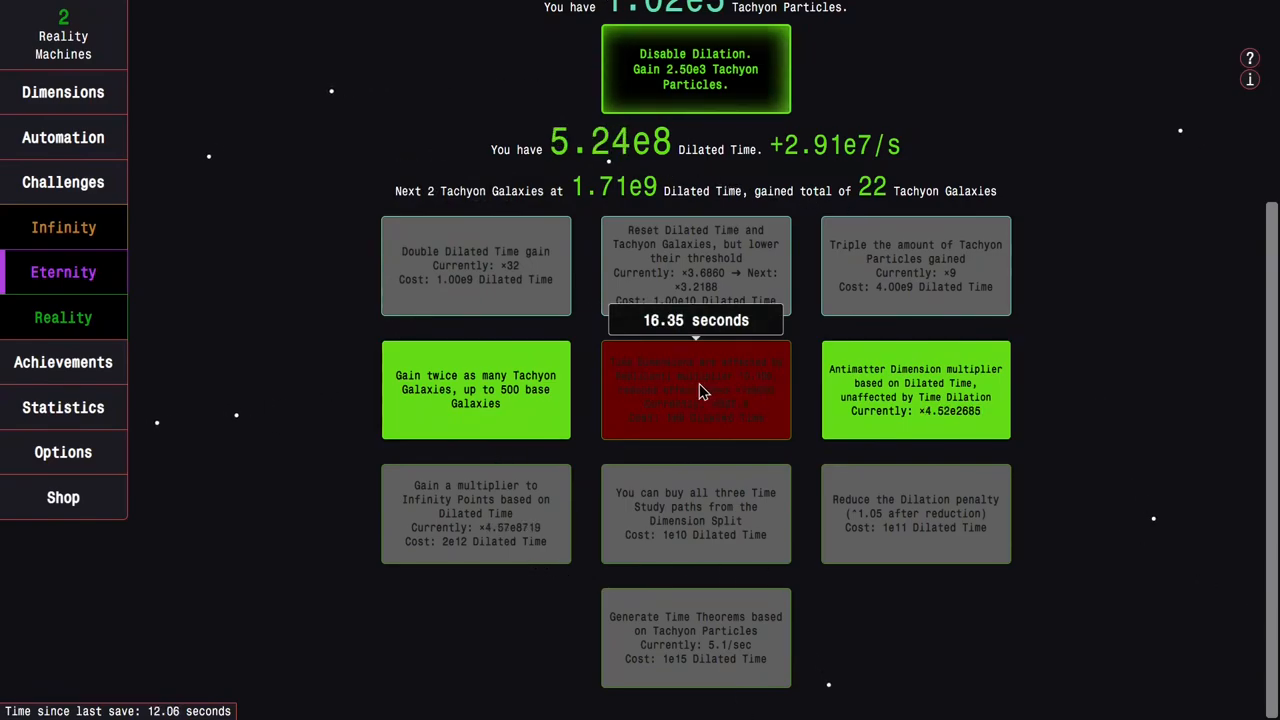
mouse_move(780, 428)
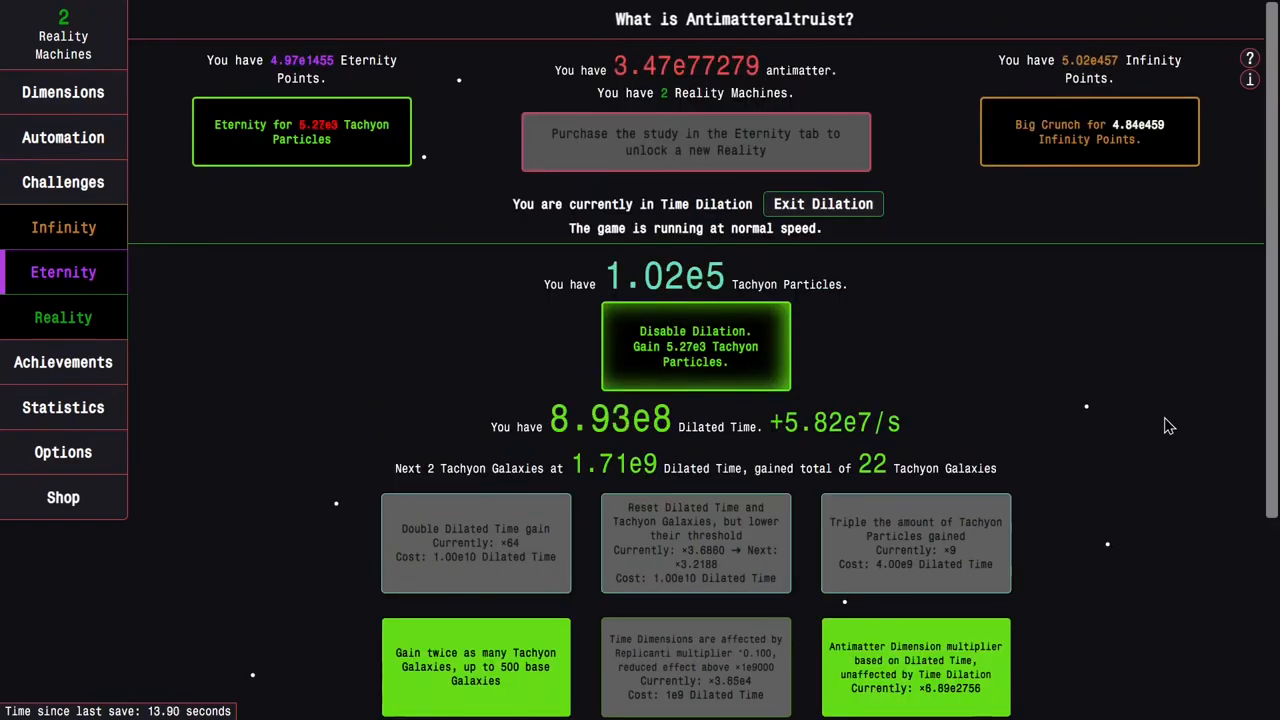
Step: Buy the dimension-path studies and save the current tree into the Dil preset in slot 6
scroll(down, 3)
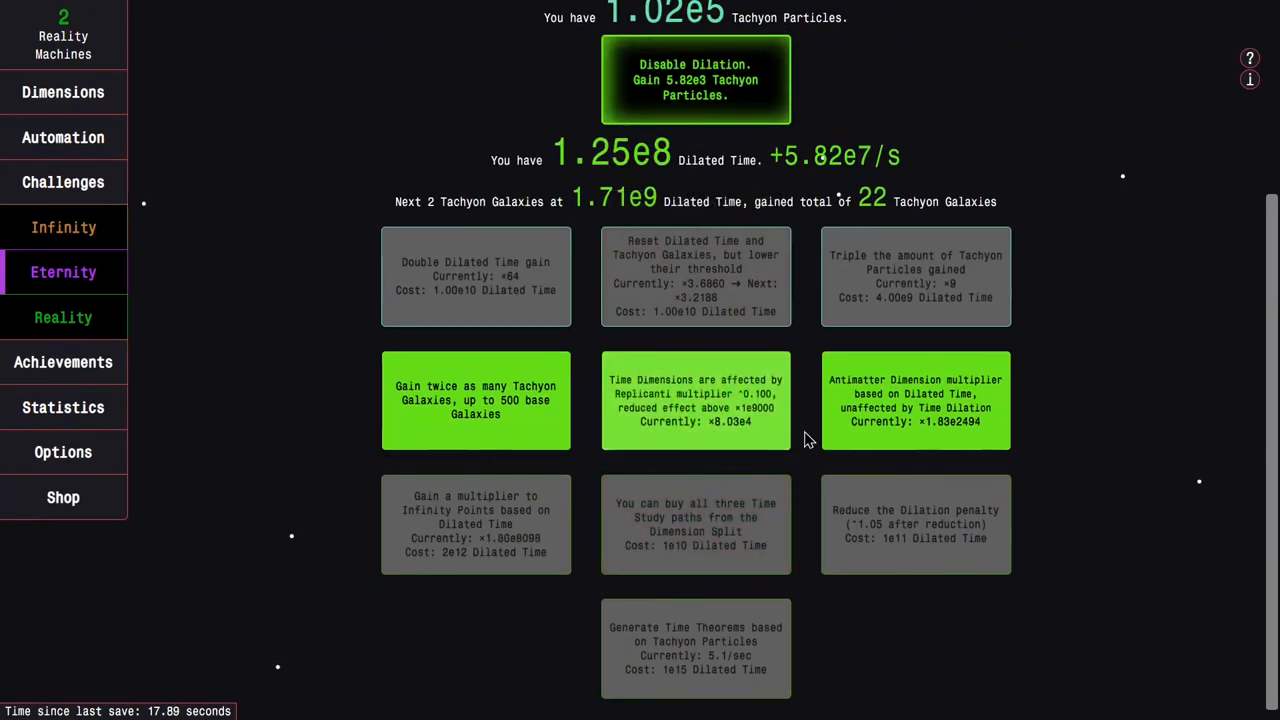
scroll(up, 3)
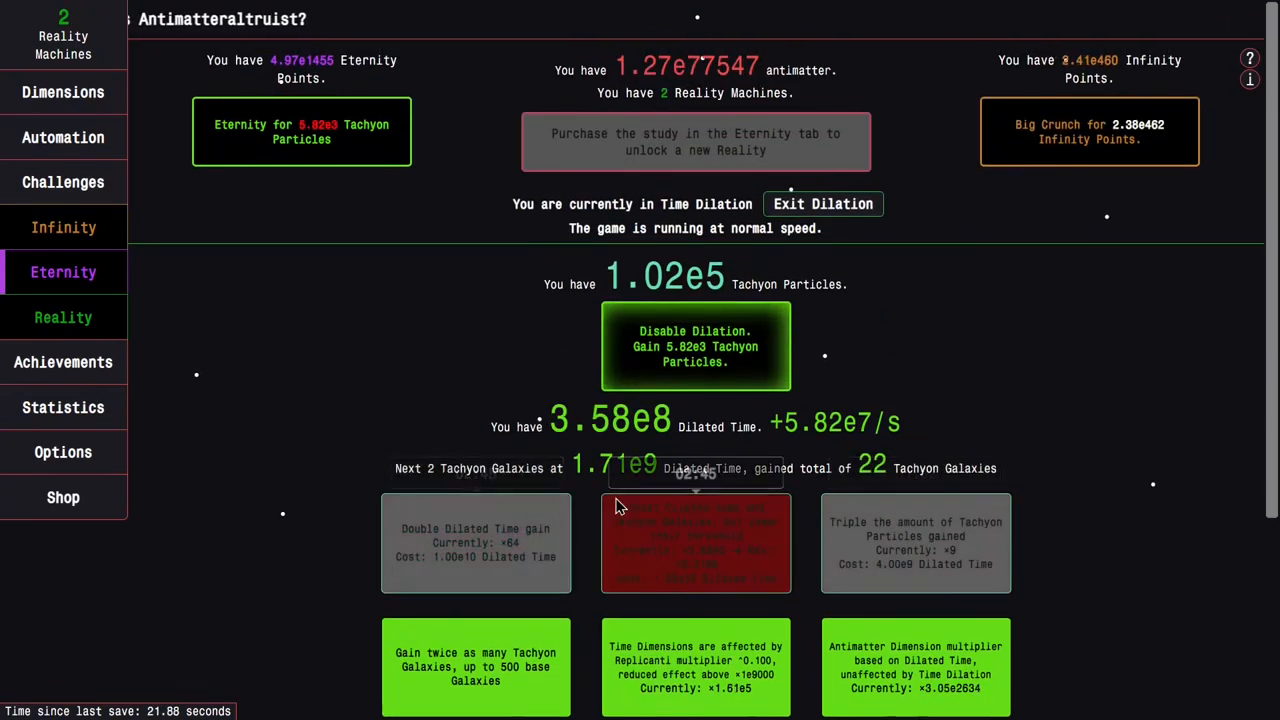
scroll(down, 3)
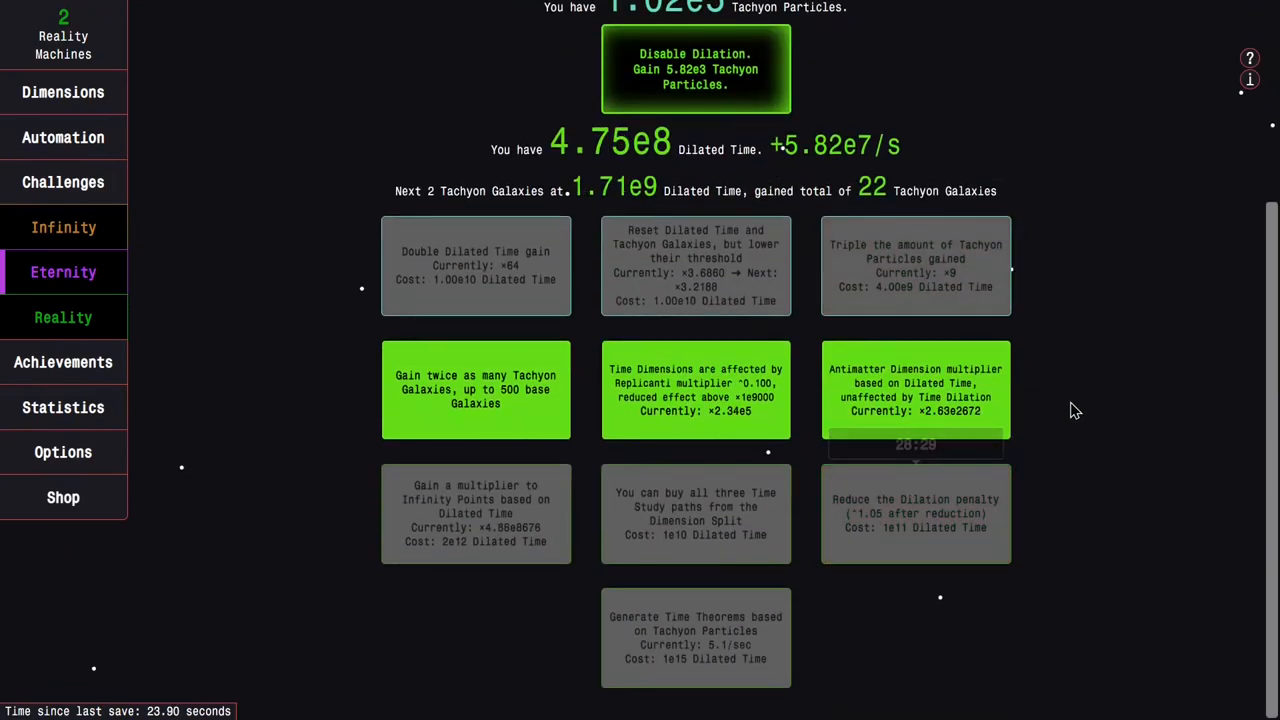
scroll(up, 3)
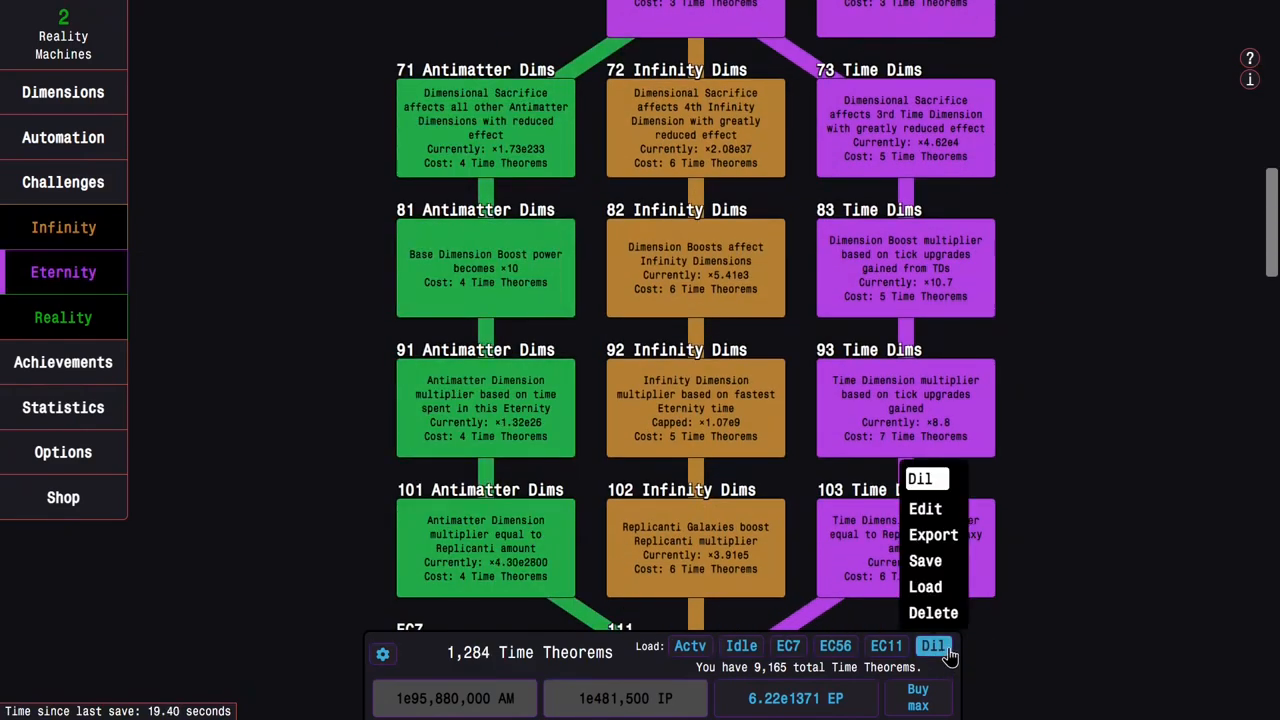
click(924, 560)
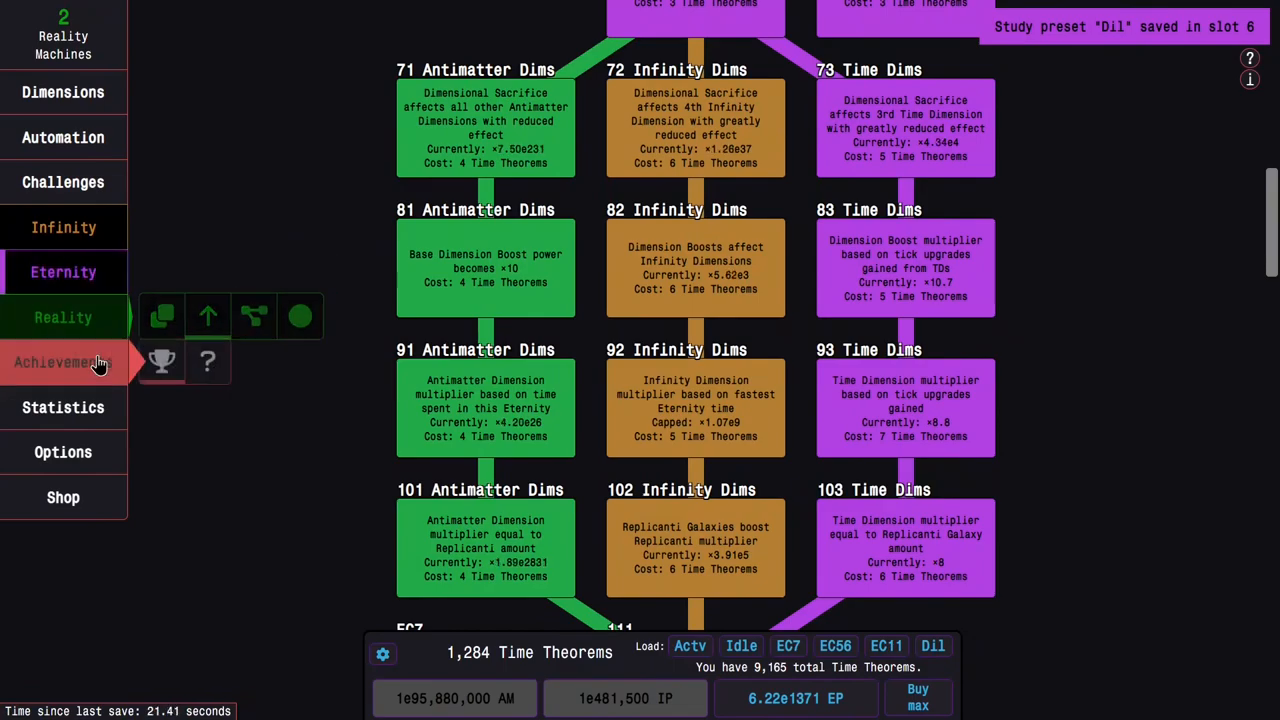
Step: Look over the Eternity upgrades and study tree, ending on the Time Dilation screen with 3.41e5 Tachyon Particles
click(64, 272)
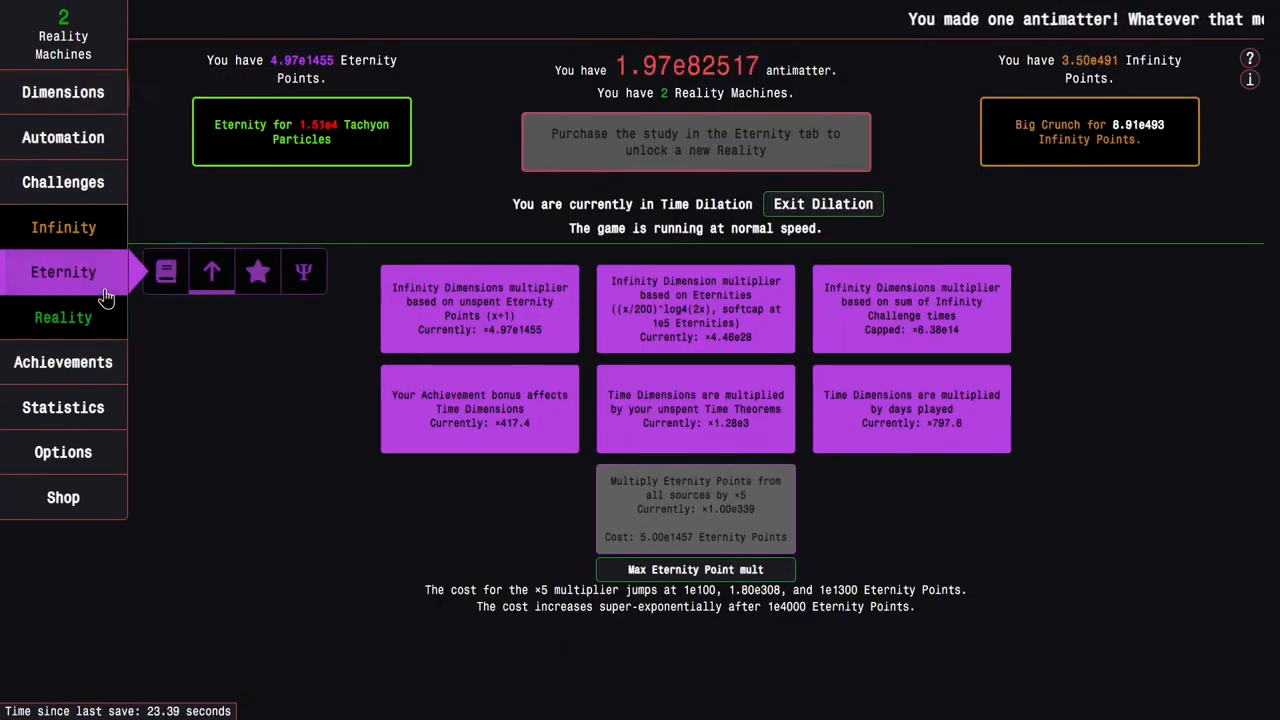
click(172, 272)
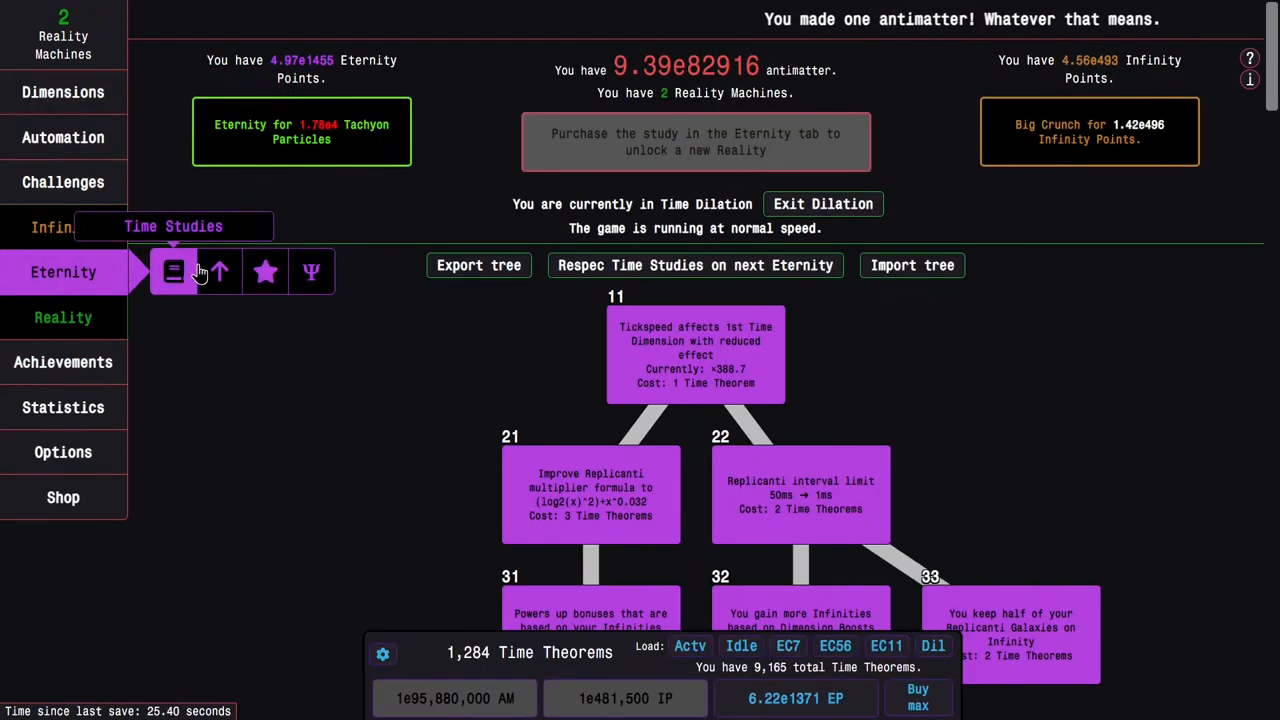
click(264, 272)
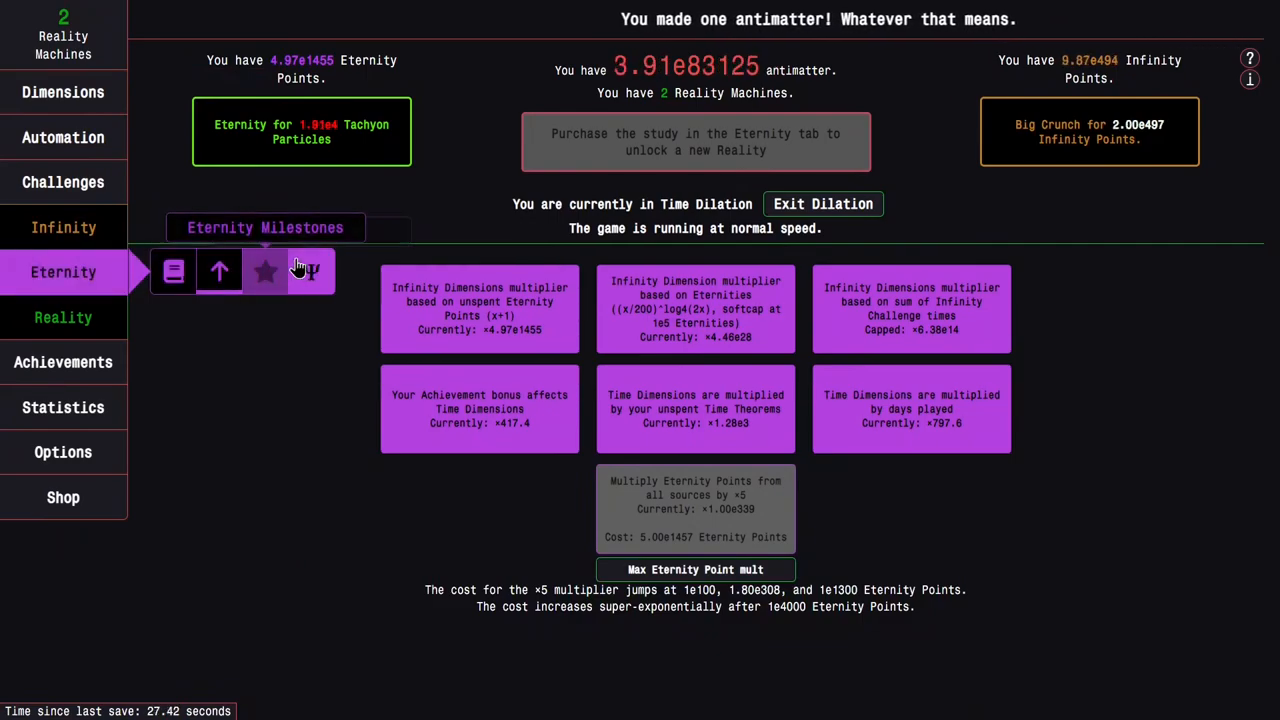
click(312, 272)
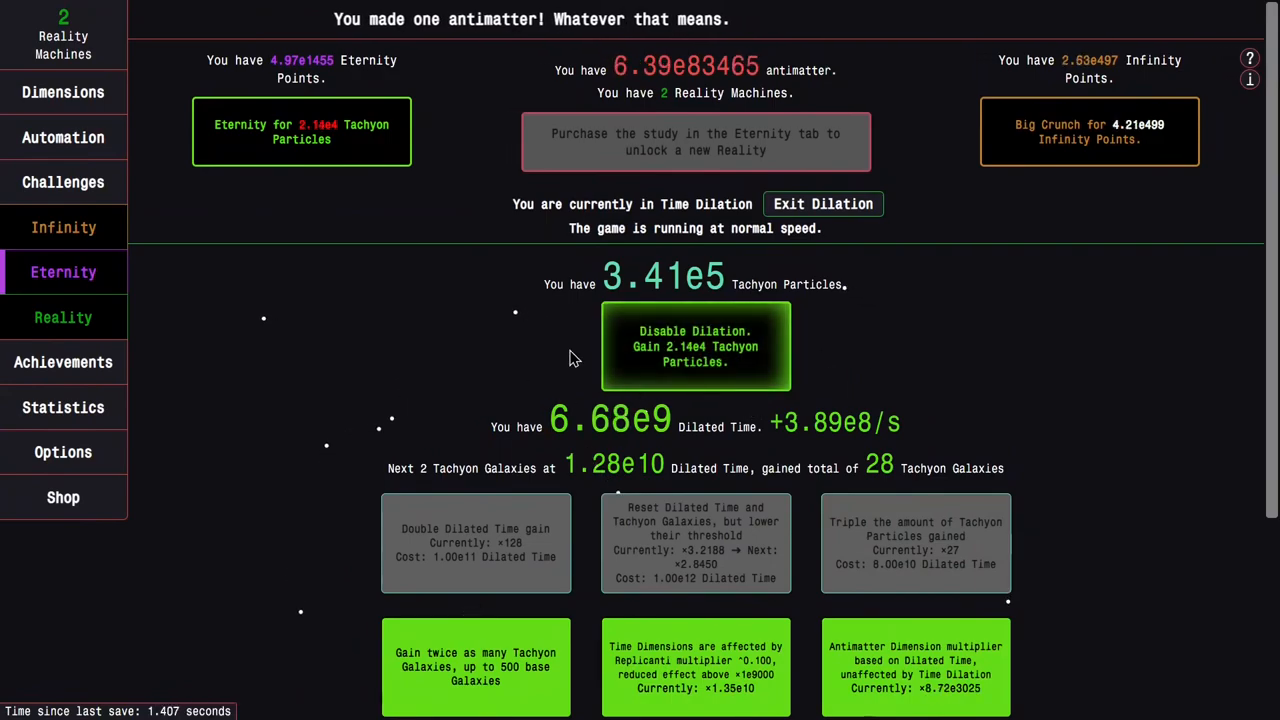
mouse_move(928, 408)
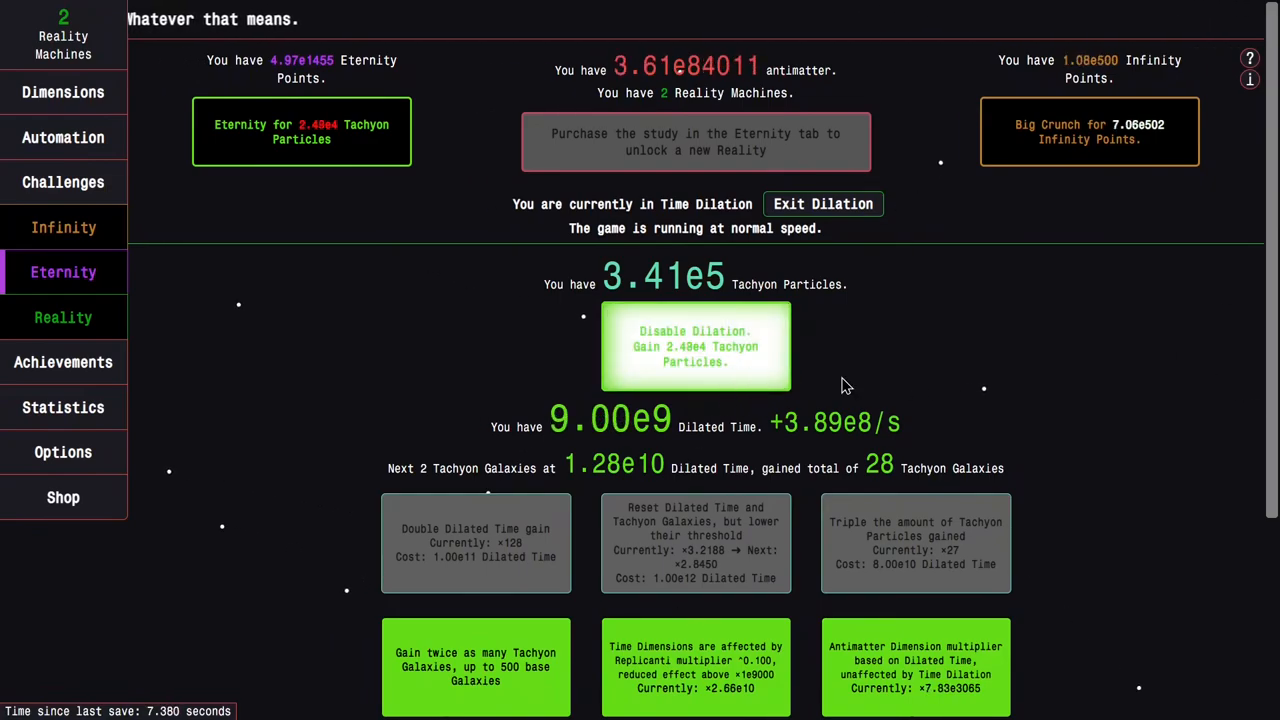
Step: Wait inside dilation as Dilated Time climbs to 1.72e10 and Tachyon Galaxies reach 30
scroll(down, 3)
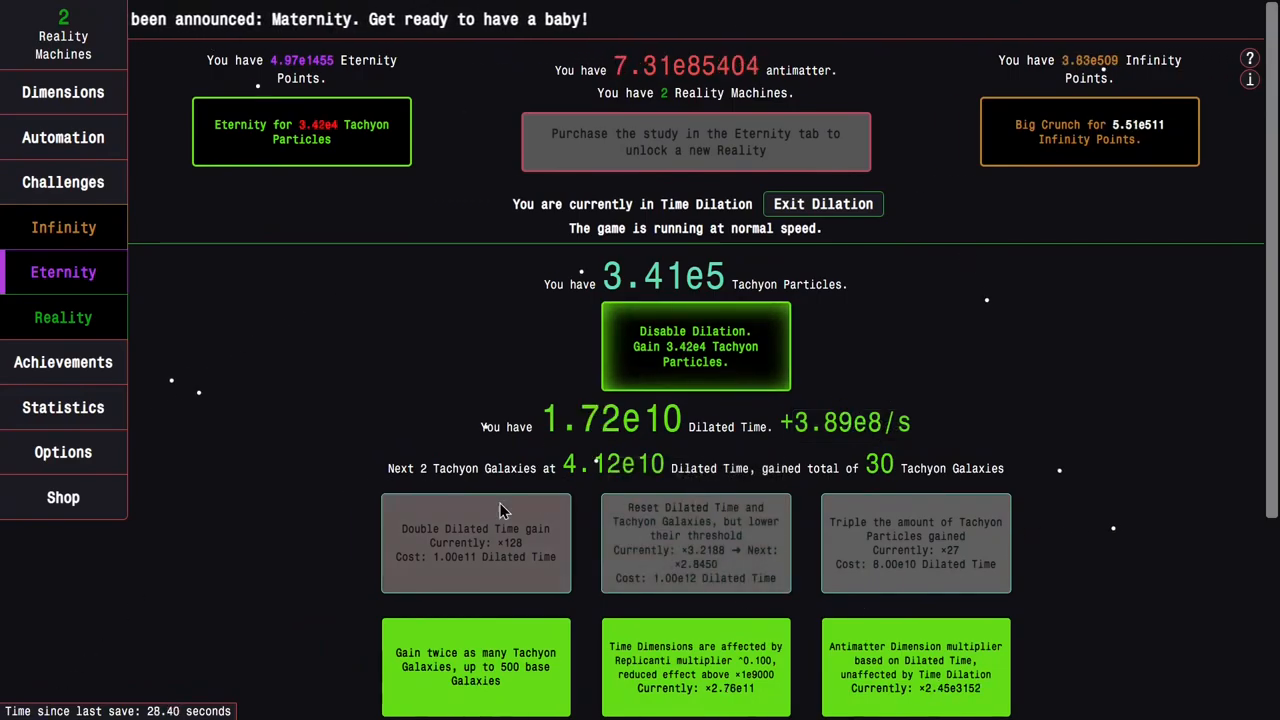
Step: Review the achievements grid with its ×417.423 multiplier, then move to the Reality upgrades
click(64, 362)
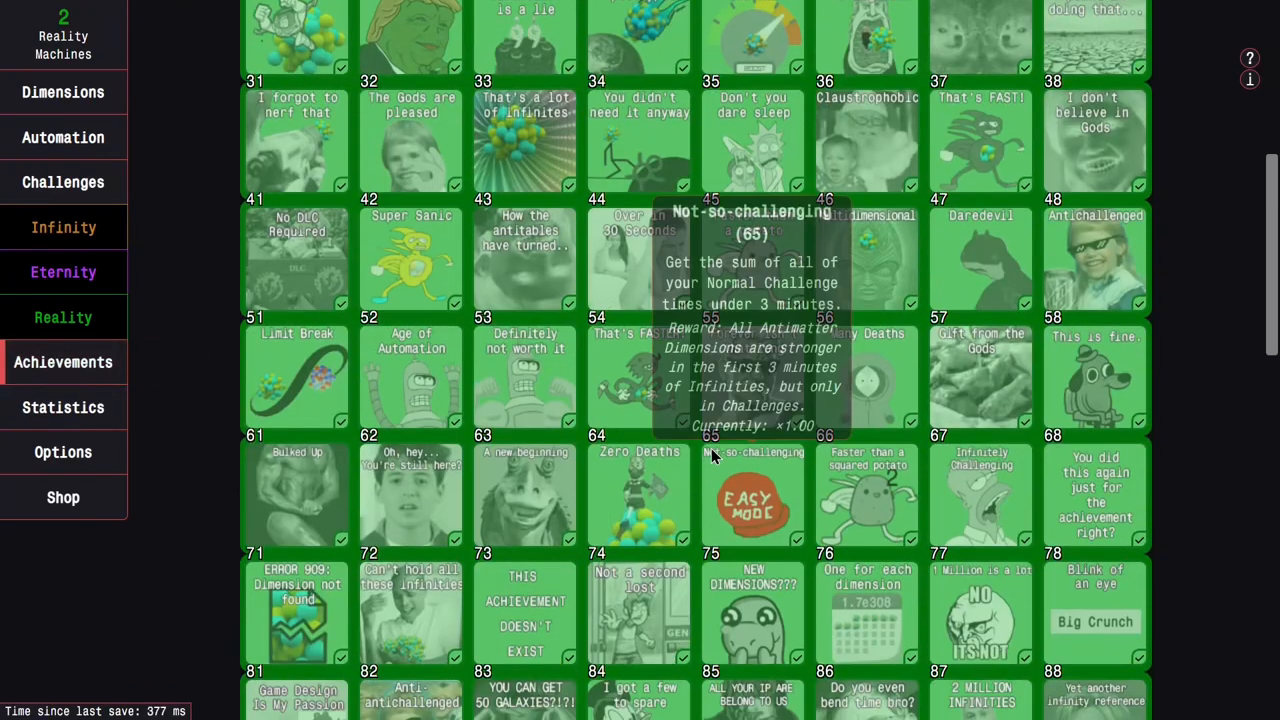
scroll(down, 3)
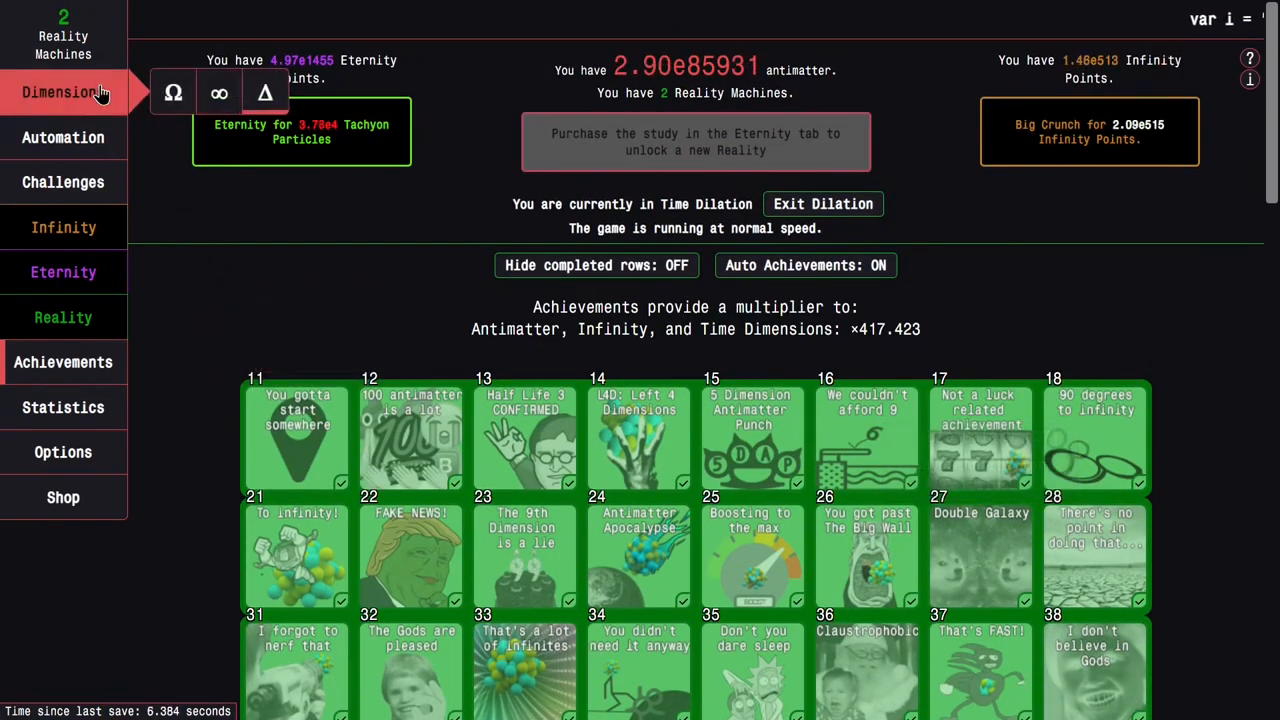
click(64, 316)
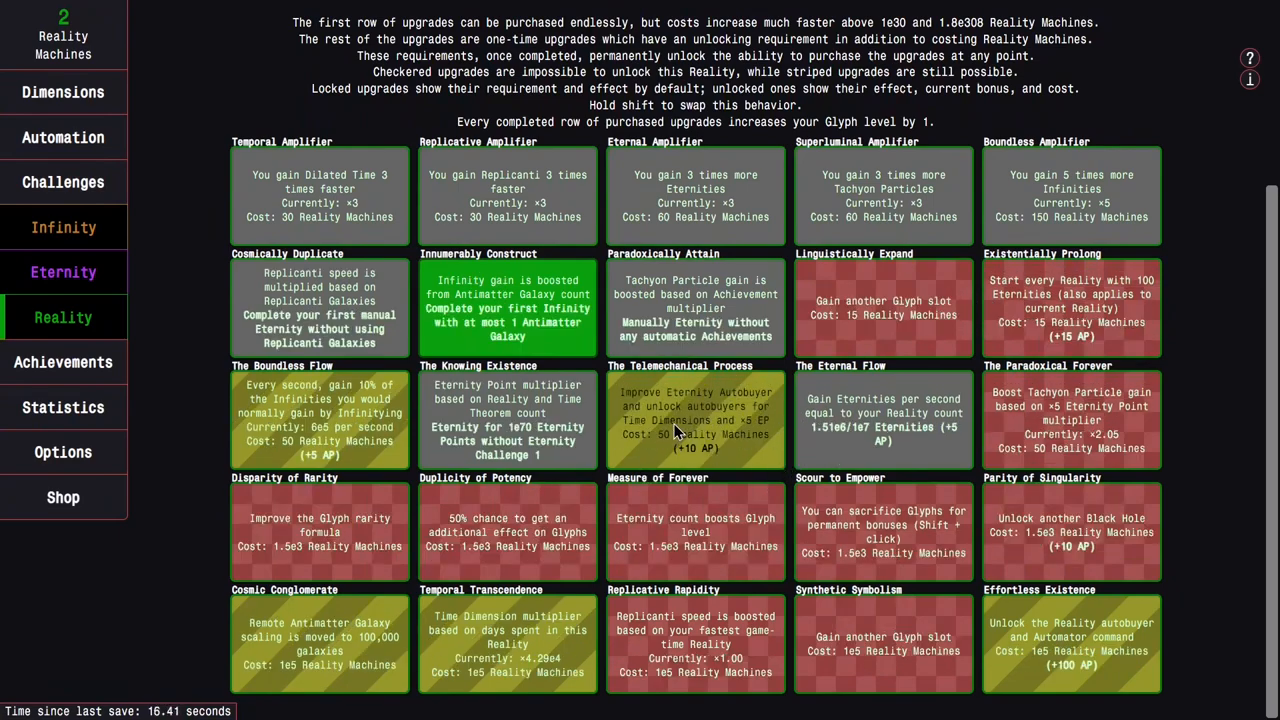
mouse_move(760, 458)
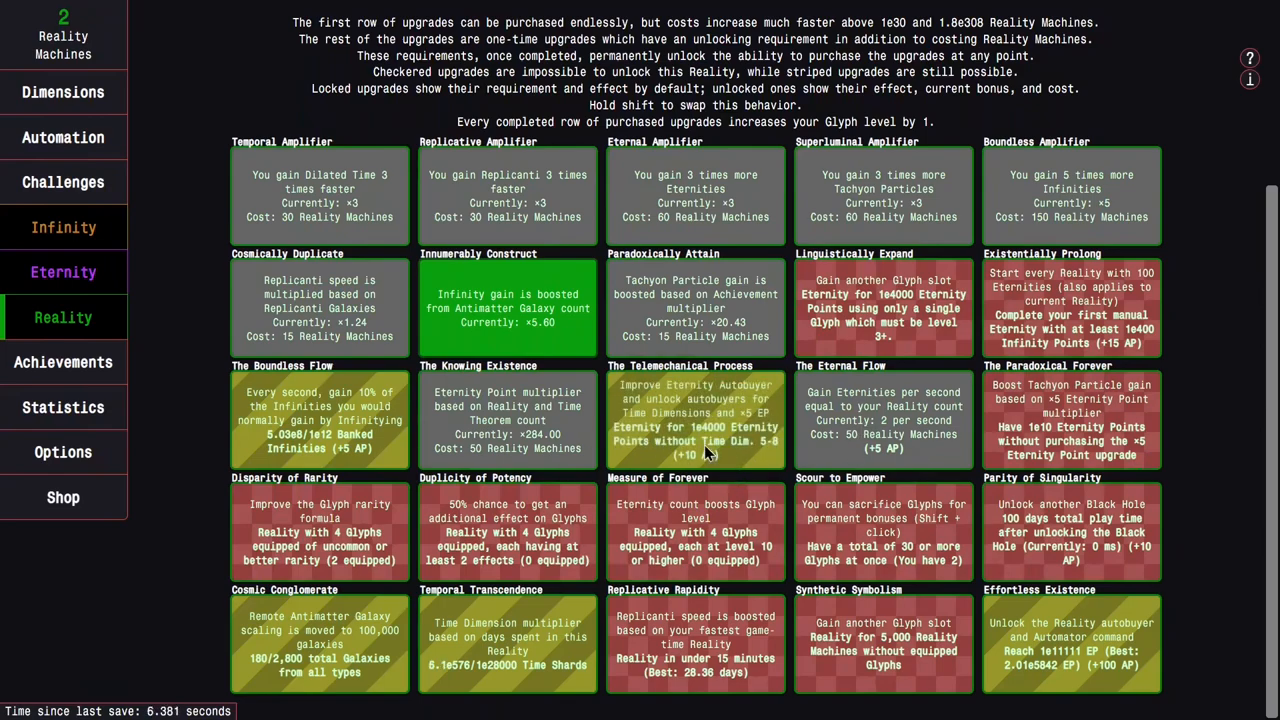
key(shift)
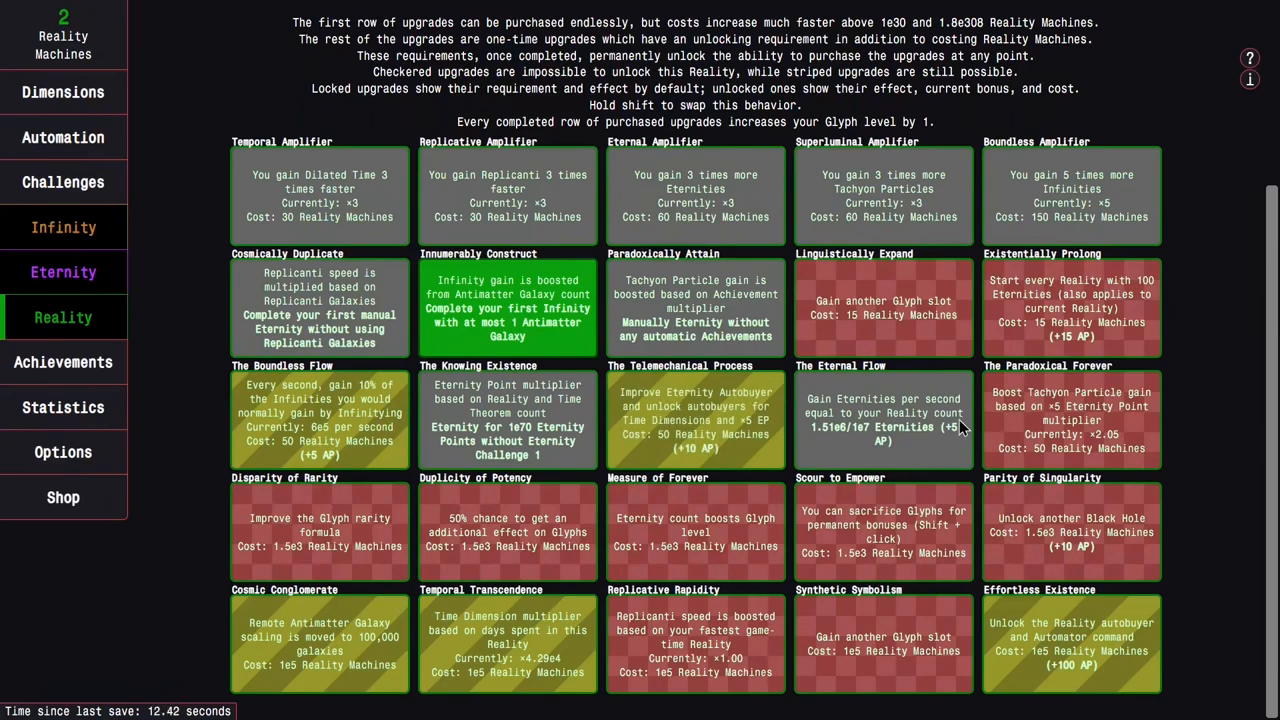
key(shift)
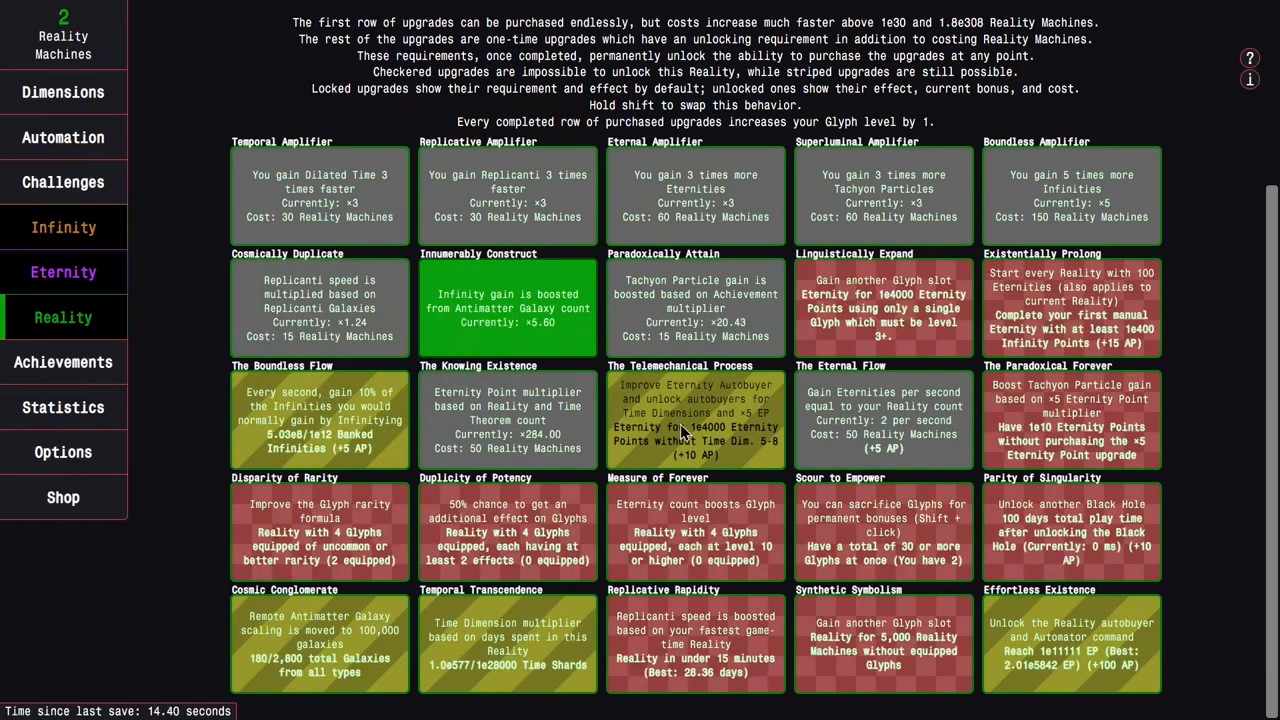
scroll(up, 3)
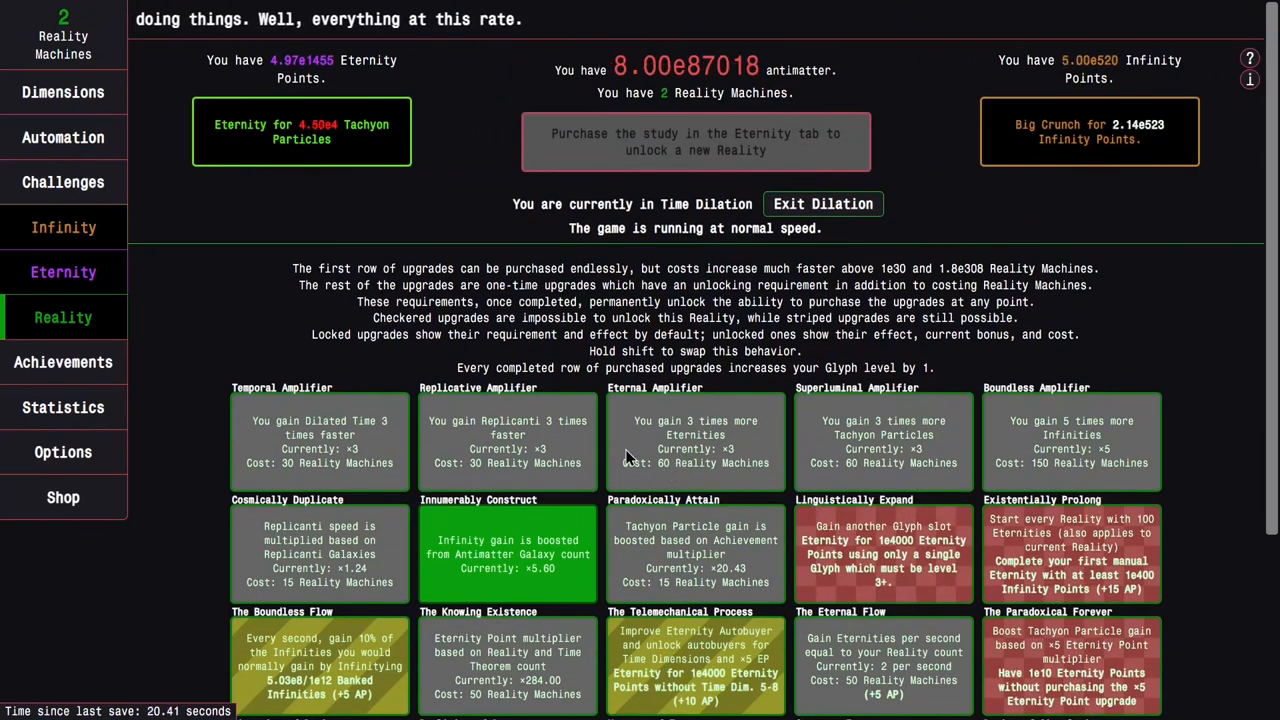
Step: View the Time Dilation page as Tachyon Particles reach 1.17e6 with 32 Tachyon Galaxies
click(64, 272)
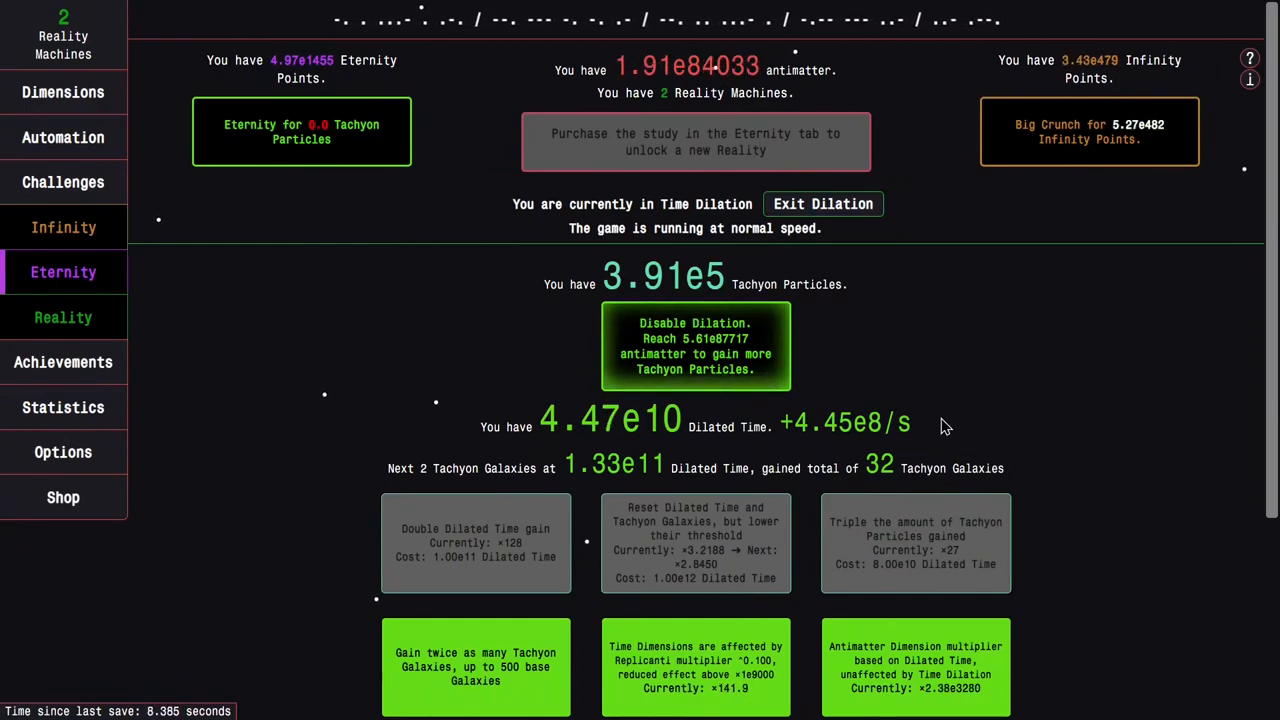
scroll(down, 3)
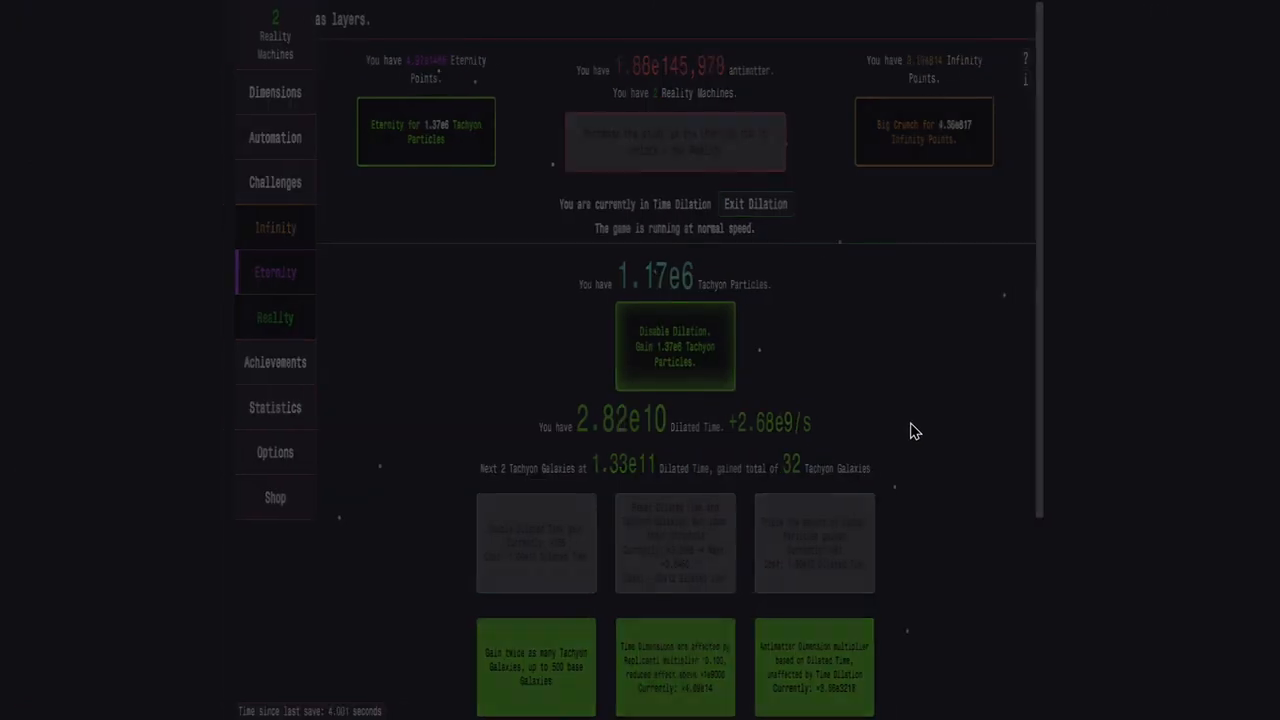
Step: Disable dilation to cash in Tachyon Particles, dilate time again and attempt the dilated time doubling upgrade
click(696, 346)
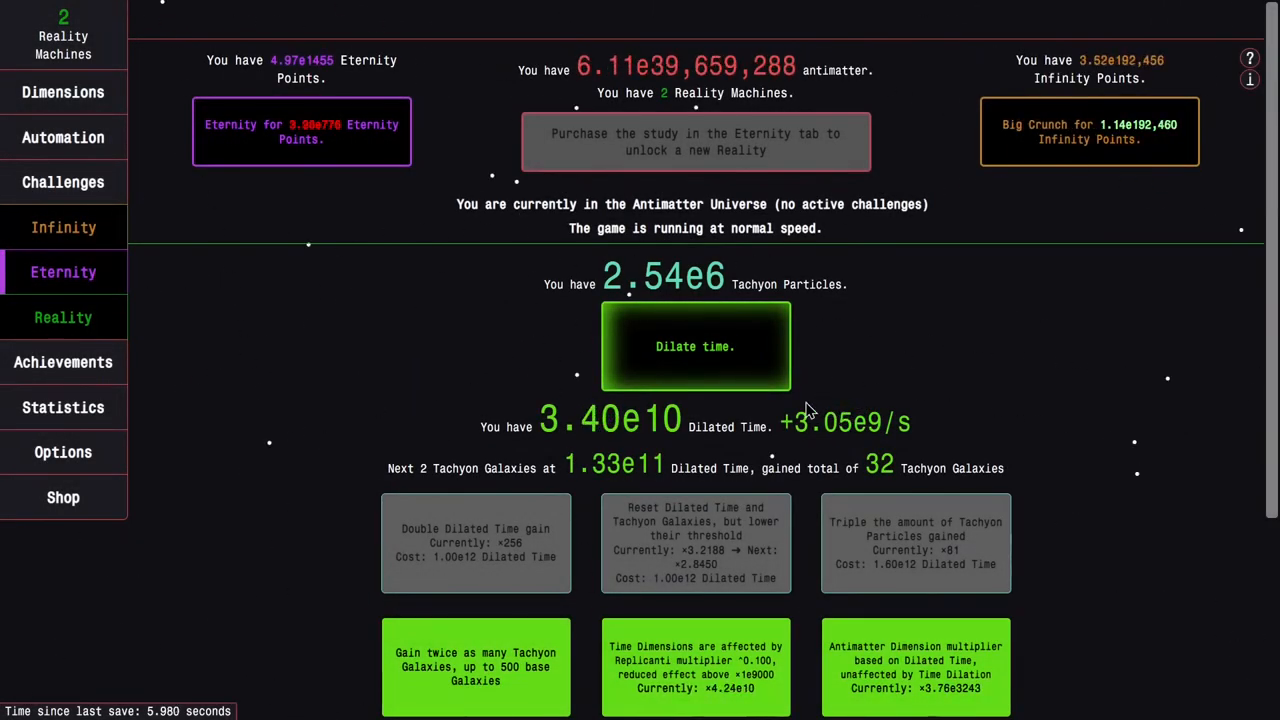
click(696, 346)
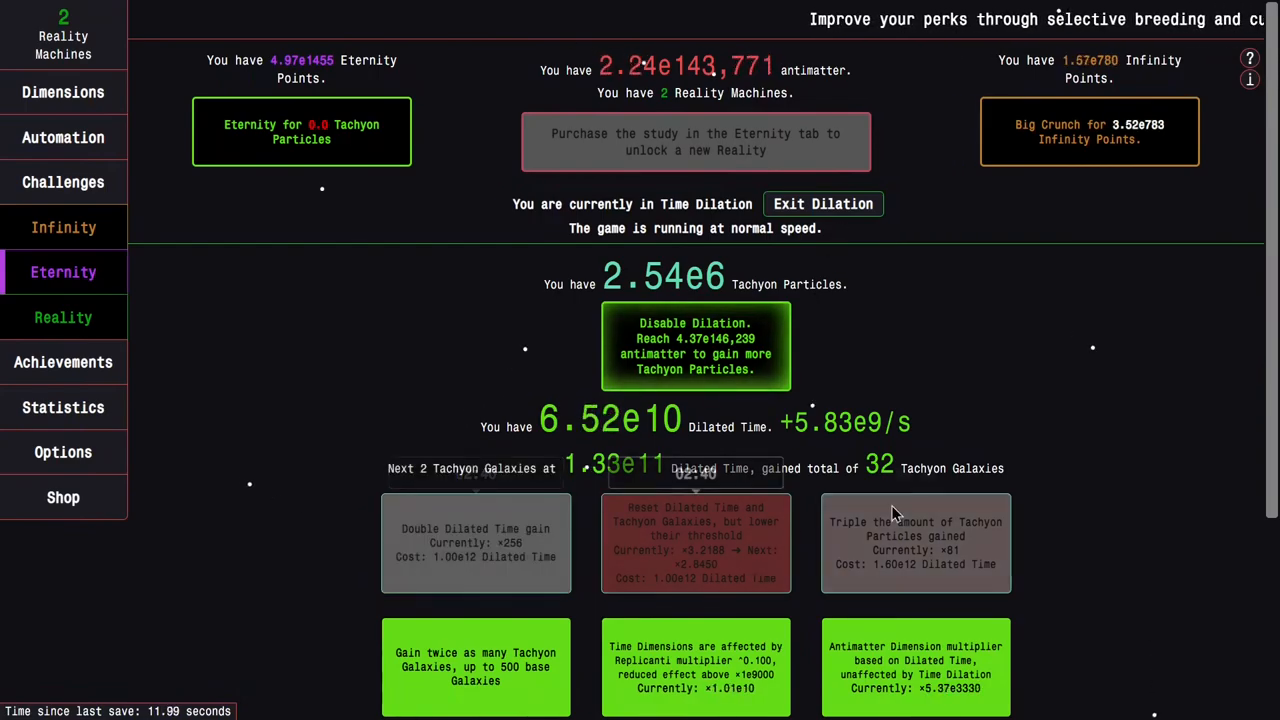
scroll(down, 3)
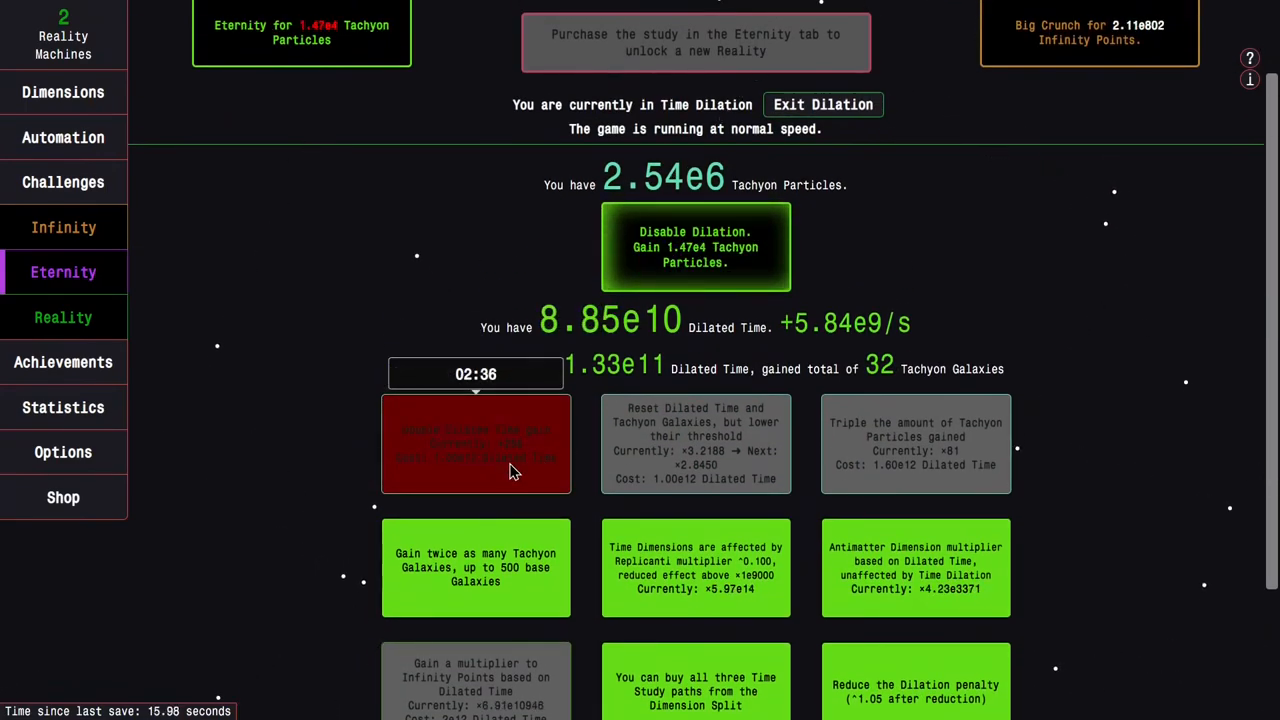
click(476, 444)
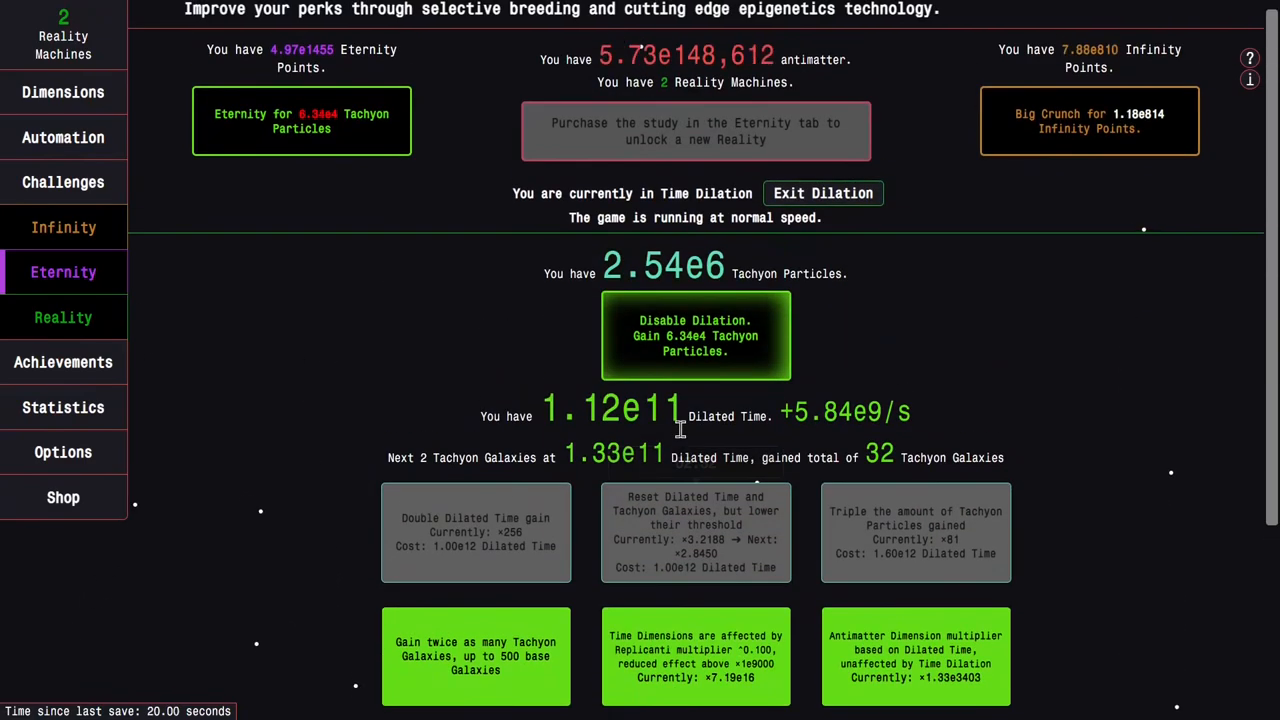
scroll(down, 3)
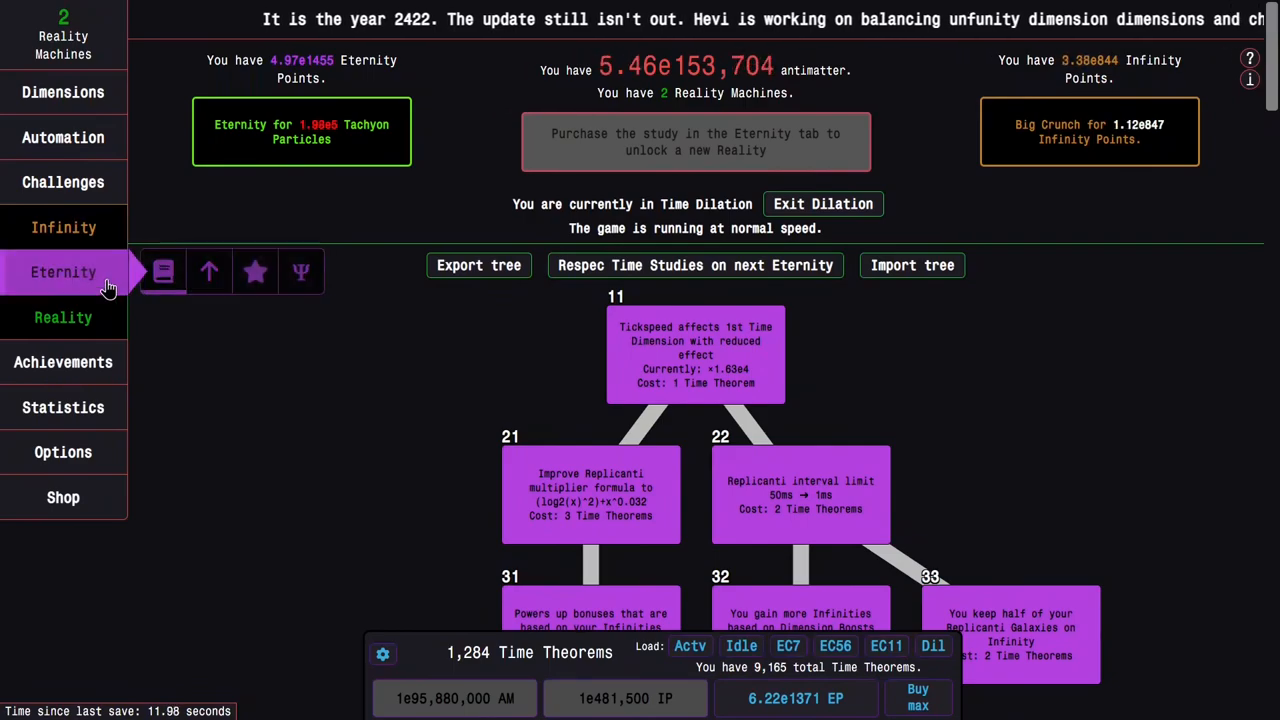
Step: Glance at Reality upgrades and achievements, then return to Time Dilation with 34 Tachyon Galaxies
click(64, 316)
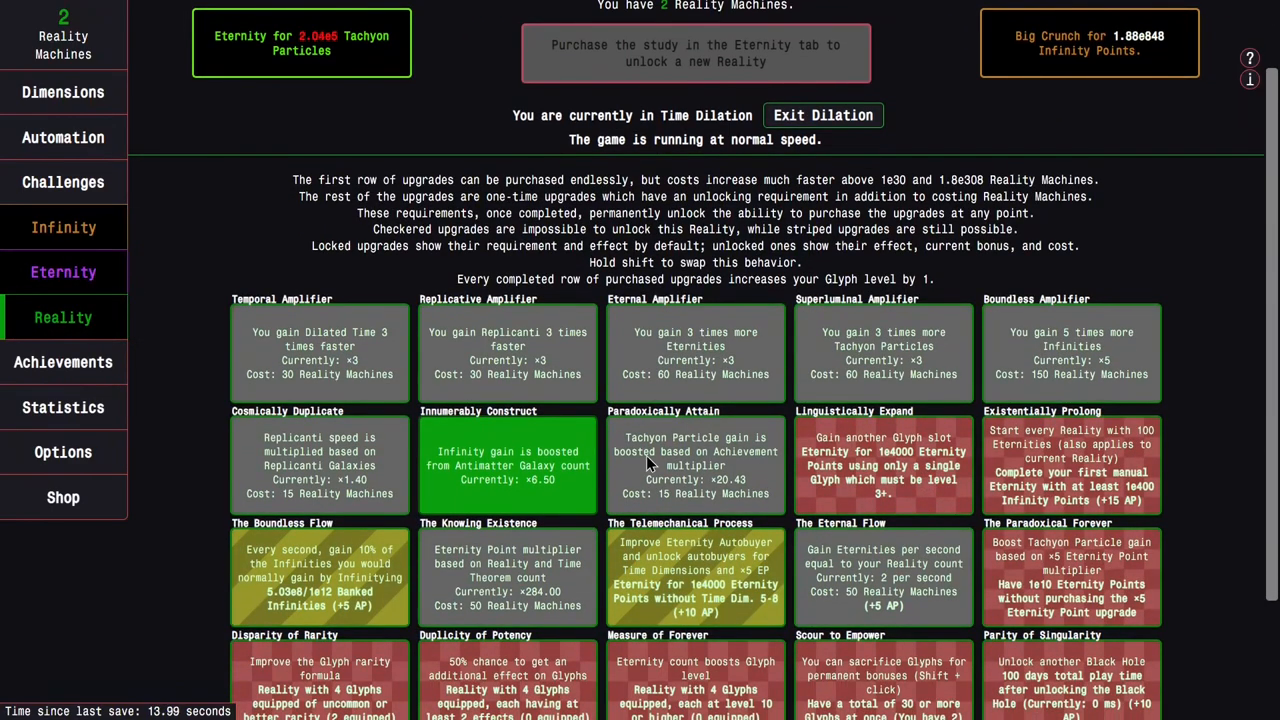
mouse_move(532, 442)
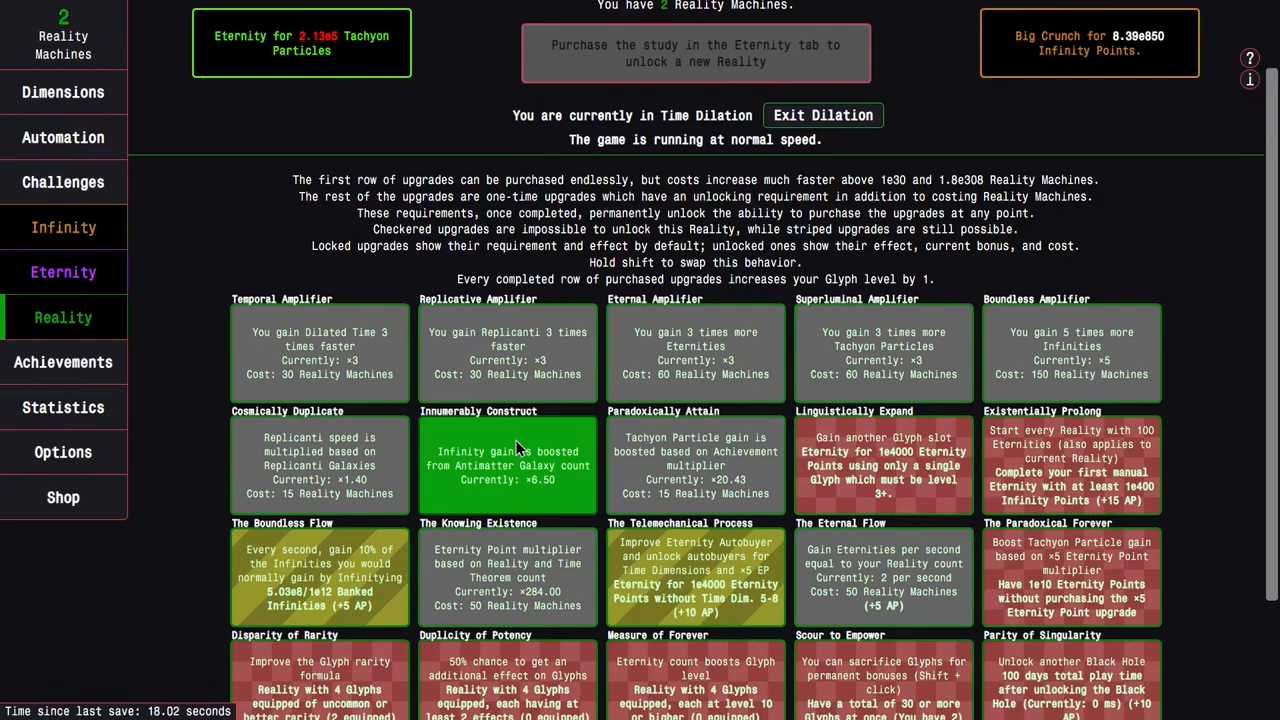
click(64, 362)
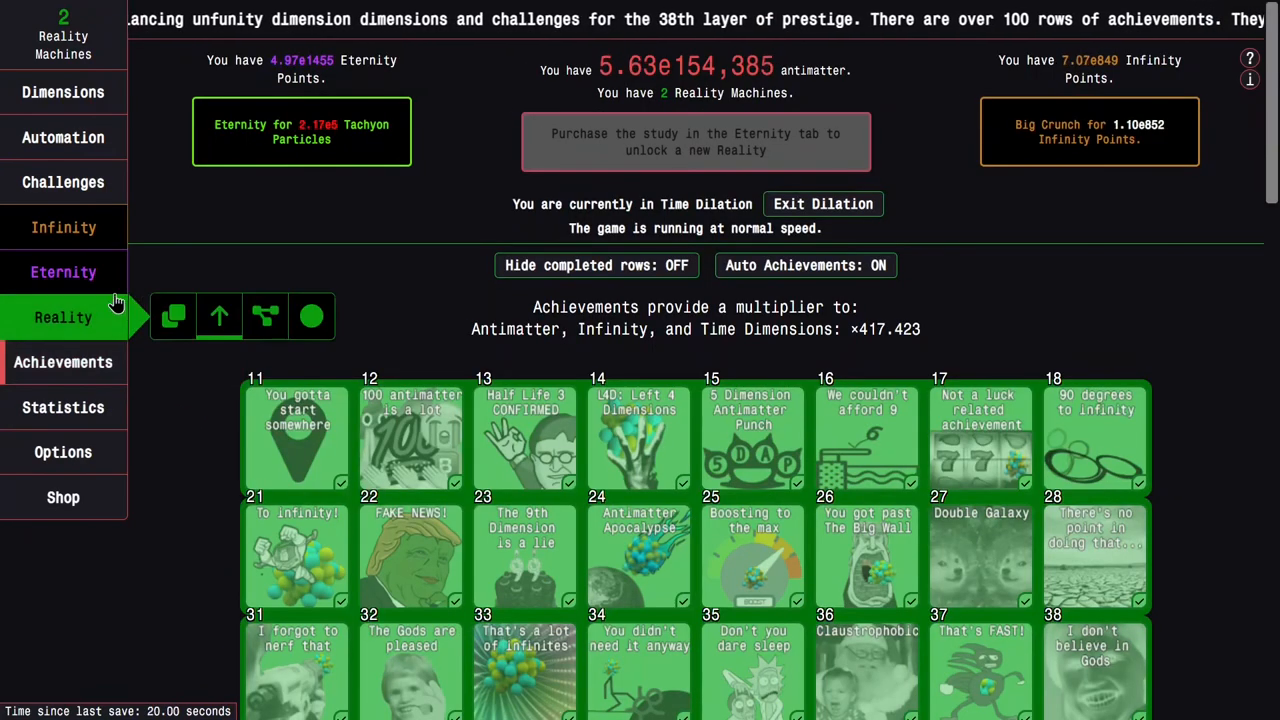
click(64, 316)
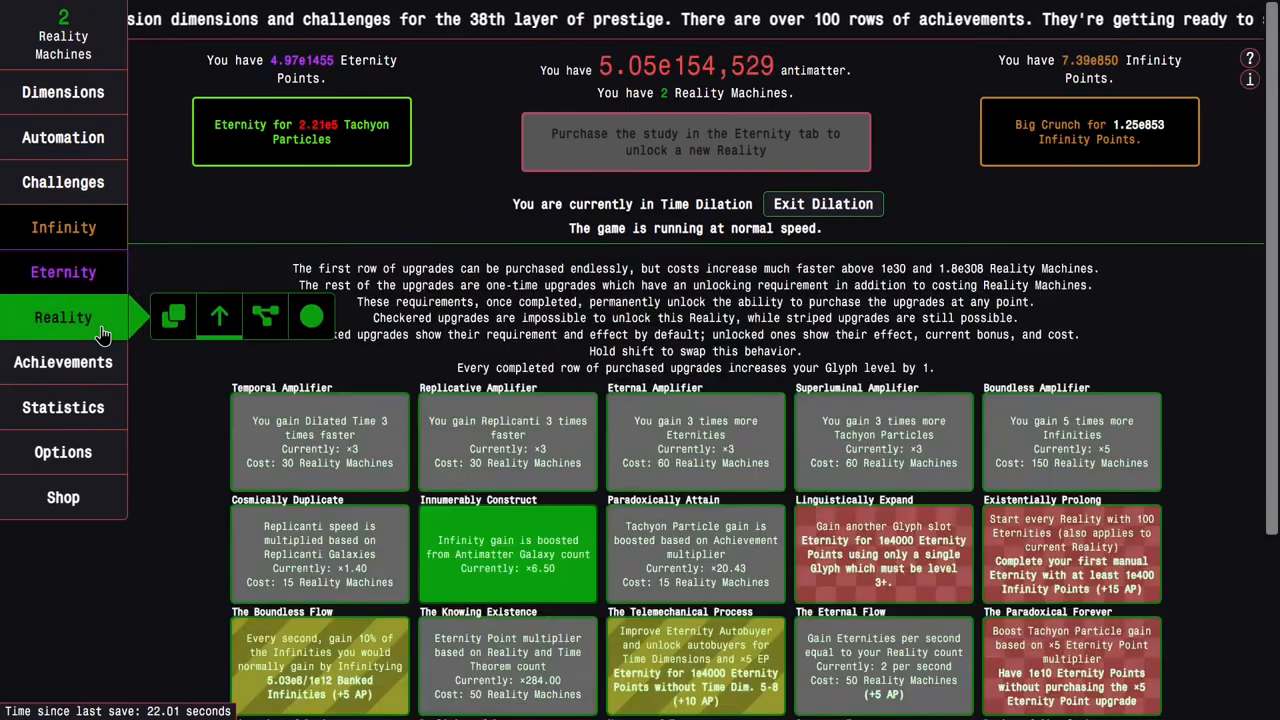
click(64, 272)
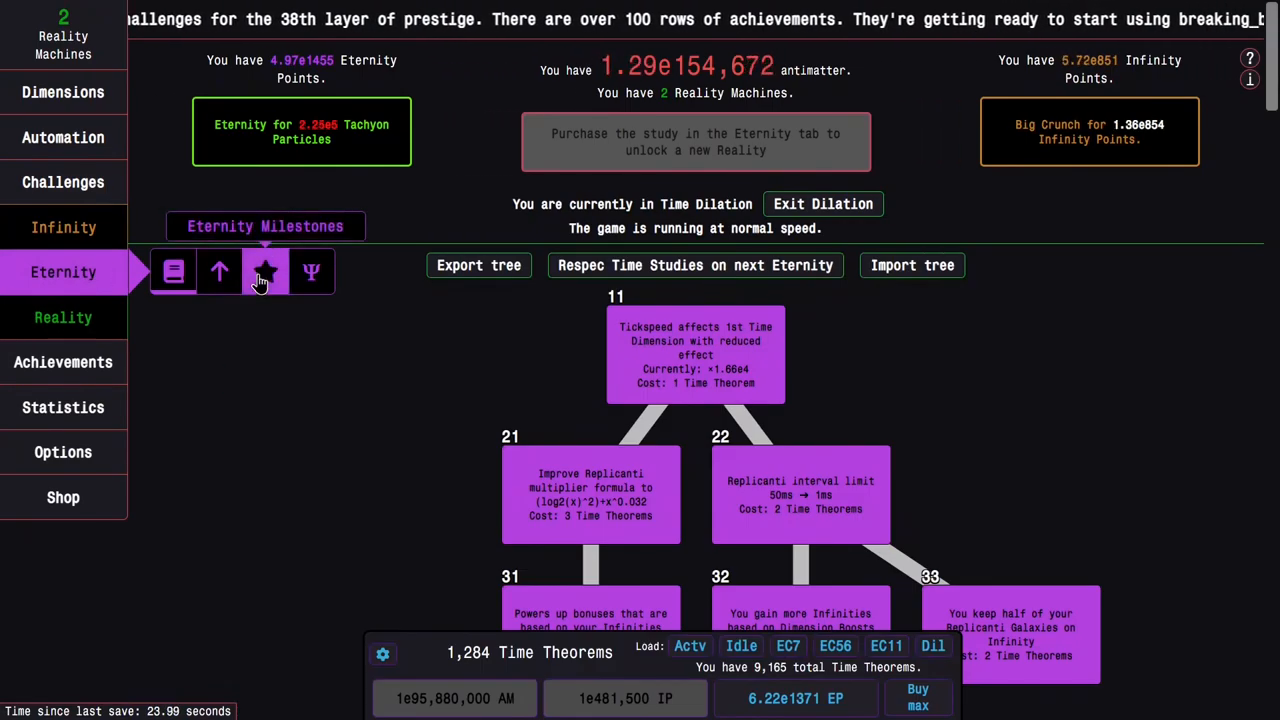
click(264, 272)
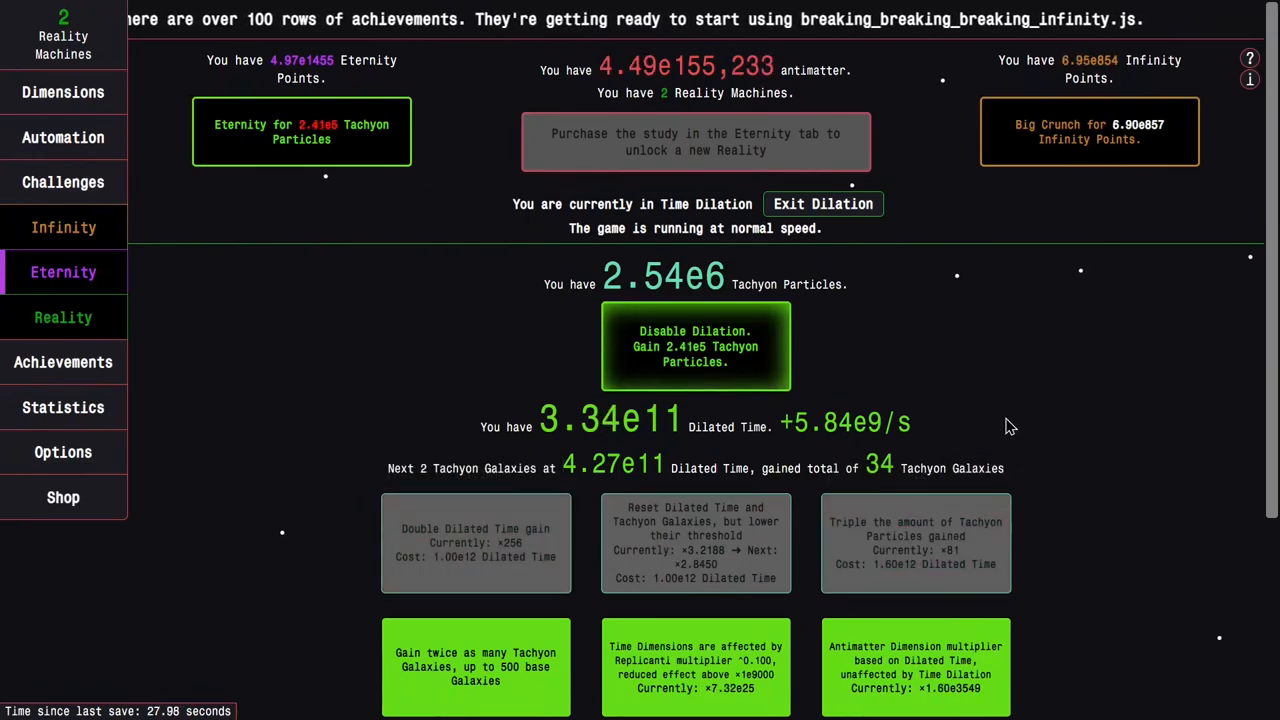
Step: Let Tachyon Particles grow to 8.77e6 and 42 Tachyon Galaxies while browsing the dilation page
scroll(down, 3)
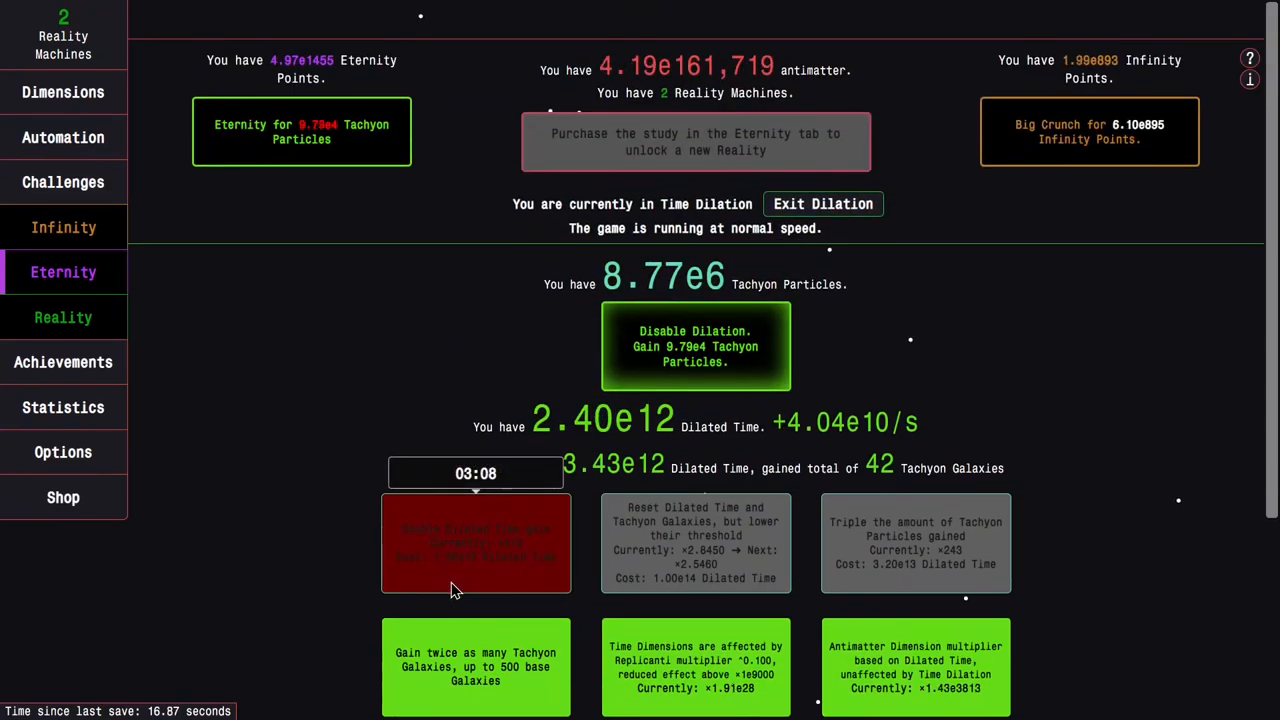
scroll(down, 3)
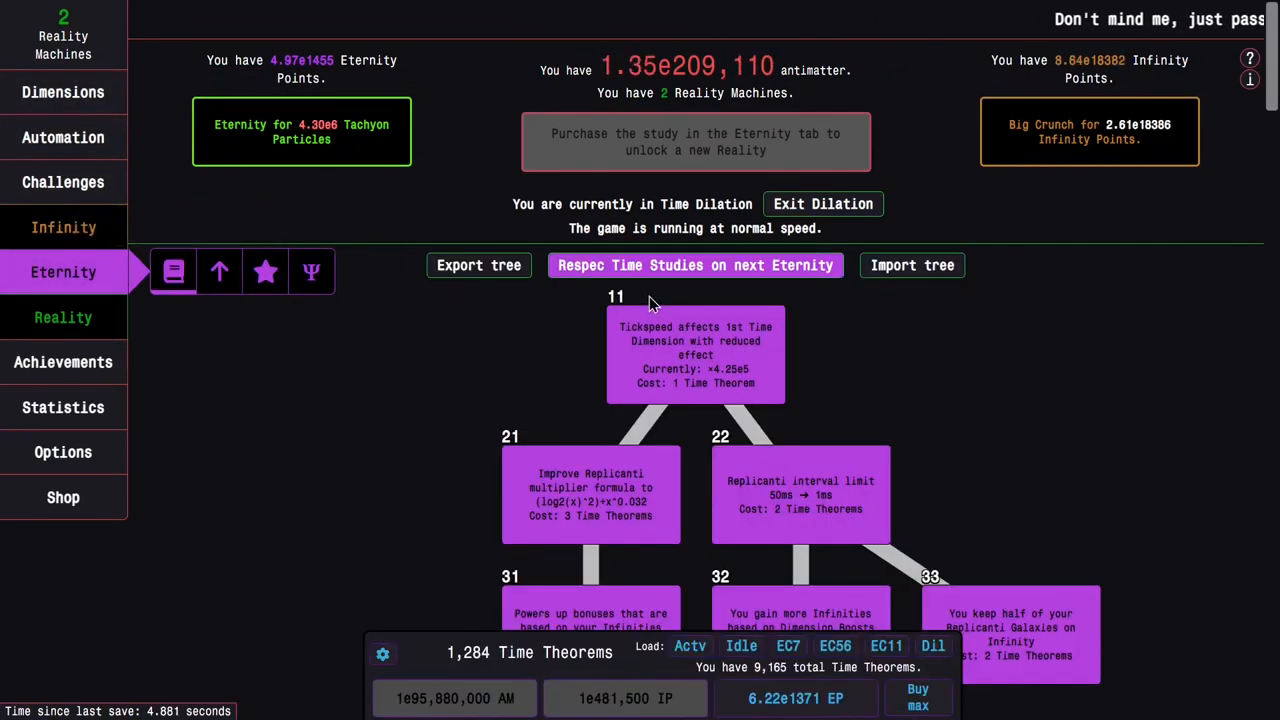
Step: Respec studies via a new Eternity outside dilation and rebuy the Actv preset, reaching 1.26e1714 EP
click(64, 228)
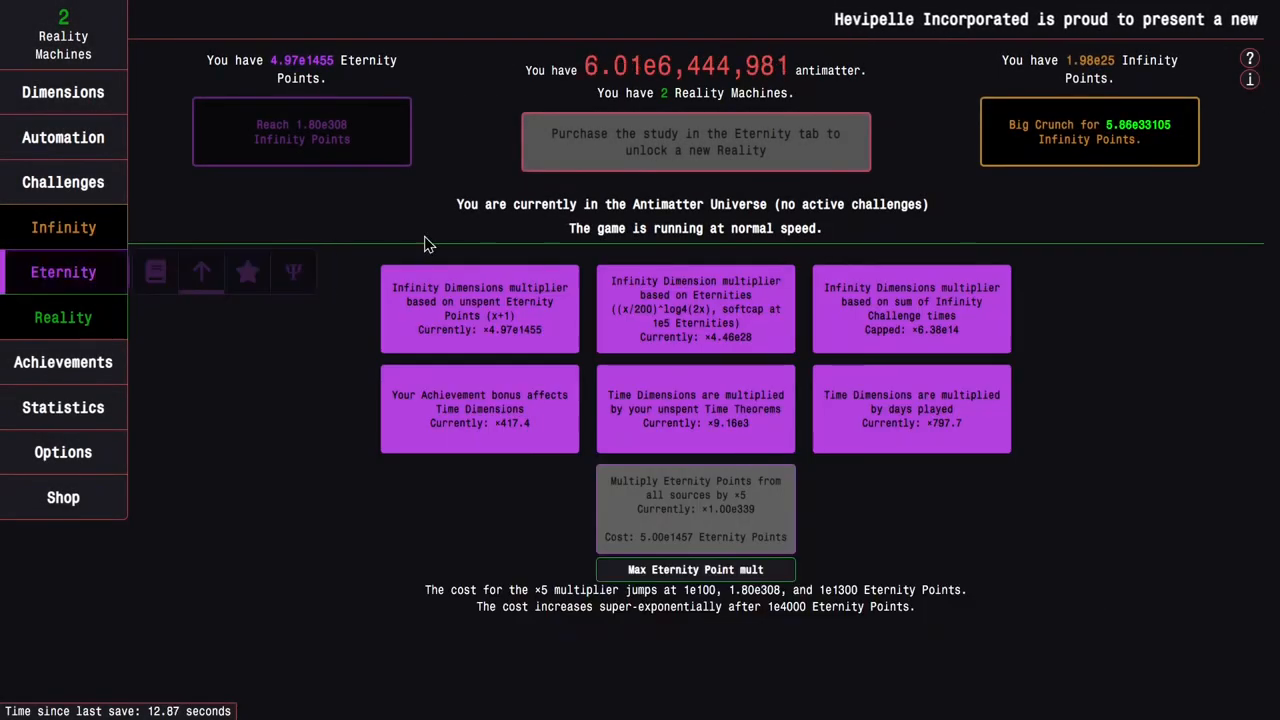
click(200, 272)
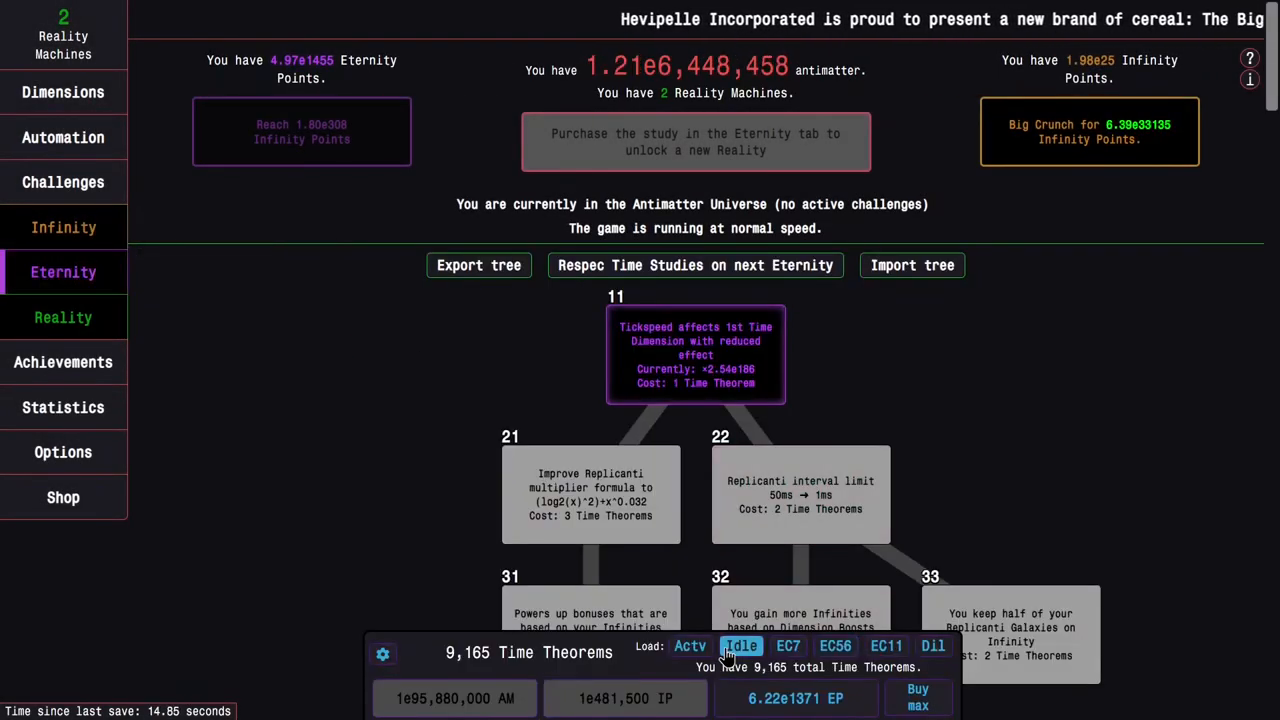
click(688, 644)
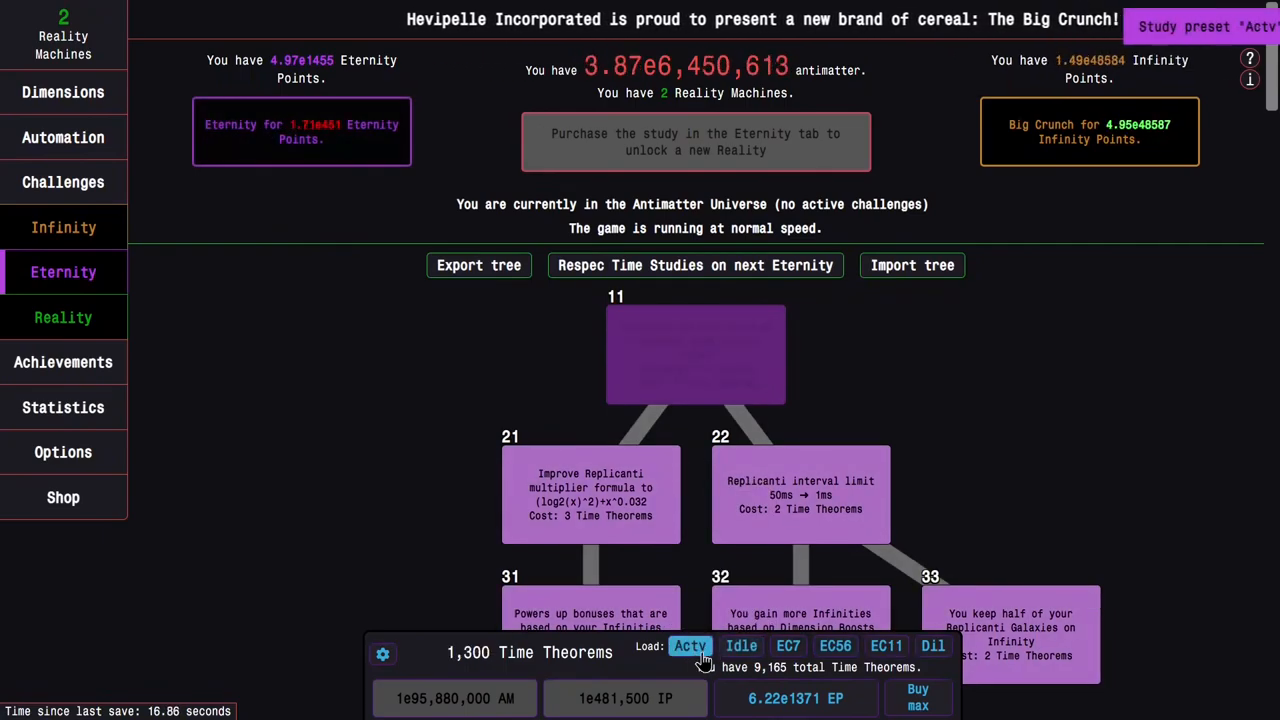
click(690, 646)
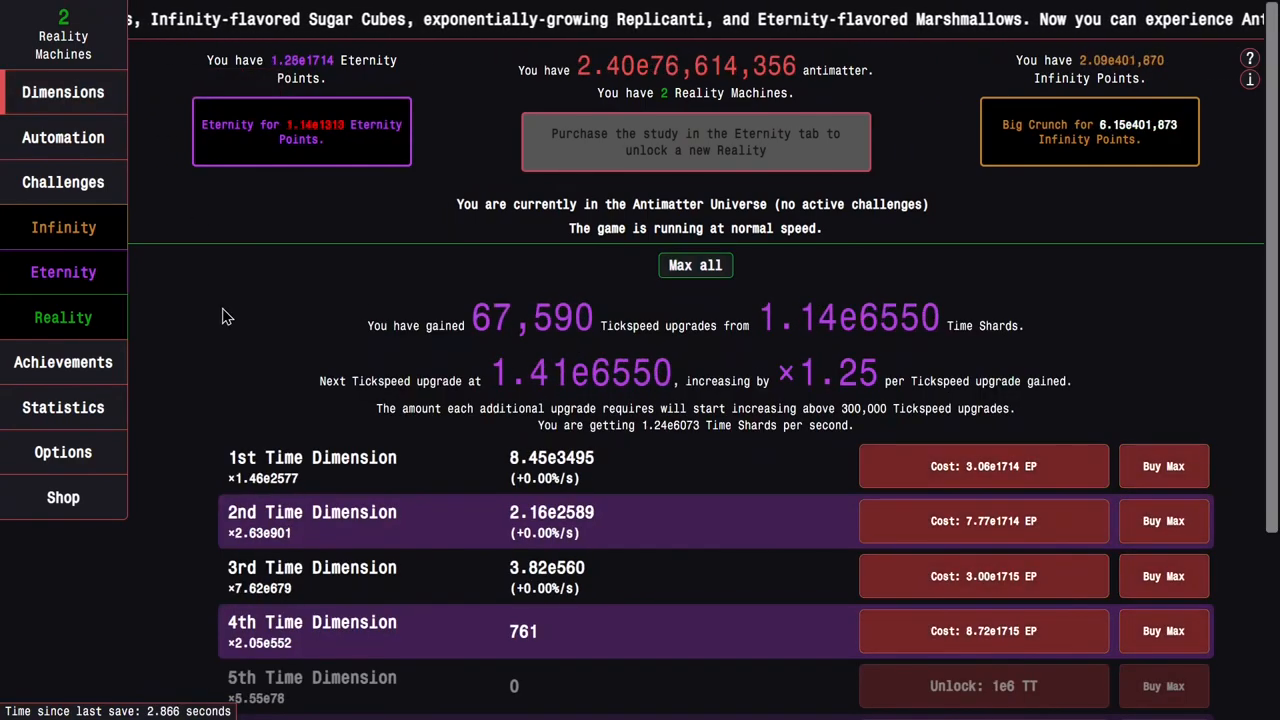
Step: Check Time Dilation, Eternity upgrades and Time Dimensions as EP passes 1e1893, ending on Reality upgrades
click(64, 272)
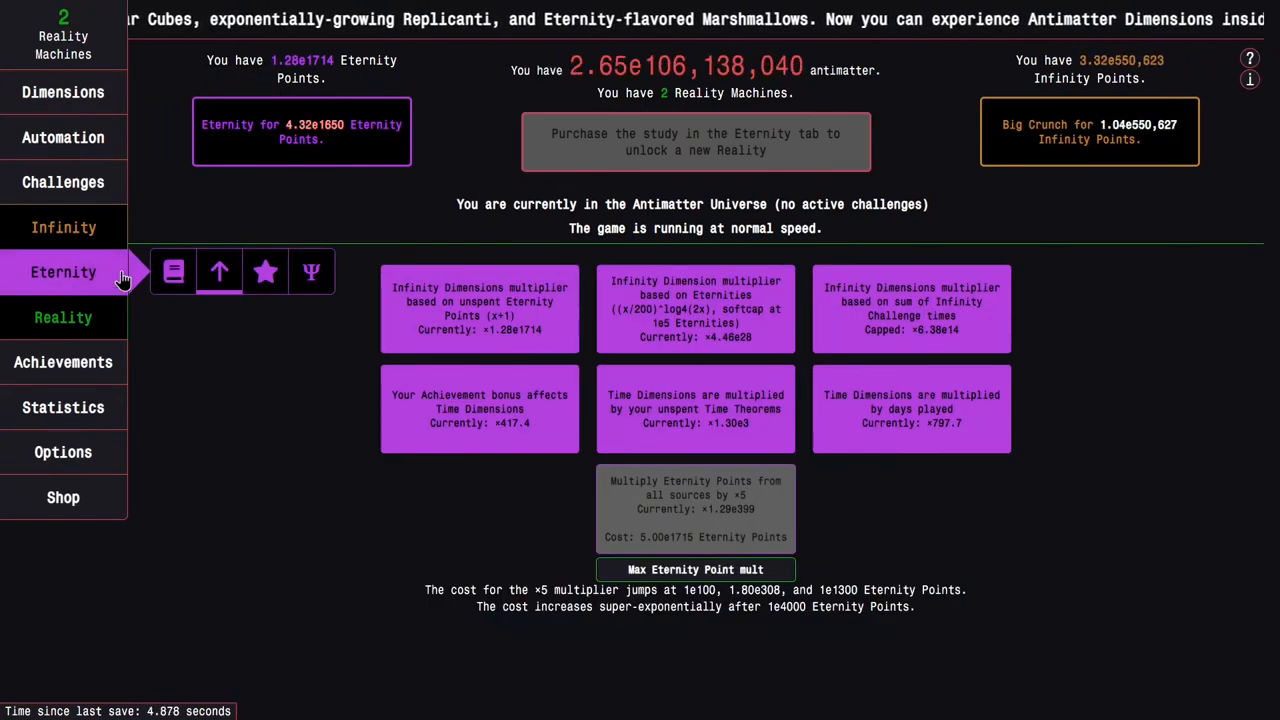
click(312, 272)
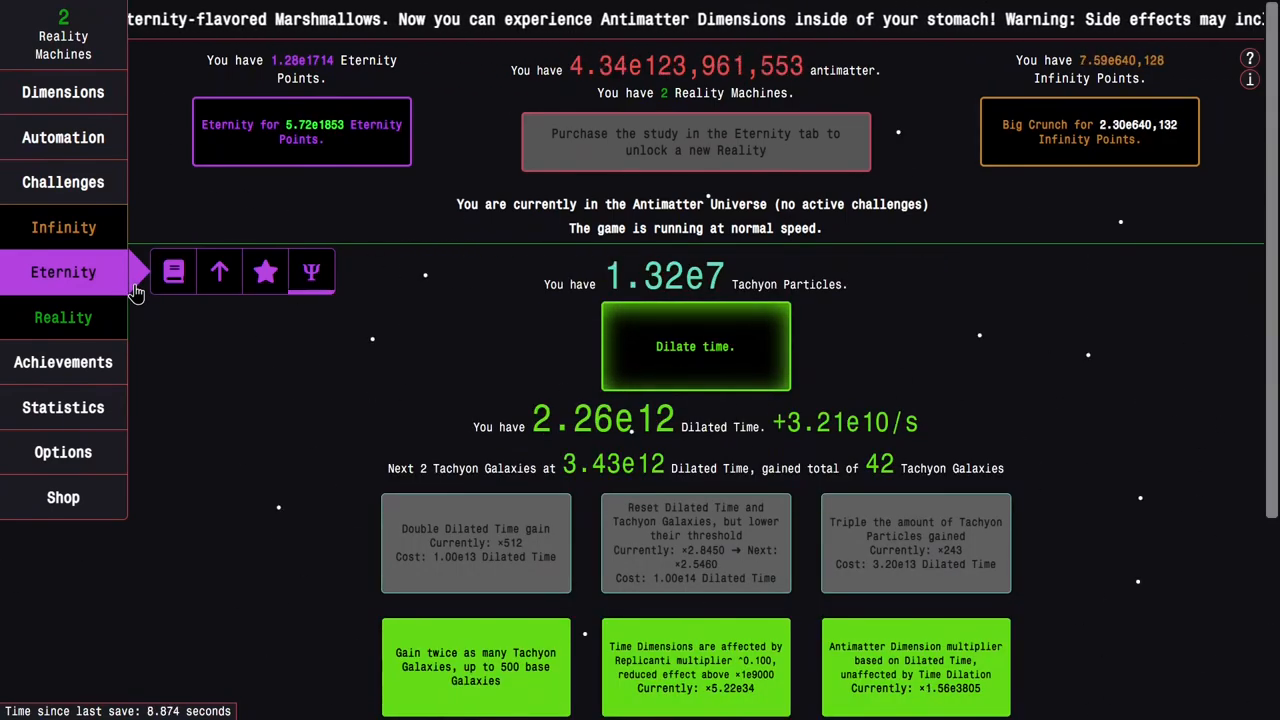
click(172, 272)
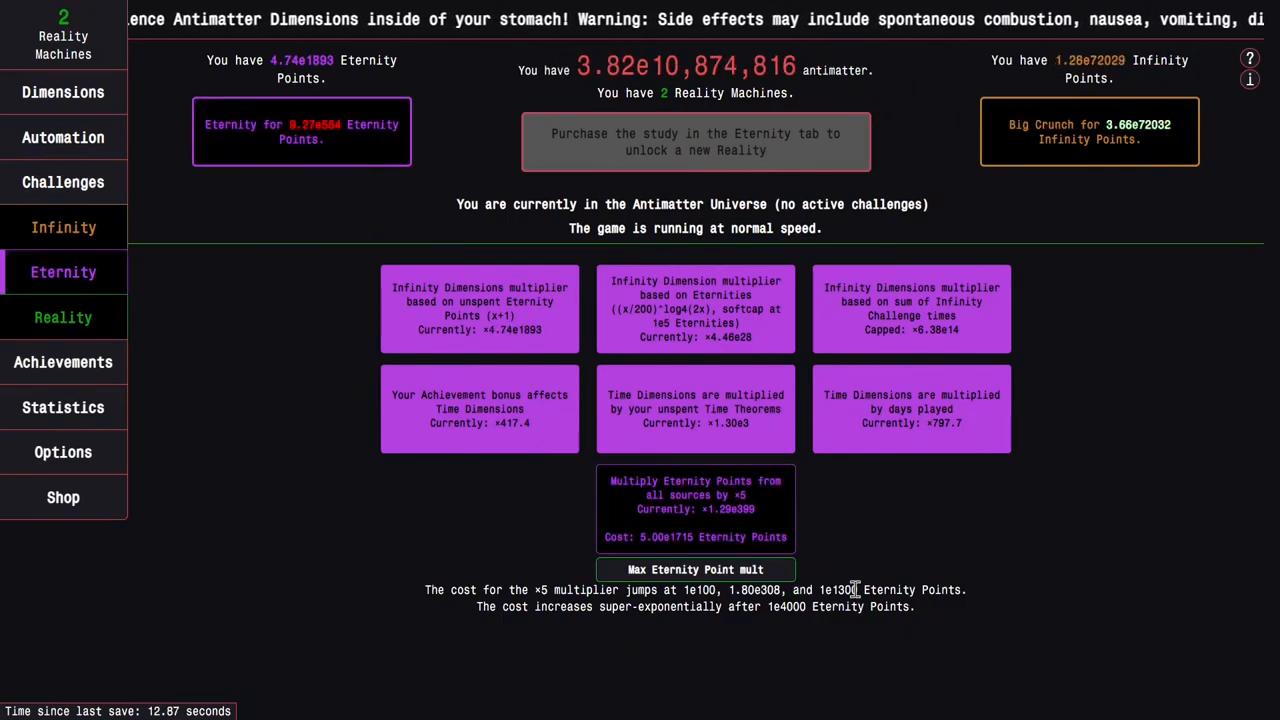
click(64, 92)
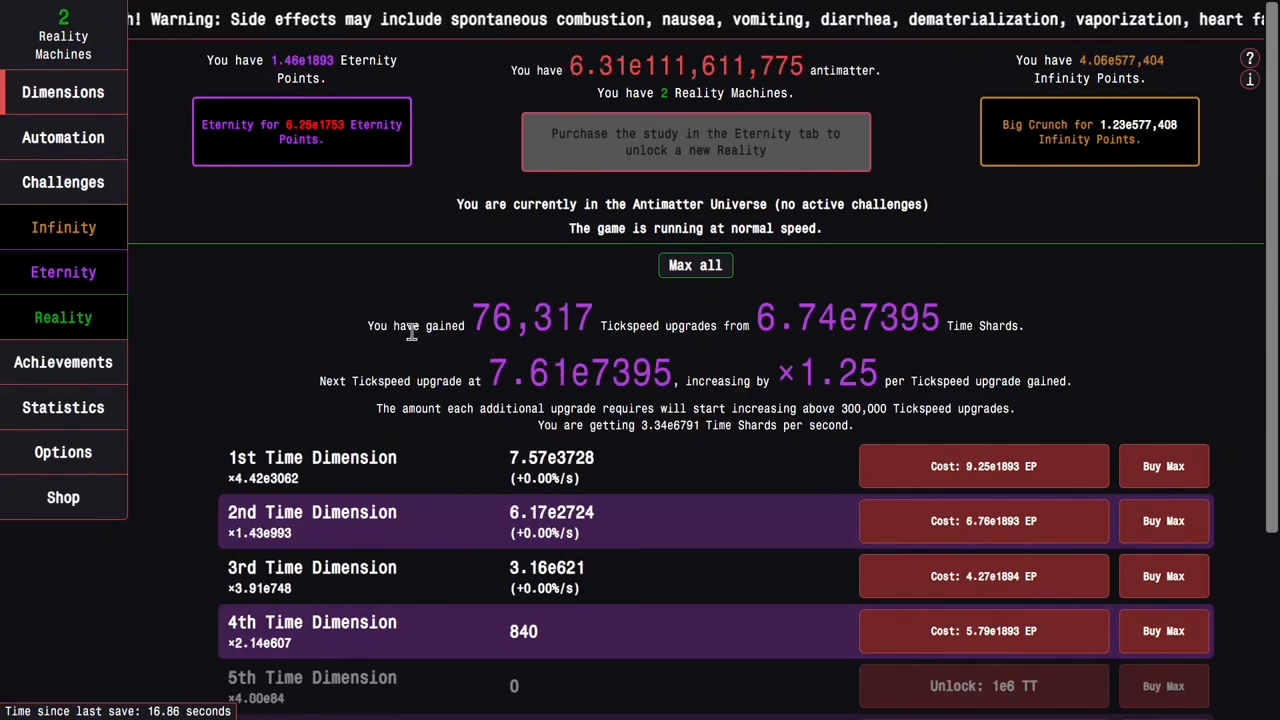
click(64, 316)
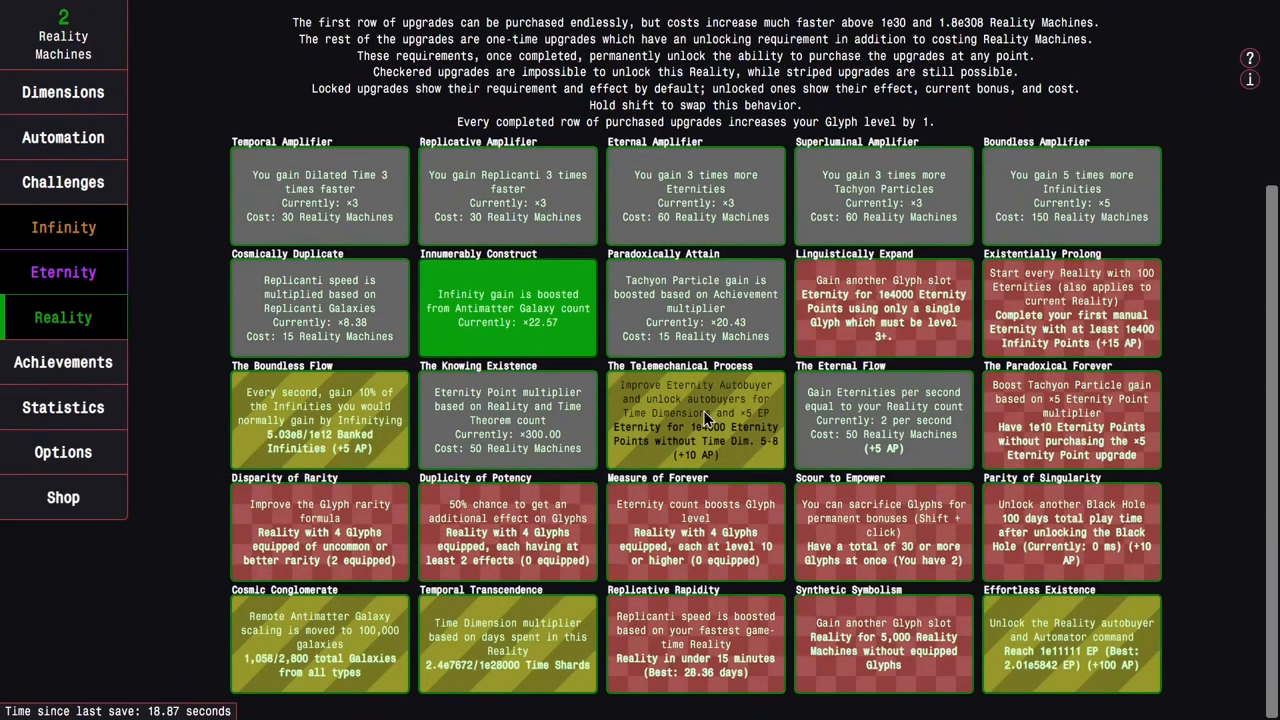